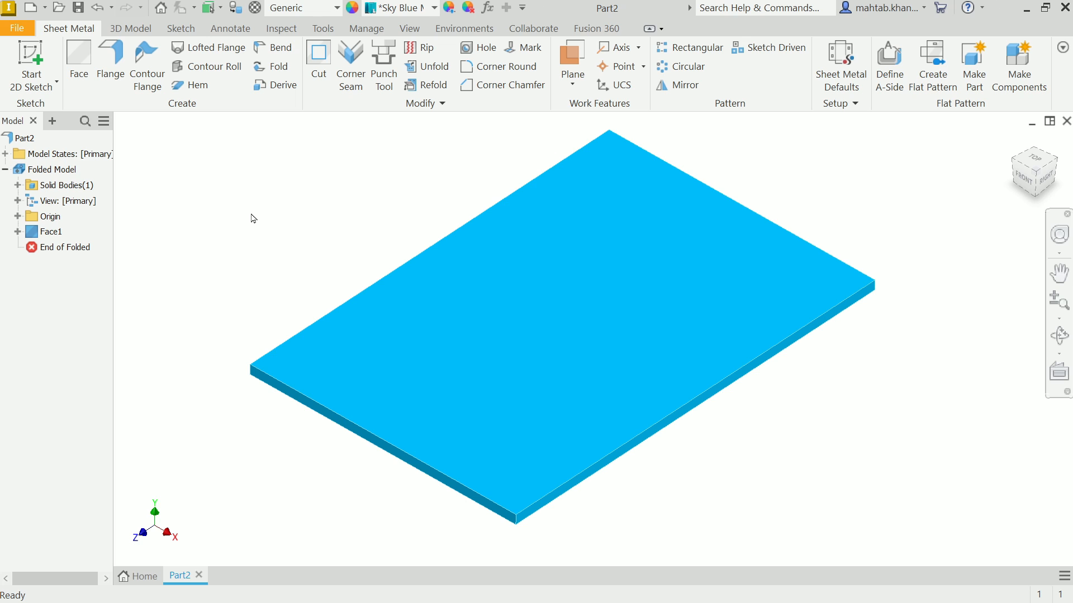
{"action": "mouse_move", "coordinate": [219, 183]}
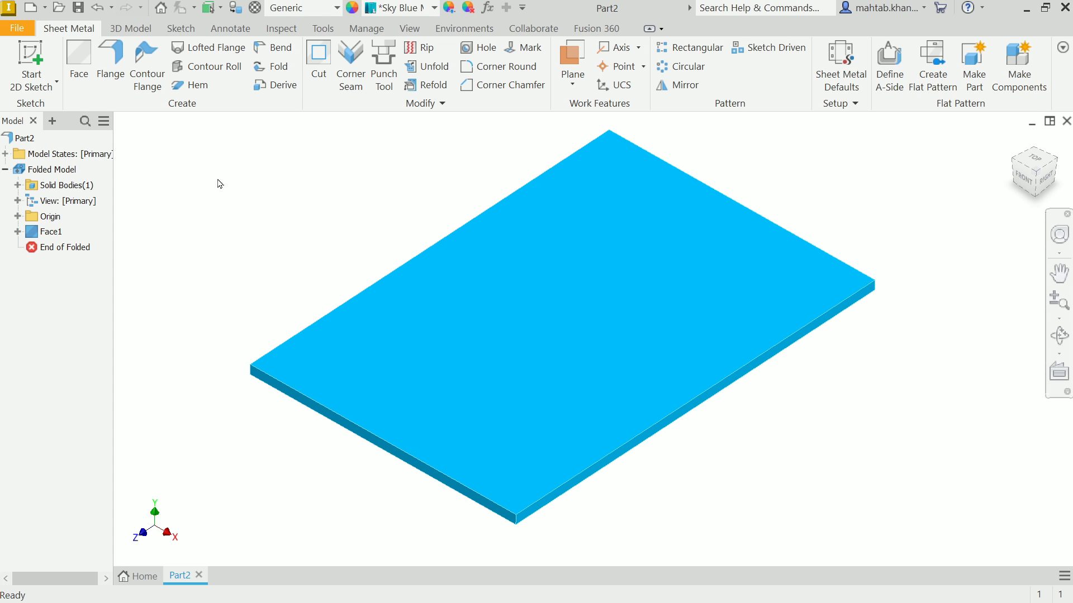
{"action": "mouse_move", "coordinate": [371, 197]}
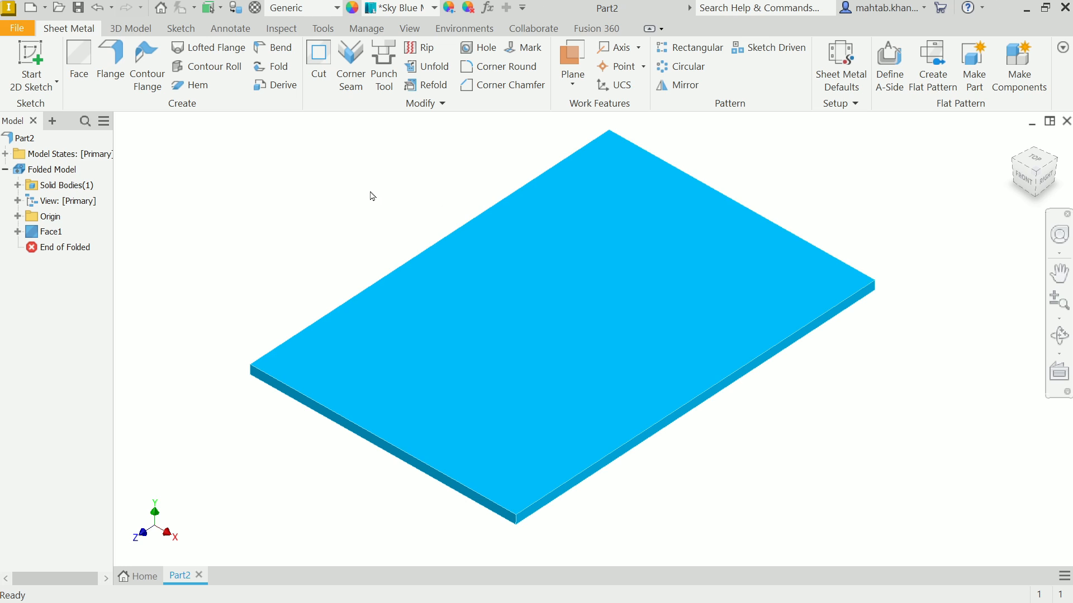
{"action": "mouse_move", "coordinate": [234, 162]}
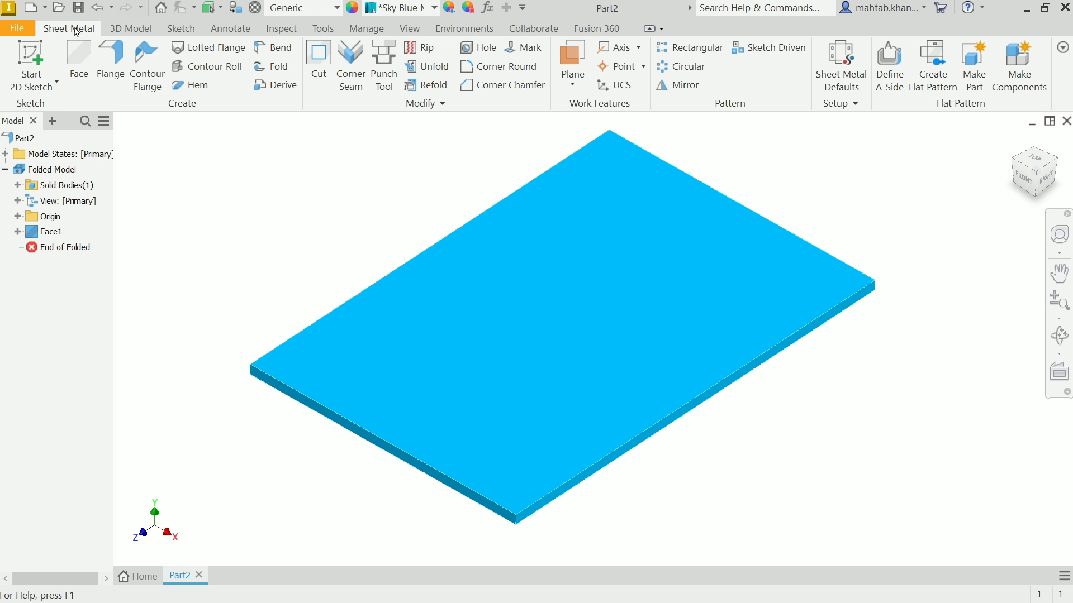
{"action": "mouse_move", "coordinate": [198, 103]}
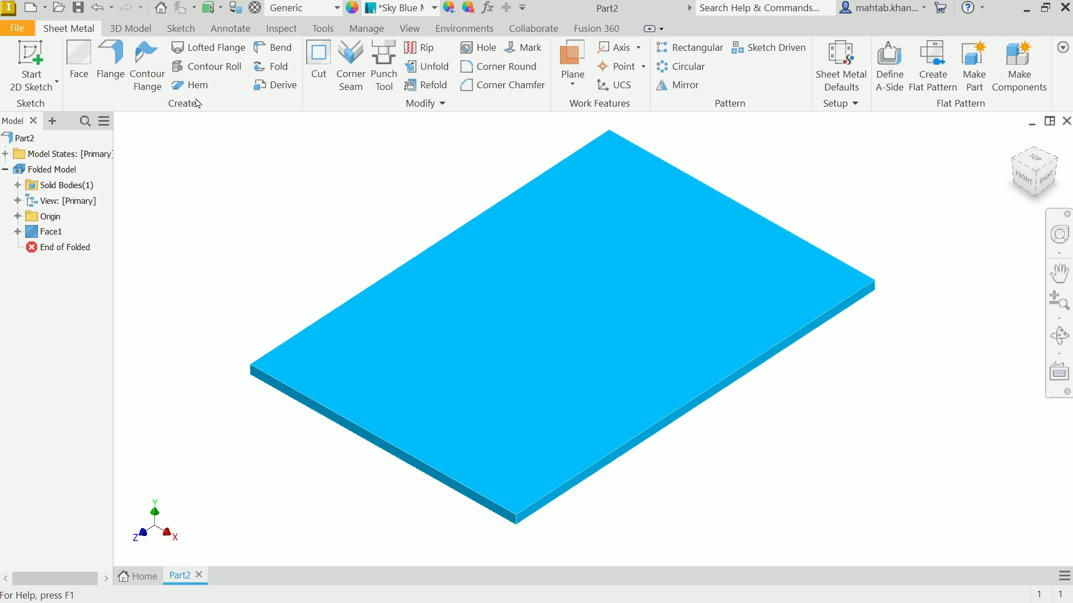
Start a hem on the plate and review its Unfold Options and Bend settings, leaving defaults
{"action": "left_click", "coordinate": [198, 85]}
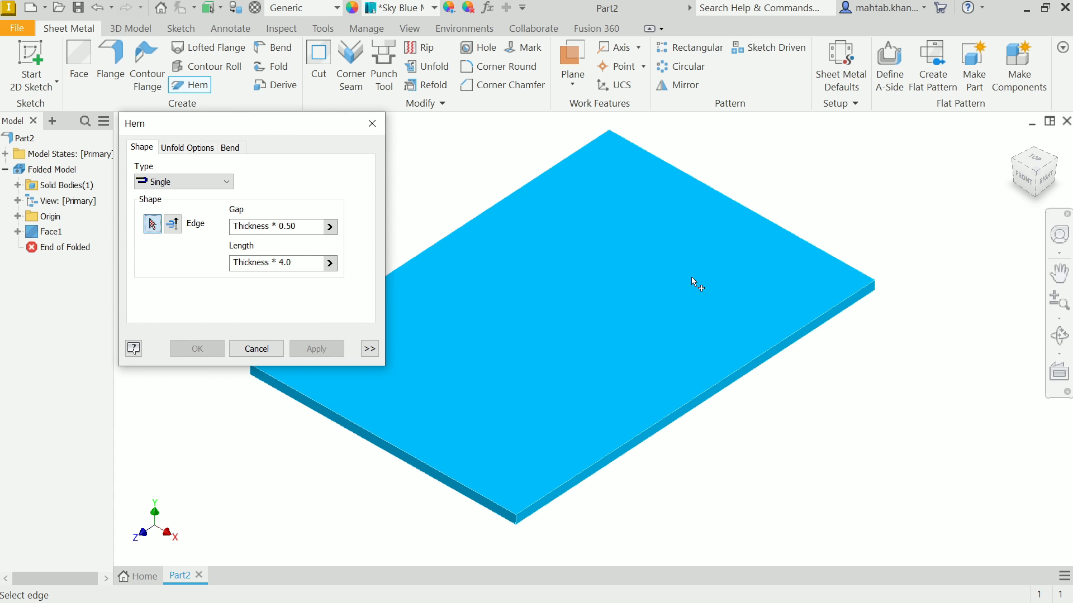
{"action": "mouse_move", "coordinate": [543, 242]}
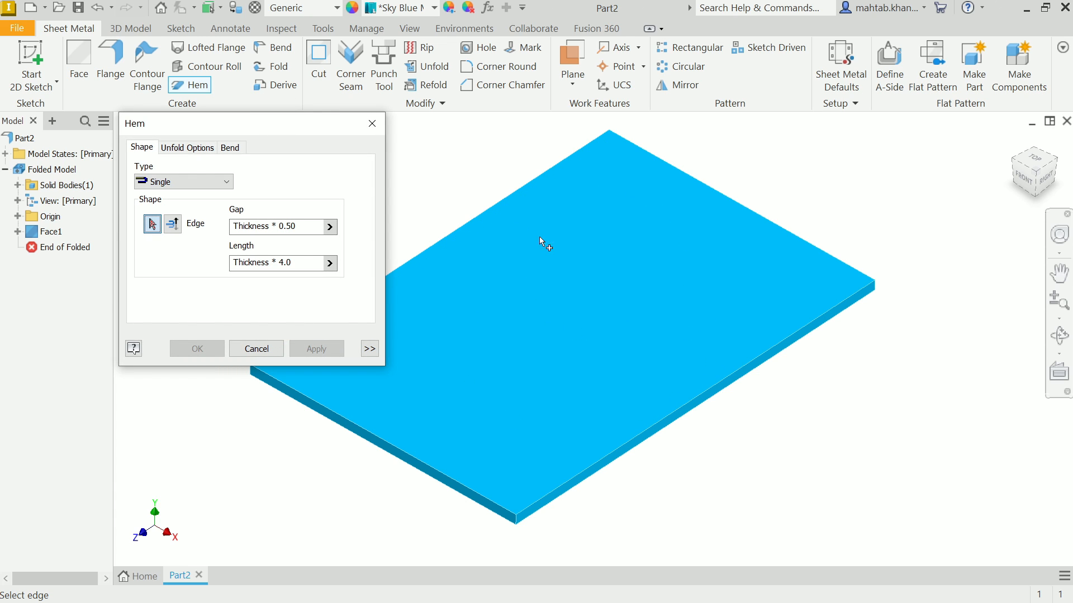
{"action": "left_click", "coordinate": [520, 520]}
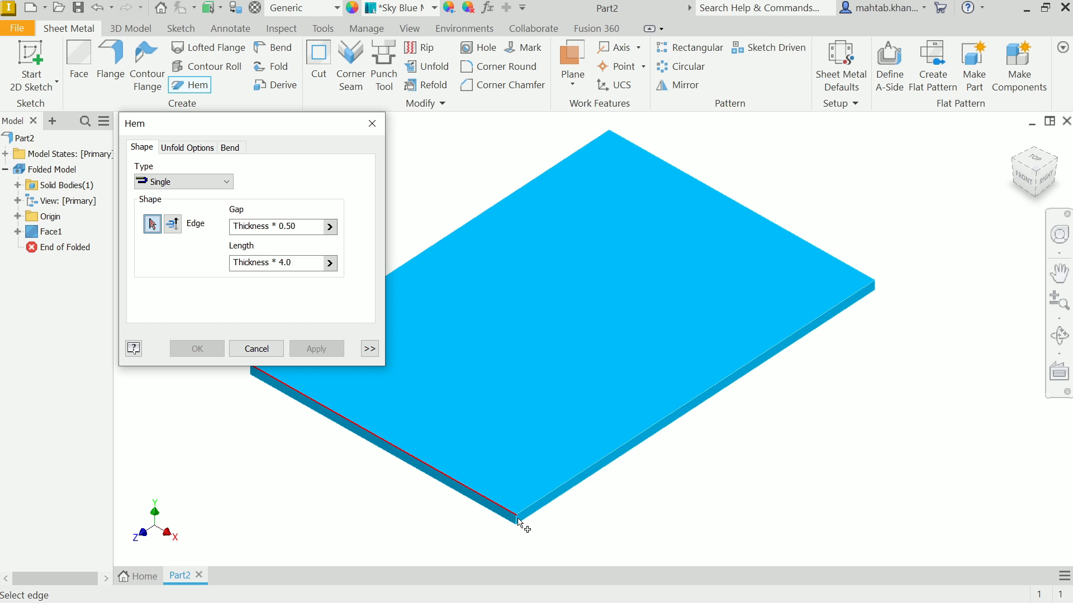
{"action": "mouse_move", "coordinate": [497, 328]}
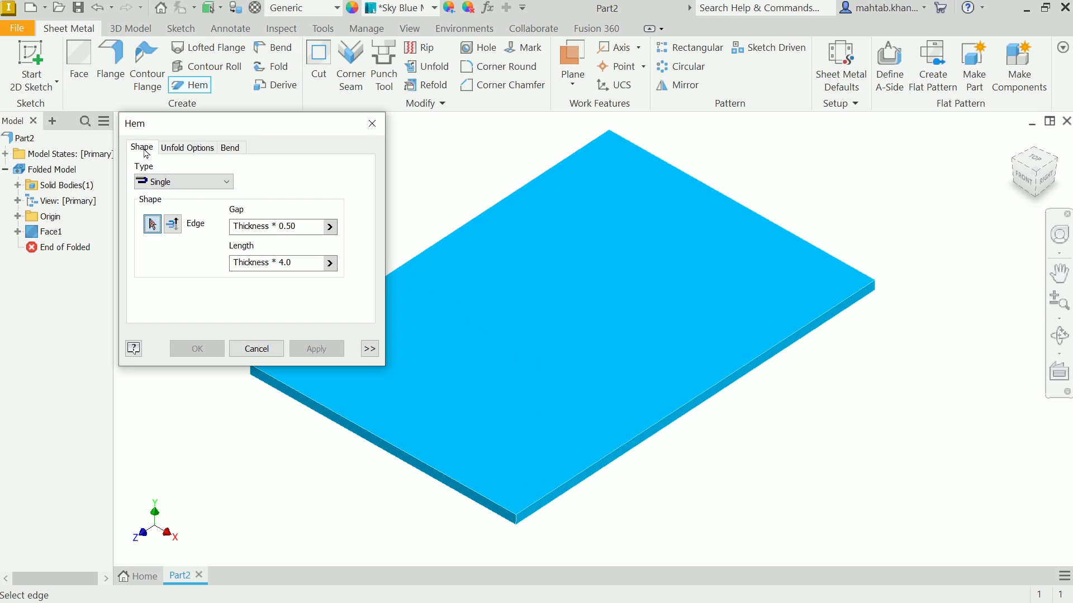
{"action": "left_click", "coordinate": [187, 148]}
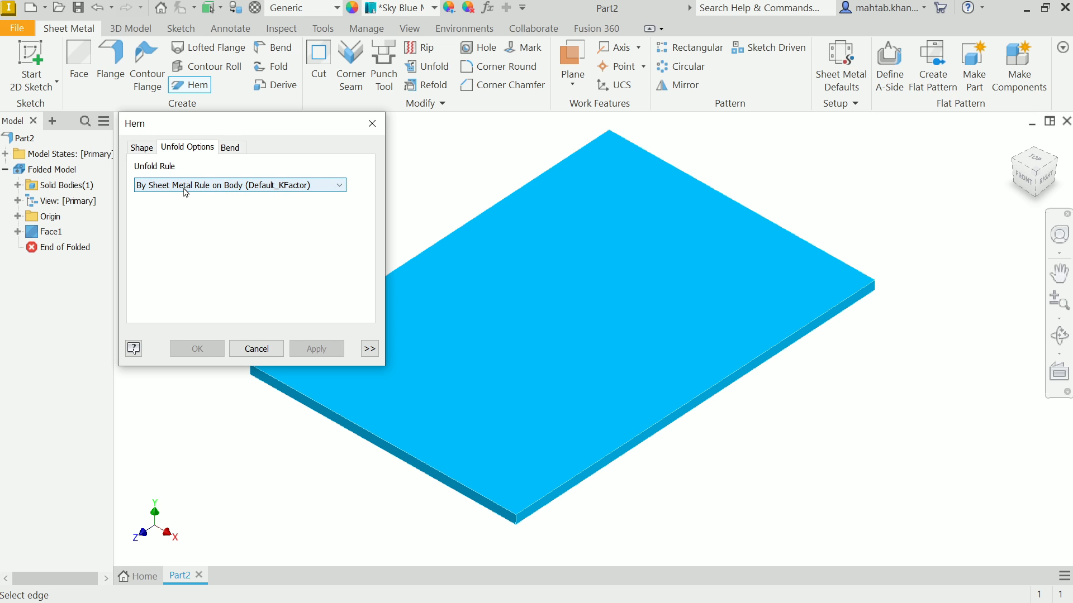
{"action": "mouse_move", "coordinate": [189, 184]}
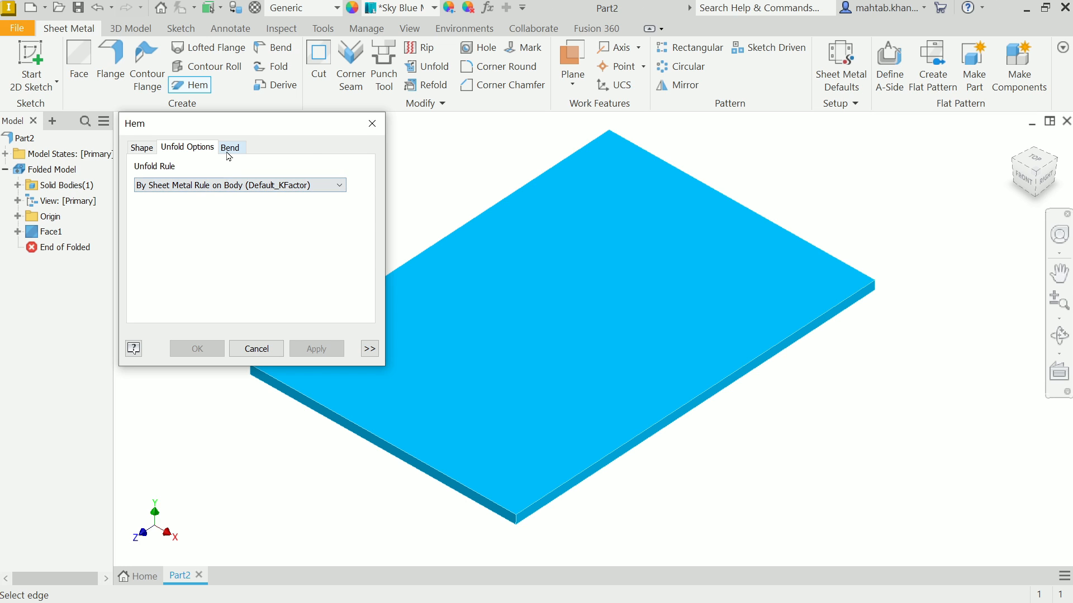
{"action": "left_click", "coordinate": [230, 148]}
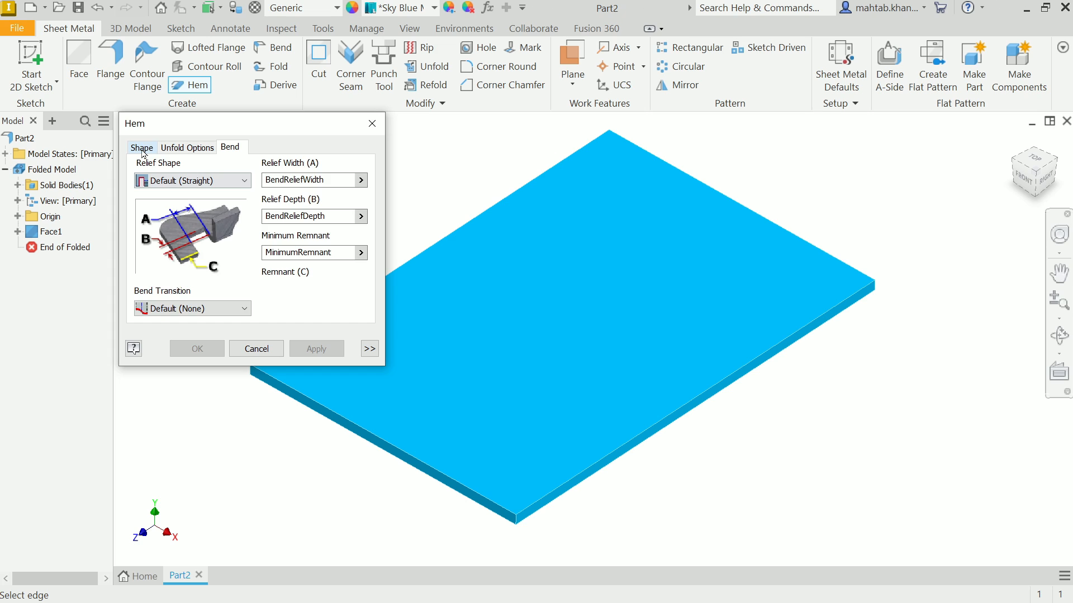
{"action": "left_click", "coordinate": [142, 147]}
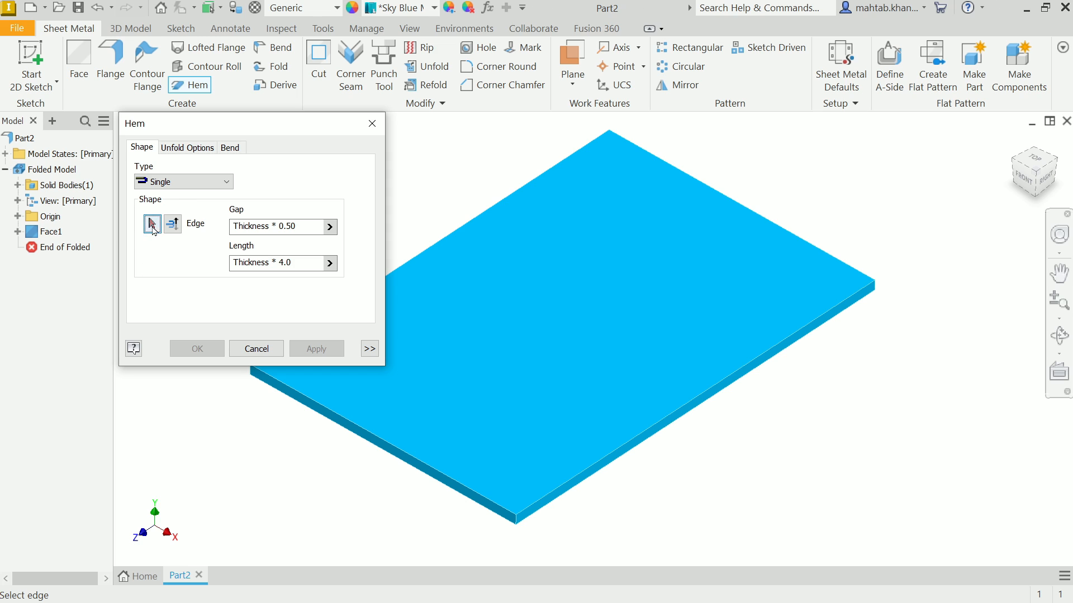
Select the plate's long edge for the single hem and flip the fold direction
{"action": "left_click", "coordinate": [676, 416]}
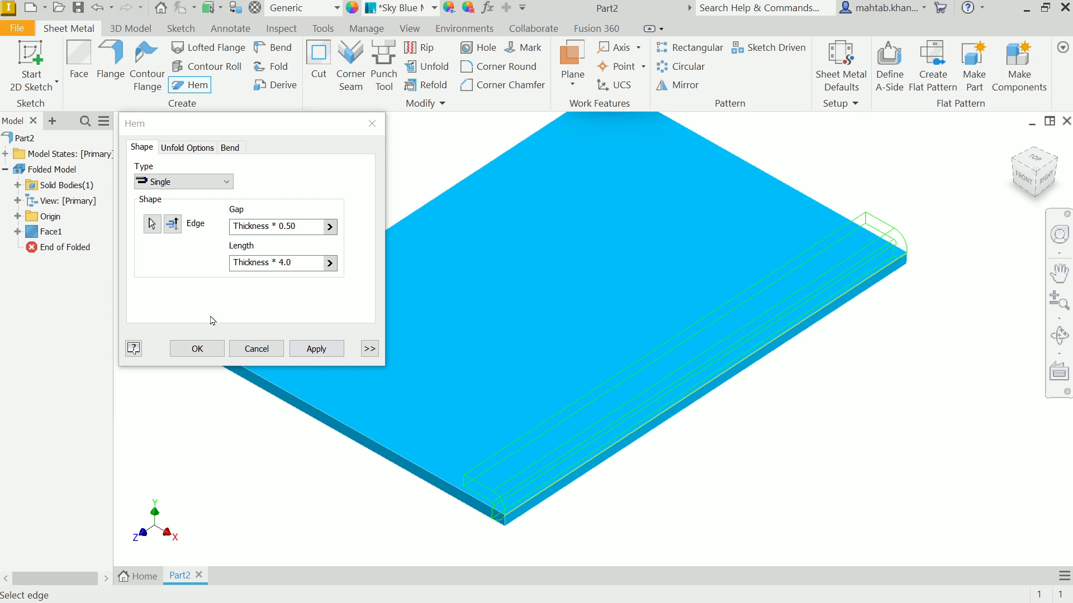
{"action": "mouse_move", "coordinate": [172, 223]}
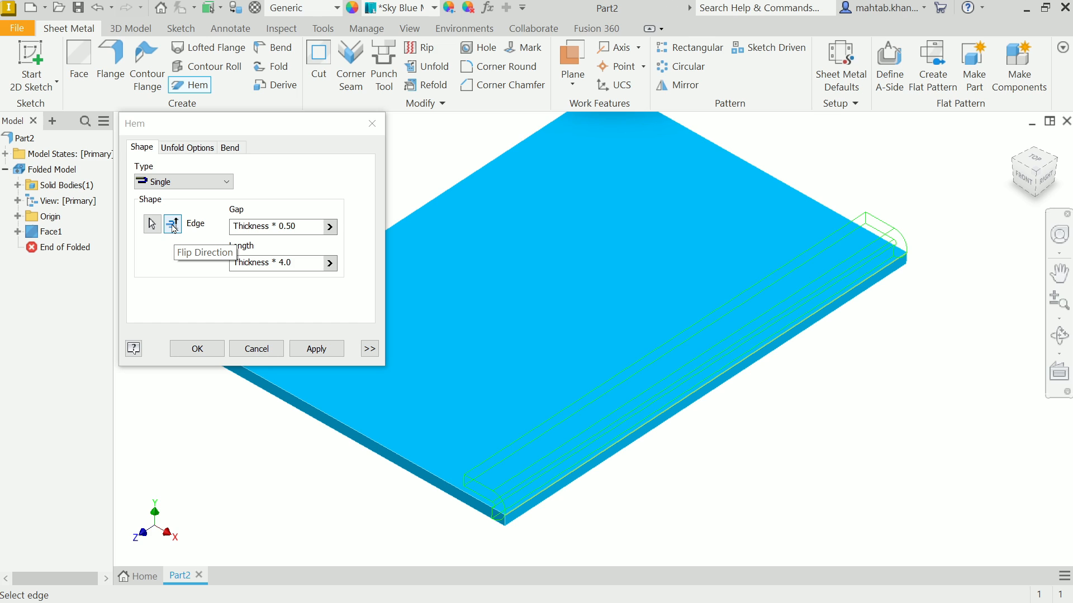
{"action": "left_click", "coordinate": [172, 224]}
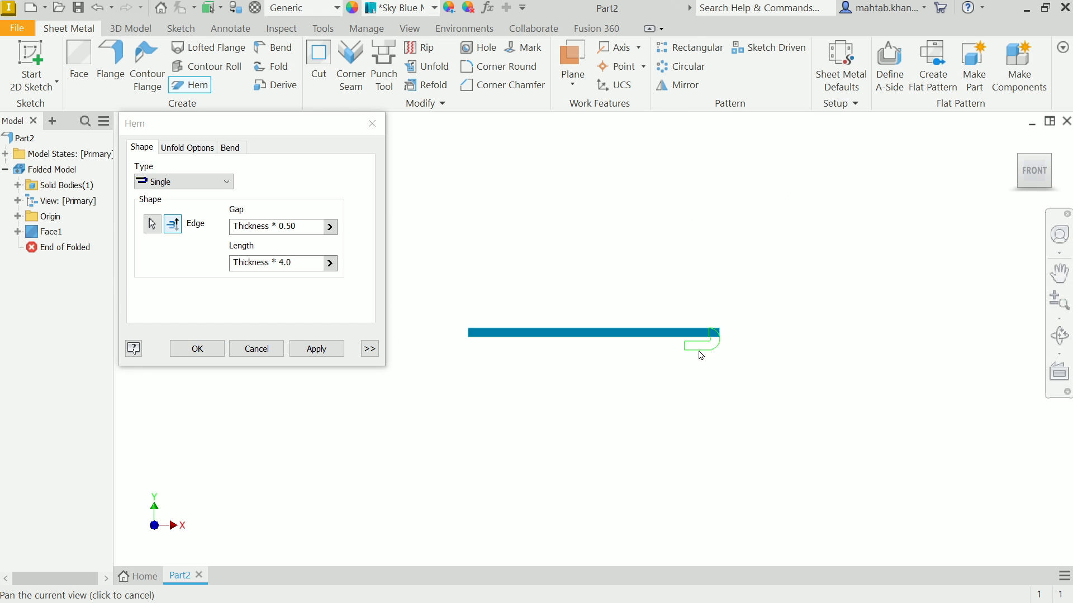
{"action": "left_click", "coordinate": [172, 223]}
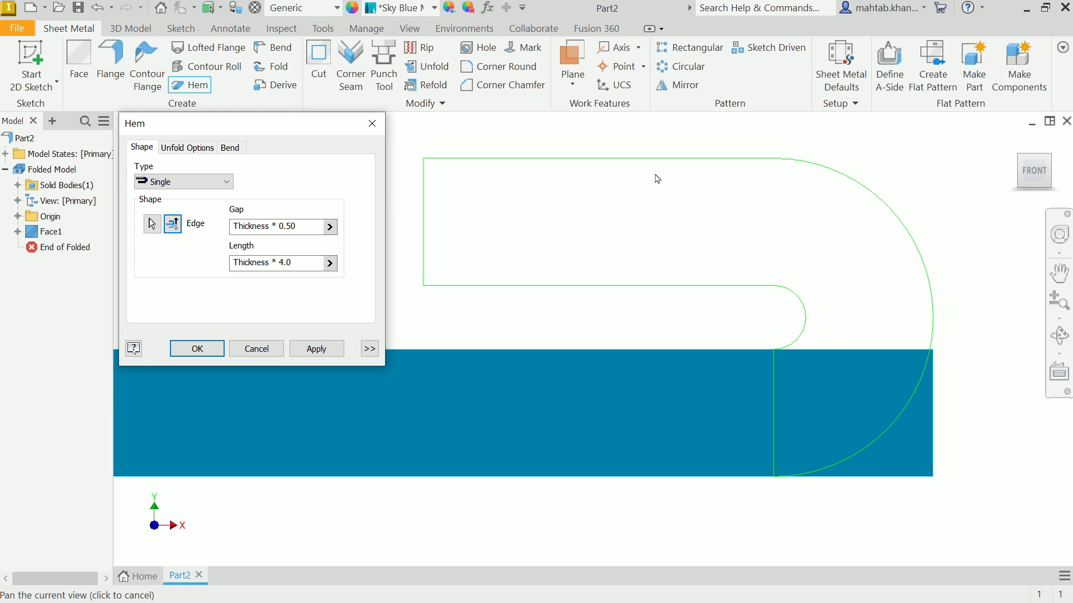
{"action": "left_click", "coordinate": [280, 227]}
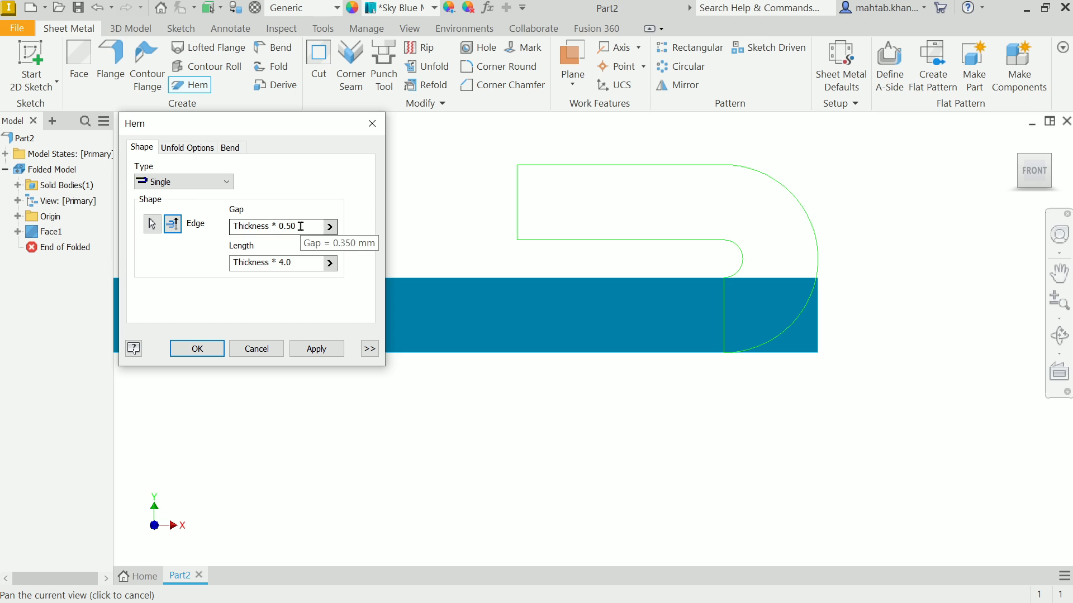
{"action": "mouse_move", "coordinate": [610, 208]}
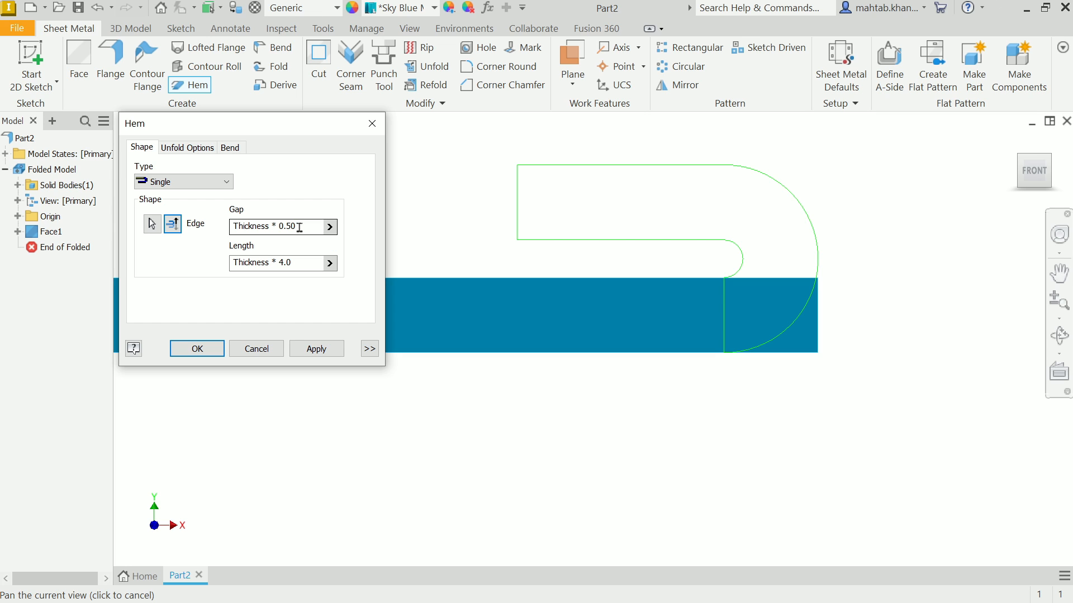
Apply the single hem with a 1 mm gap and 5 mm length, creating Hem1
{"action": "triple_click", "coordinate": [280, 227]}
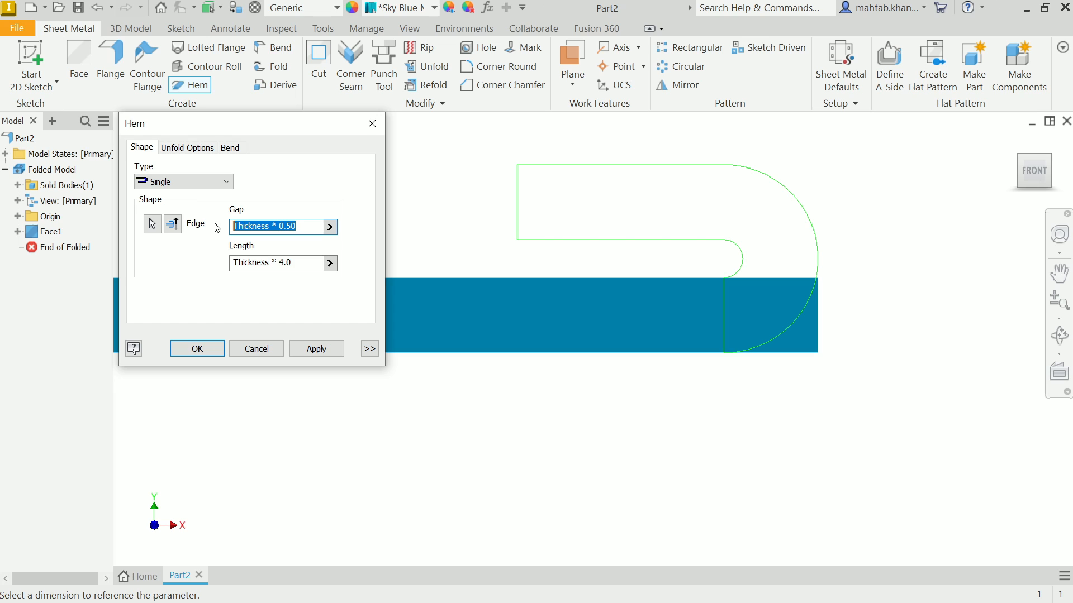
{"action": "type", "text": "1"}
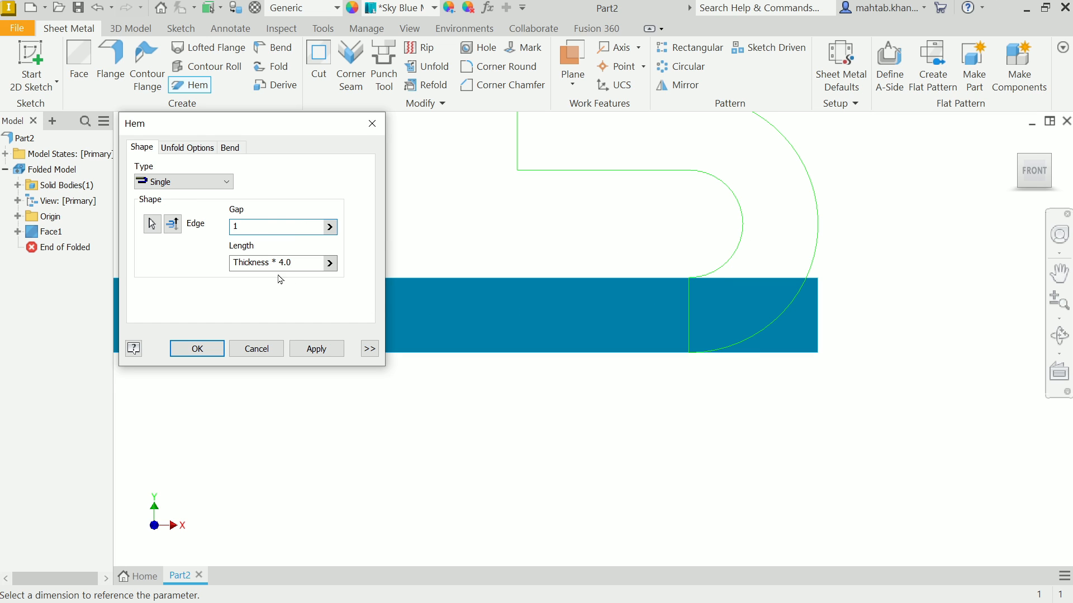
{"action": "left_click", "coordinate": [277, 227]}
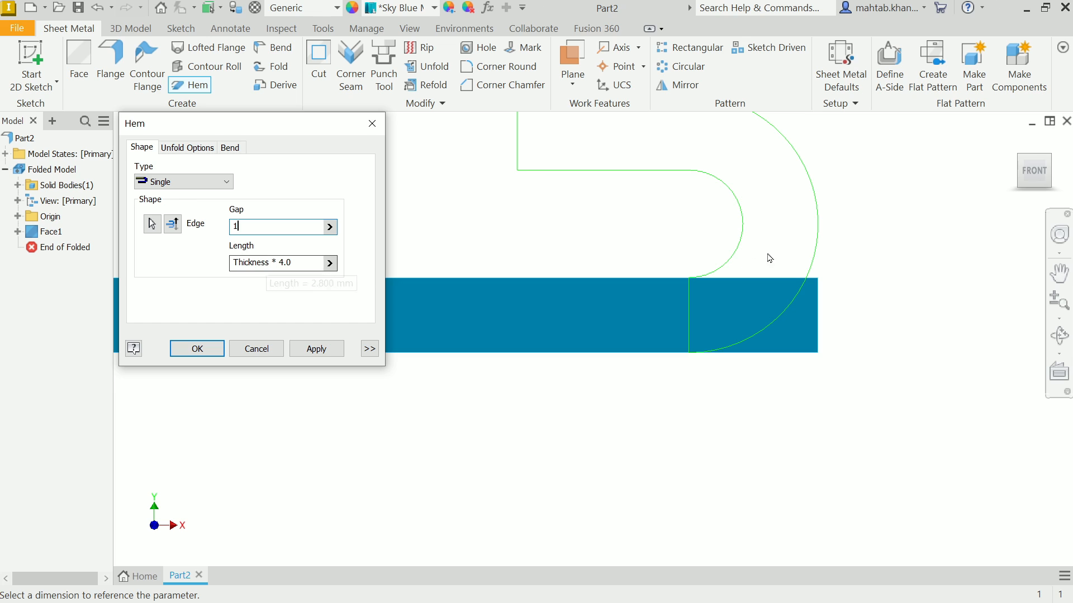
{"action": "mouse_move", "coordinate": [497, 176]}
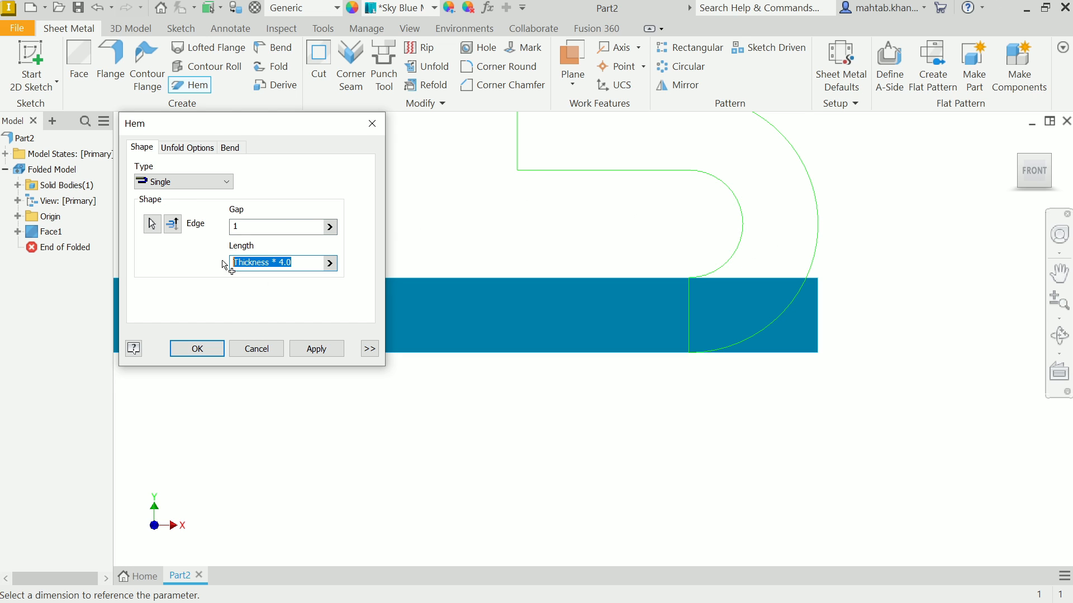
{"action": "type", "text": "3"}
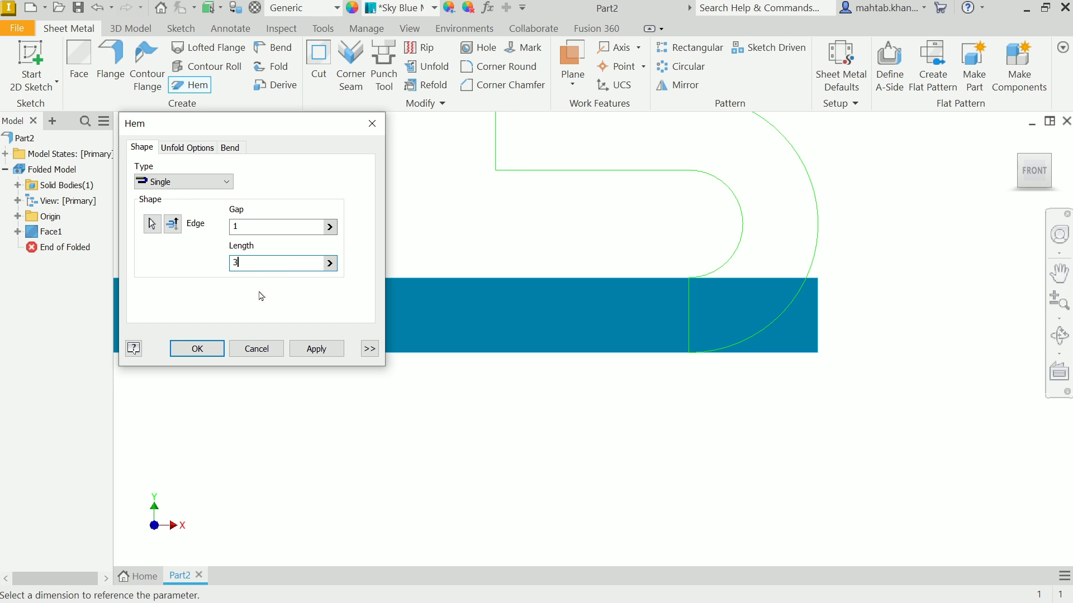
{"action": "mouse_move", "coordinate": [648, 285]}
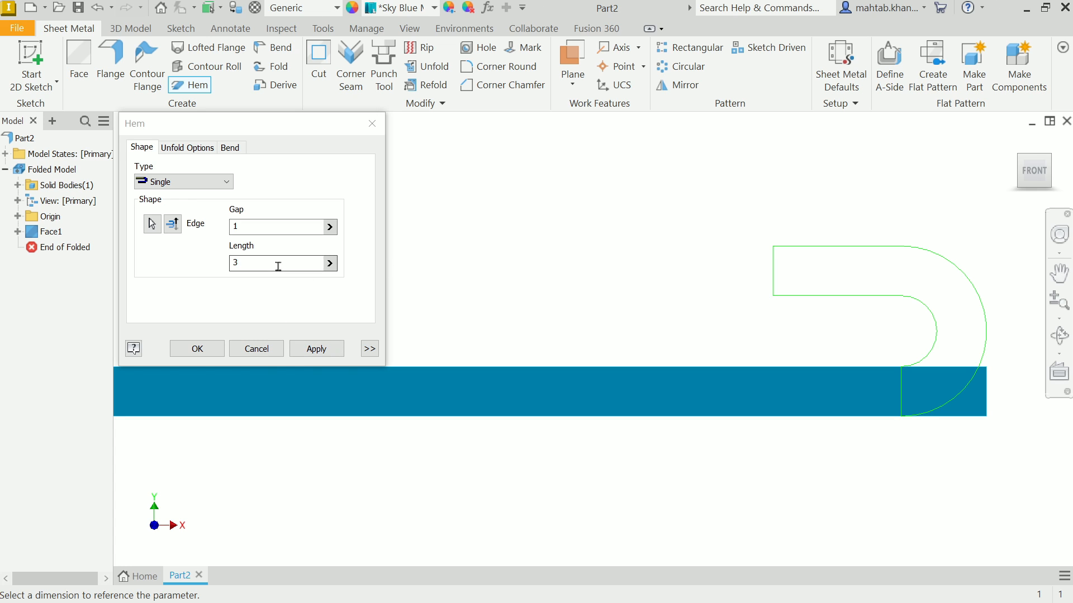
{"action": "type", "text": "5"}
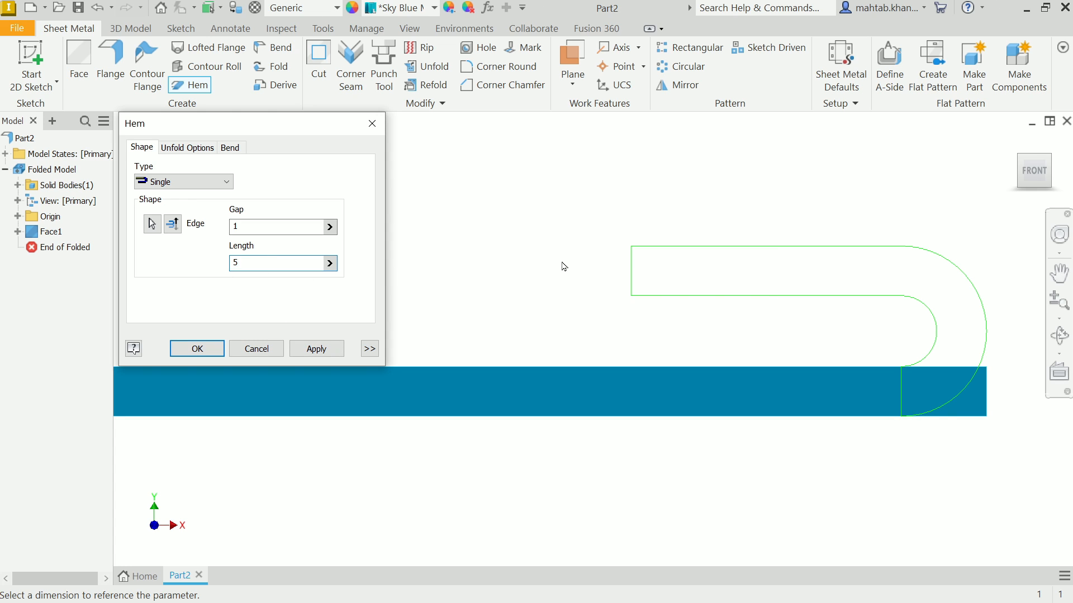
{"action": "left_click", "coordinate": [281, 262]}
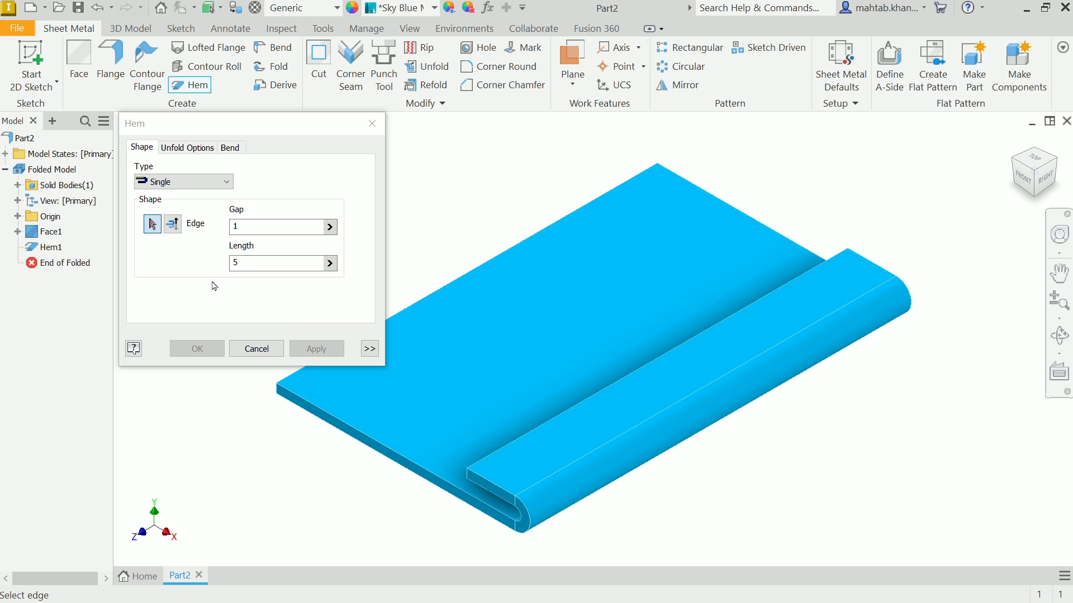
{"action": "left_click", "coordinate": [256, 349]}
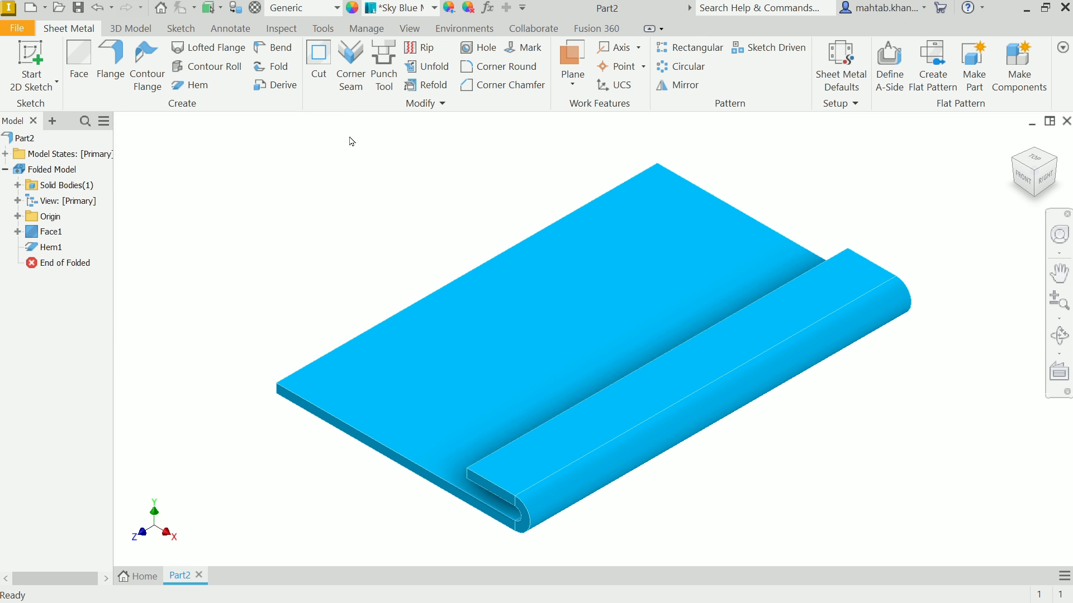
Edit Hem1 to a centred Width extent of 20 mm along the edge
{"action": "right_click", "coordinate": [46, 247]}
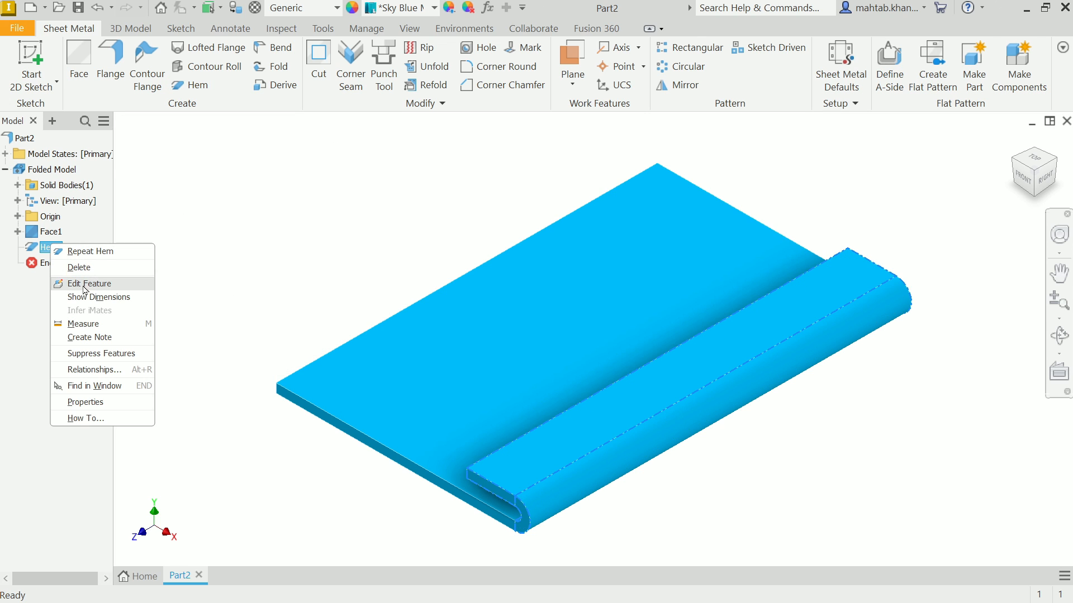
{"action": "left_click", "coordinate": [87, 283]}
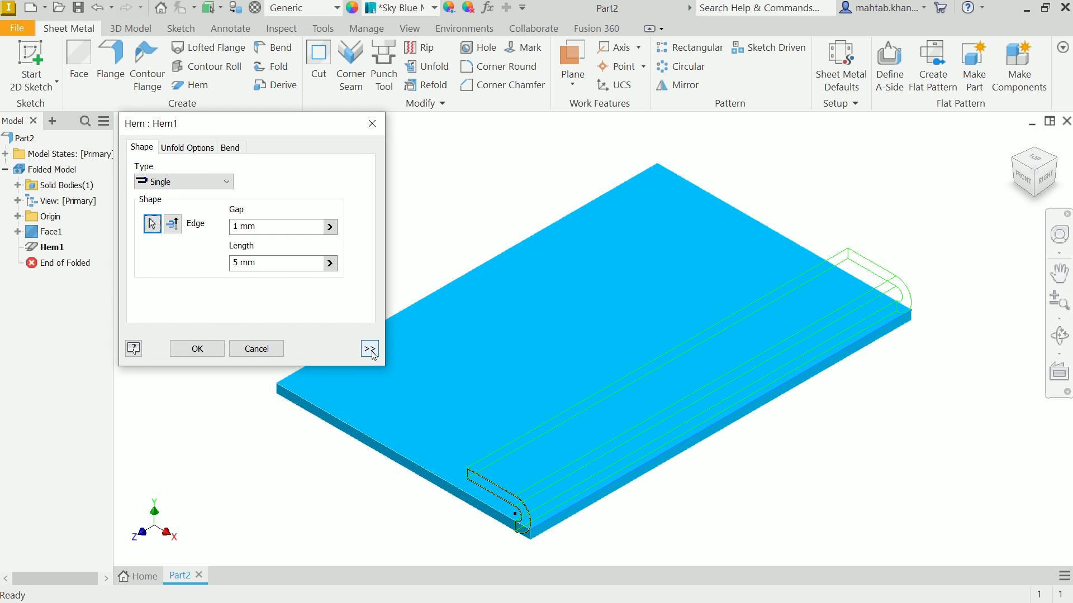
{"action": "left_click", "coordinate": [369, 348]}
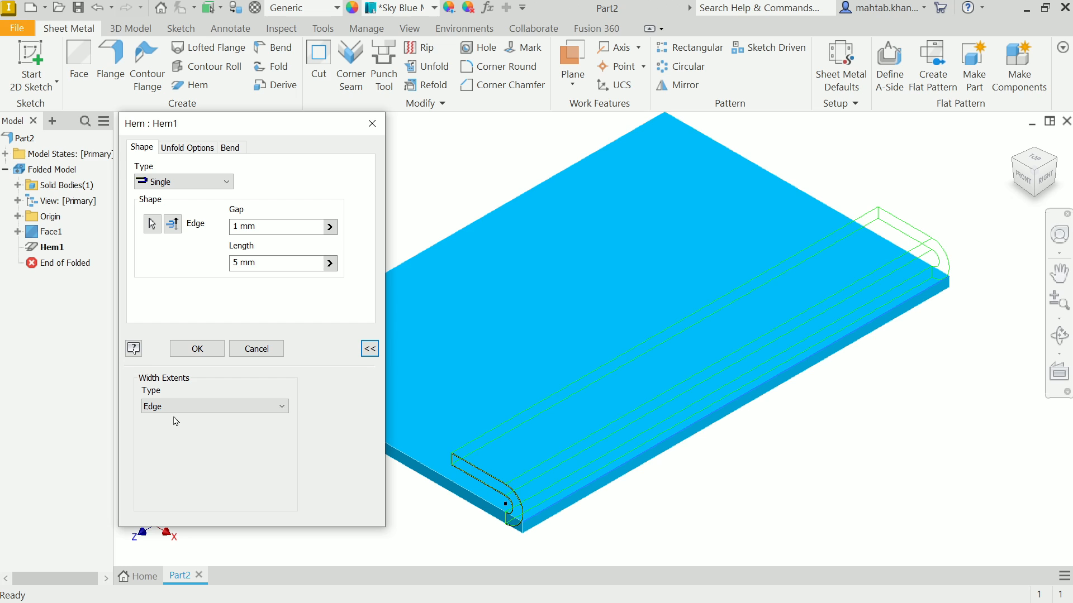
{"action": "left_click", "coordinate": [215, 406]}
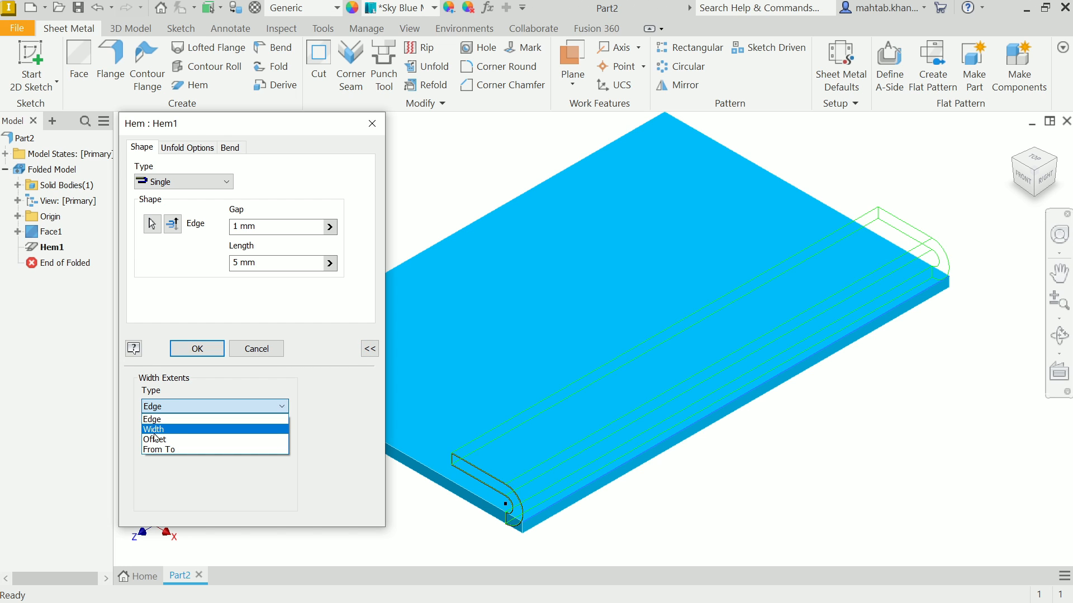
{"action": "left_click", "coordinate": [153, 429]}
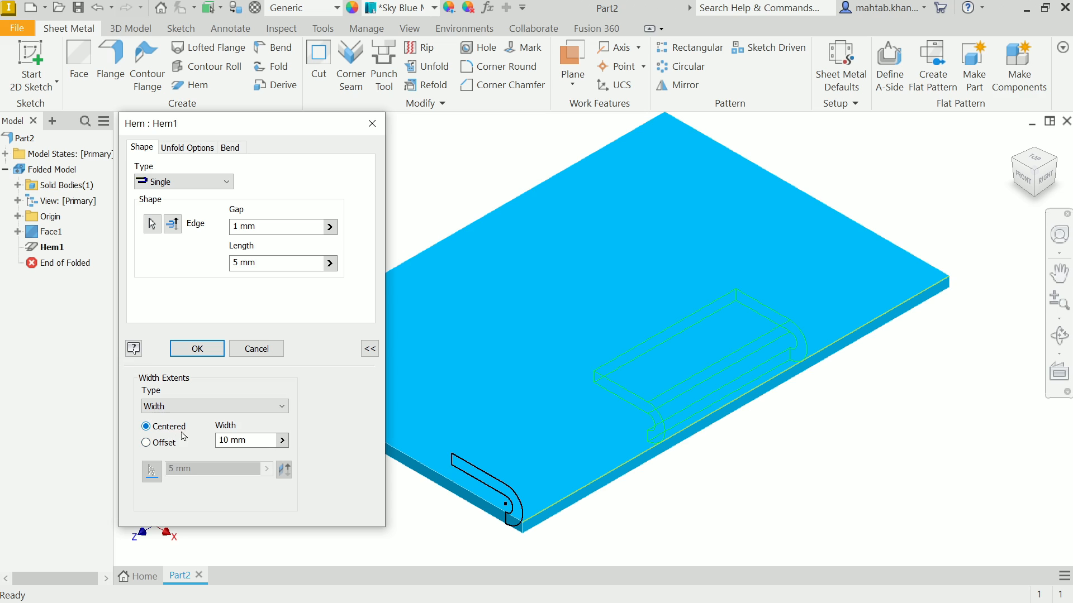
{"action": "left_click", "coordinate": [242, 440]}
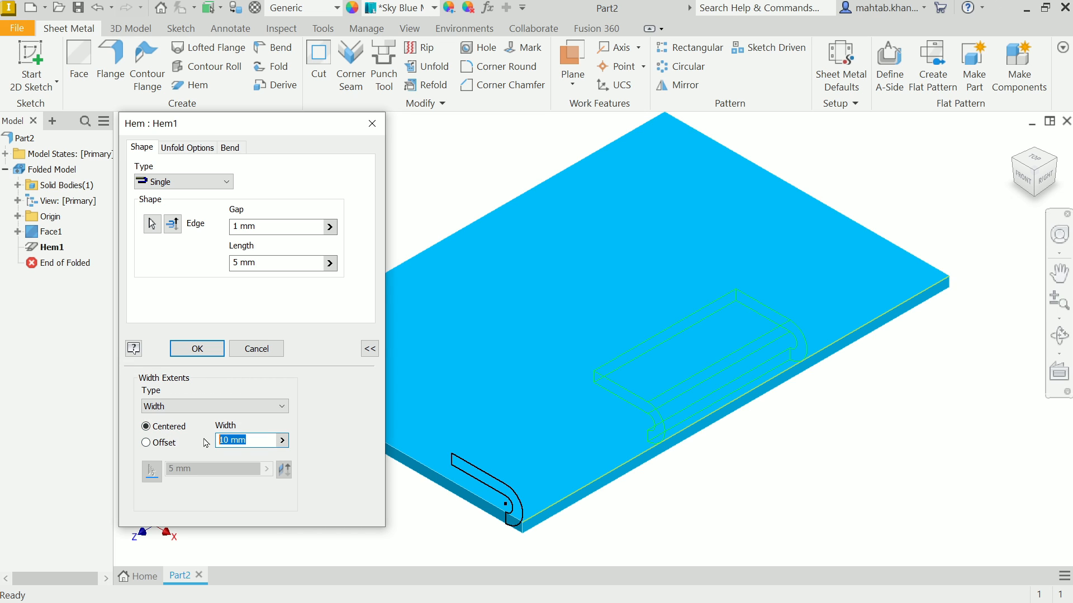
{"action": "type", "text": "20"}
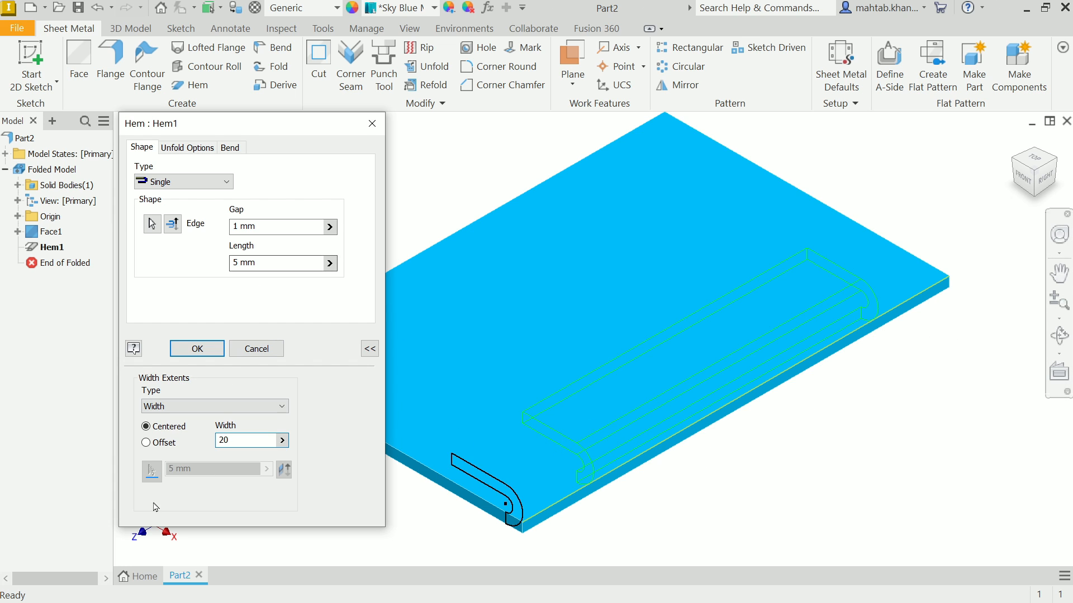
{"action": "left_click", "coordinate": [197, 349]}
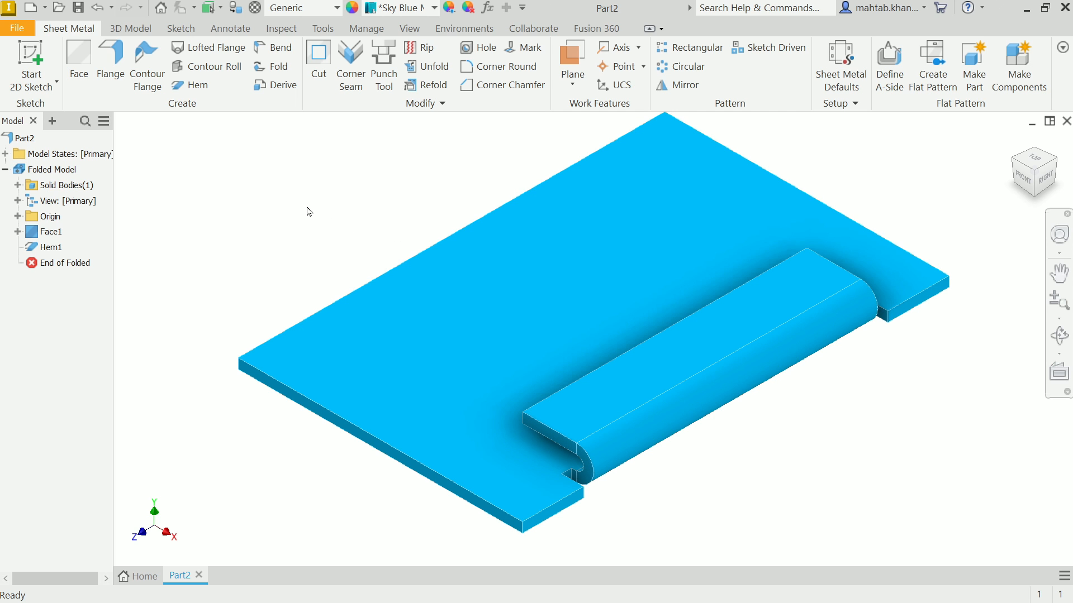
Edit Hem1 to start 3 mm from the plate corner using an Offset extent
{"action": "right_click", "coordinate": [48, 247]}
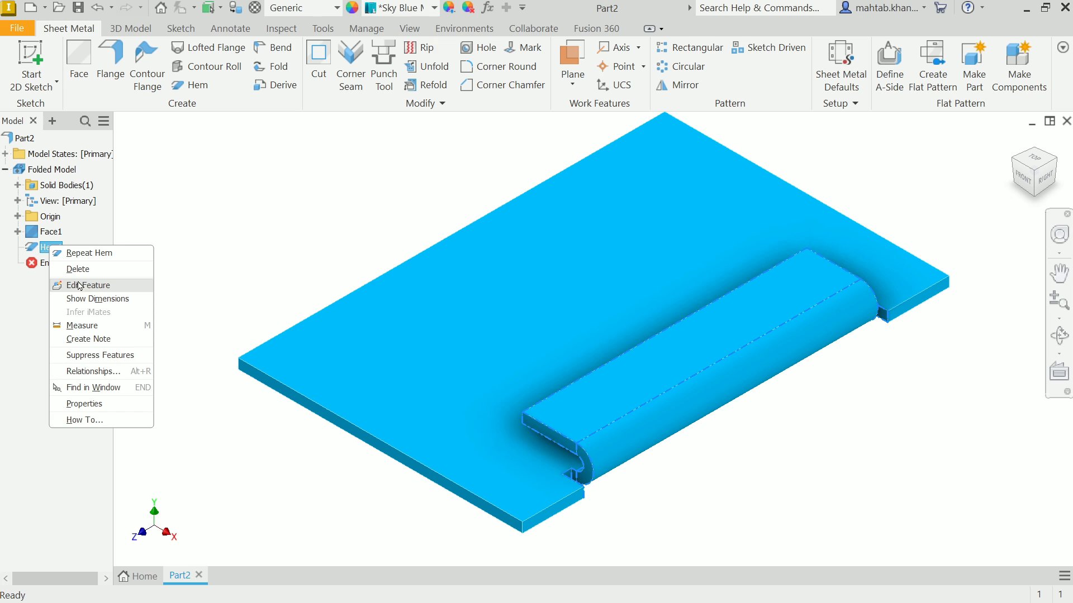
{"action": "left_click", "coordinate": [84, 285]}
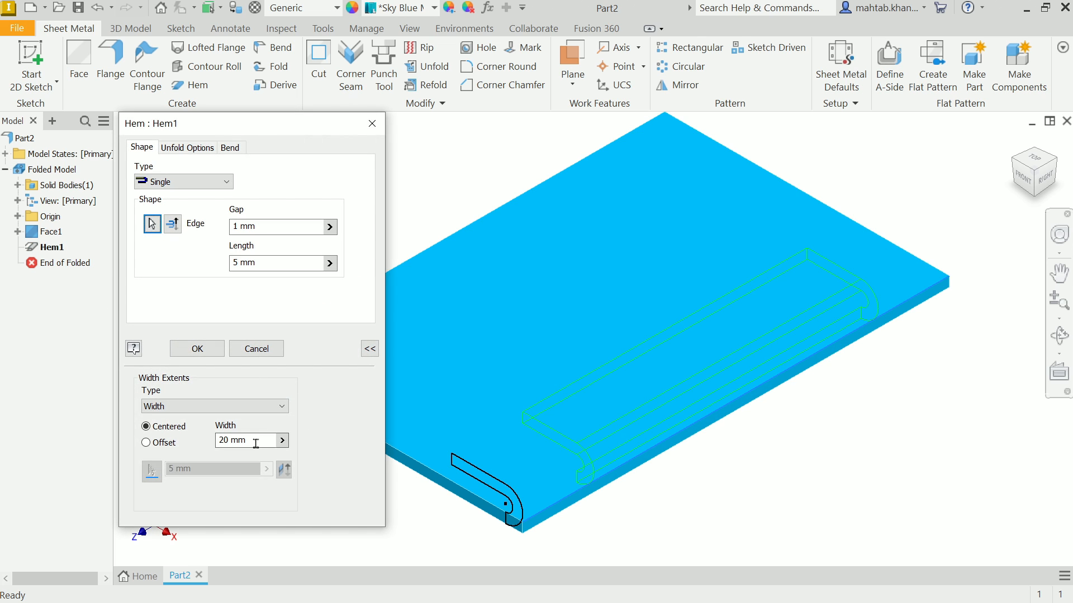
{"action": "left_click", "coordinate": [146, 442]}
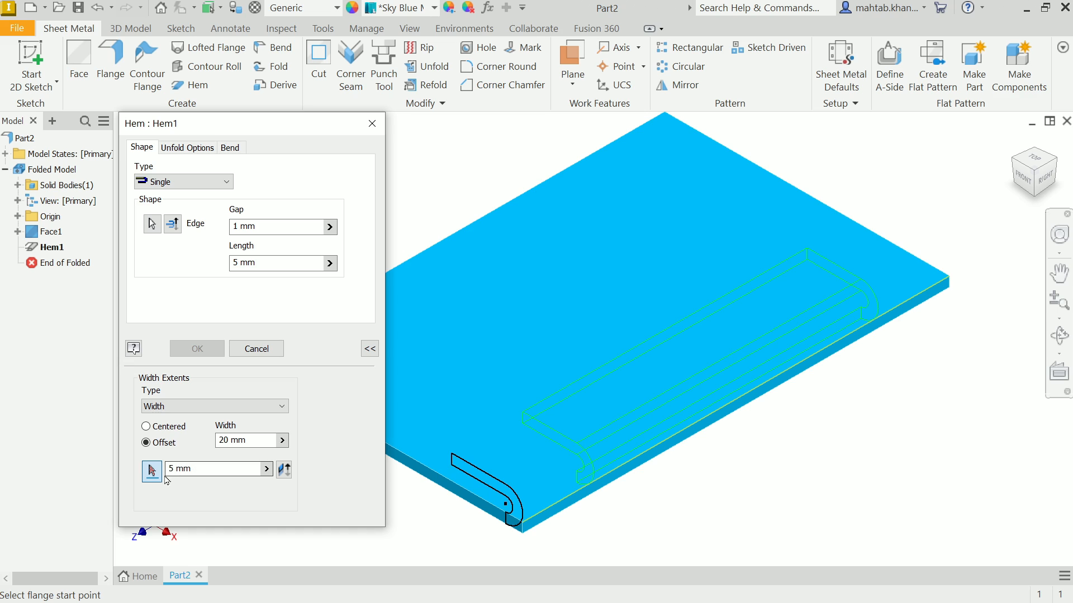
{"action": "mouse_move", "coordinate": [151, 471]}
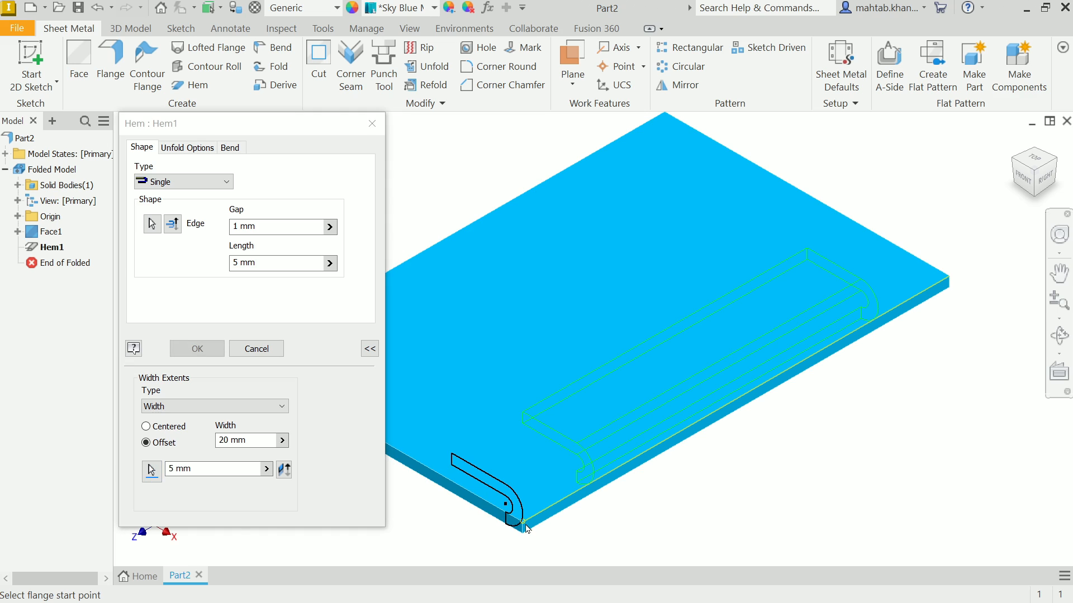
{"action": "left_click", "coordinate": [216, 468]}
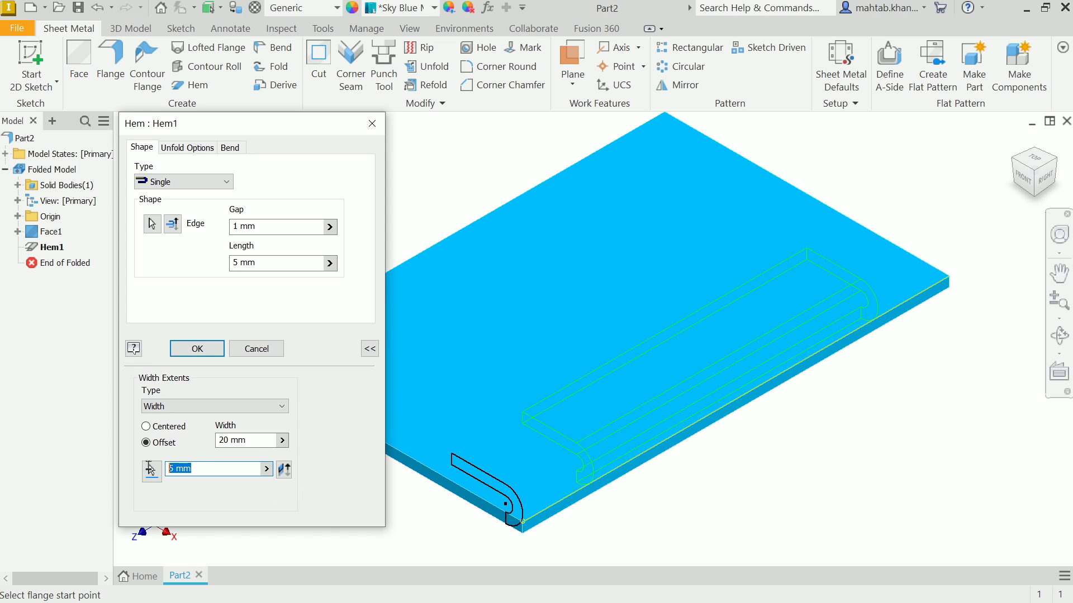
{"action": "type", "text": "3"}
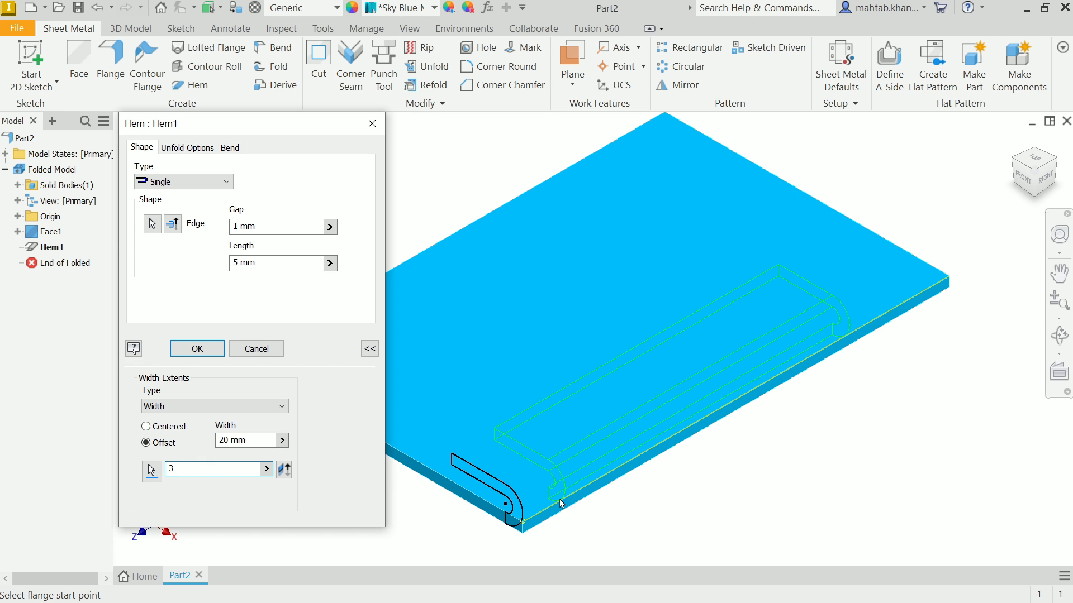
{"action": "left_click", "coordinate": [197, 349]}
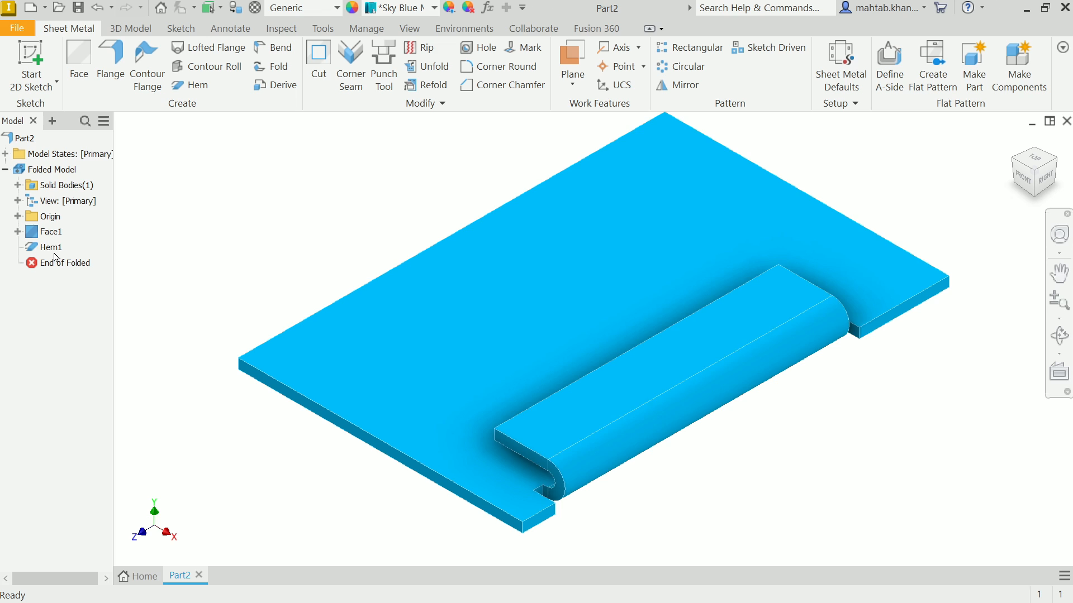
Edit Hem1 to span between offsets of 3 mm and 10 mm from the edge ends
{"action": "double_click", "coordinate": [50, 247]}
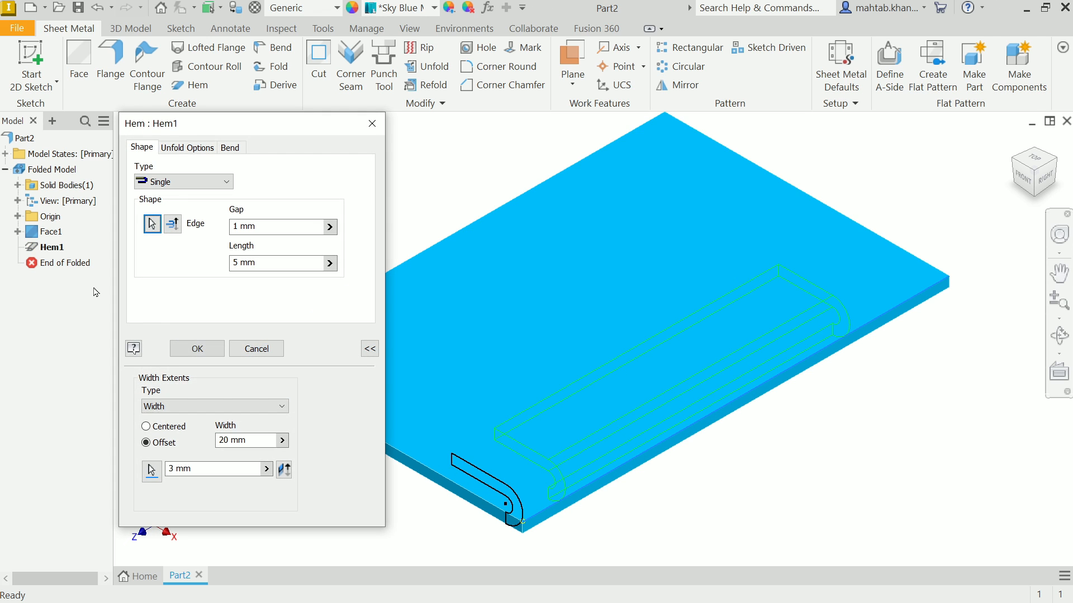
{"action": "left_click", "coordinate": [213, 406]}
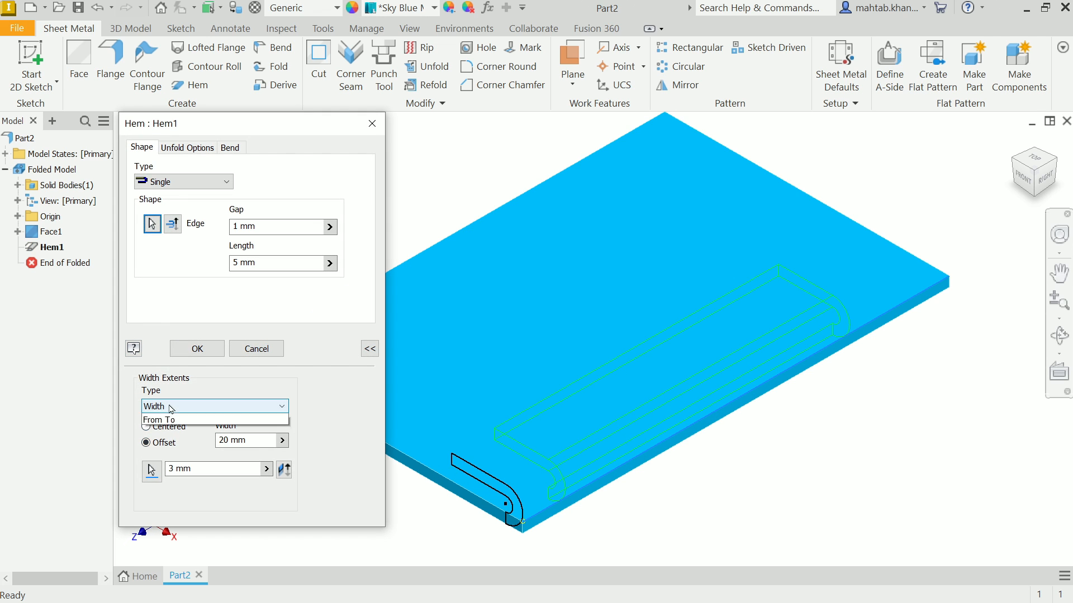
{"action": "left_click", "coordinate": [157, 419]}
{"action": "type", "text": "1"}
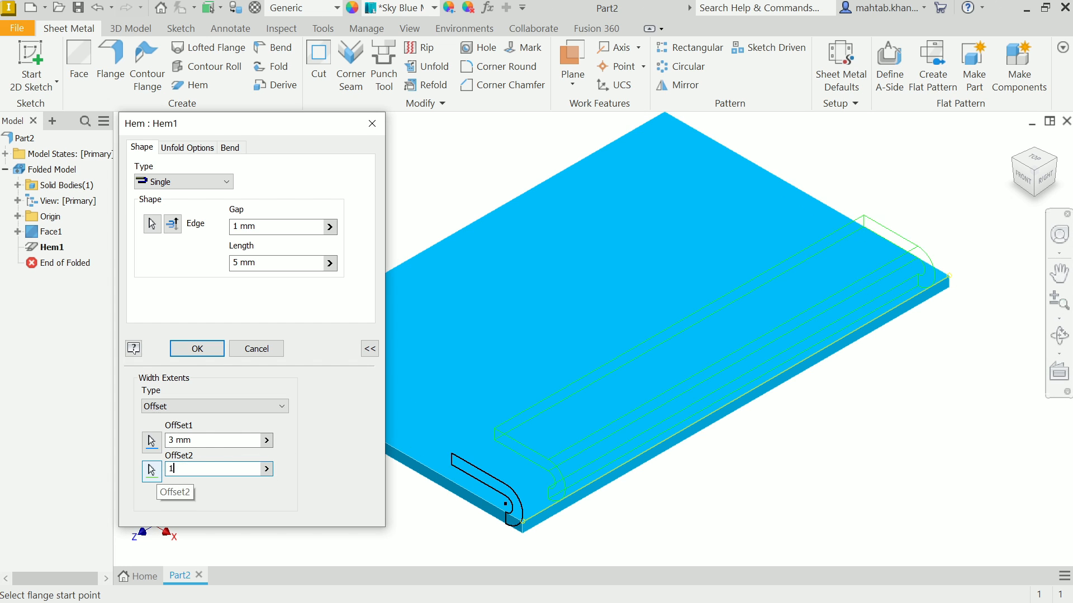
{"action": "left_click", "coordinate": [197, 348]}
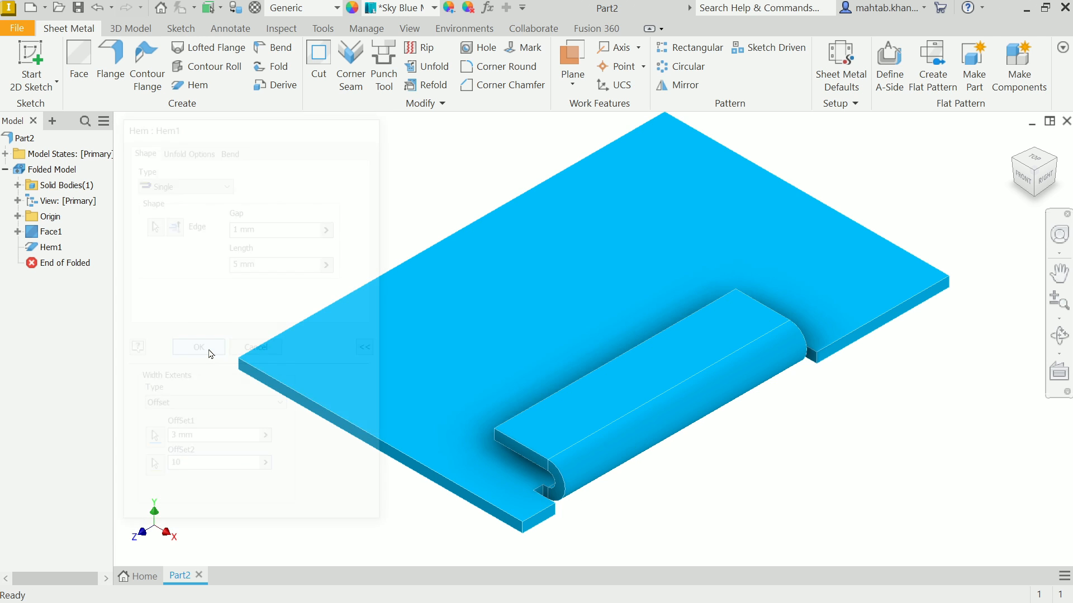
{"action": "left_click", "coordinate": [199, 346]}
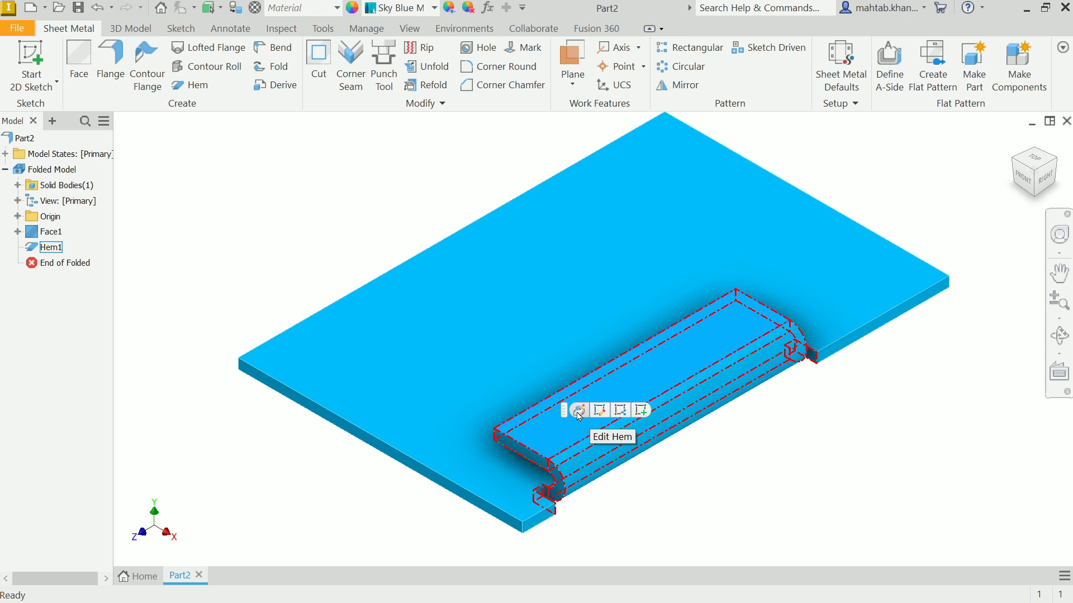
{"action": "left_click", "coordinate": [580, 410]}
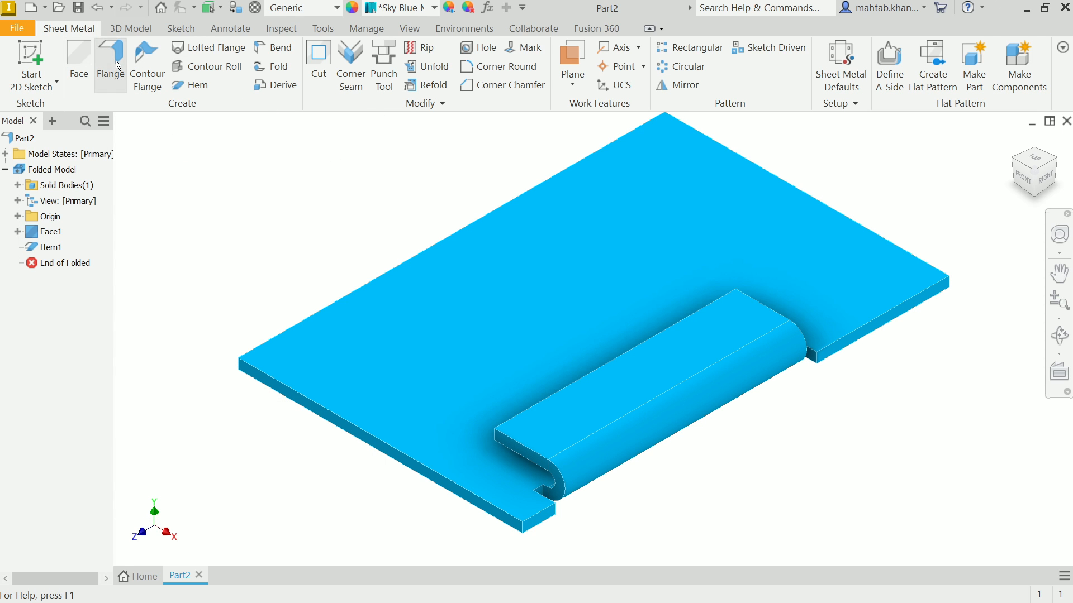
Create Flange1 on the far edge, 15 mm high at a 145 degree angle
{"action": "left_click", "coordinate": [111, 62]}
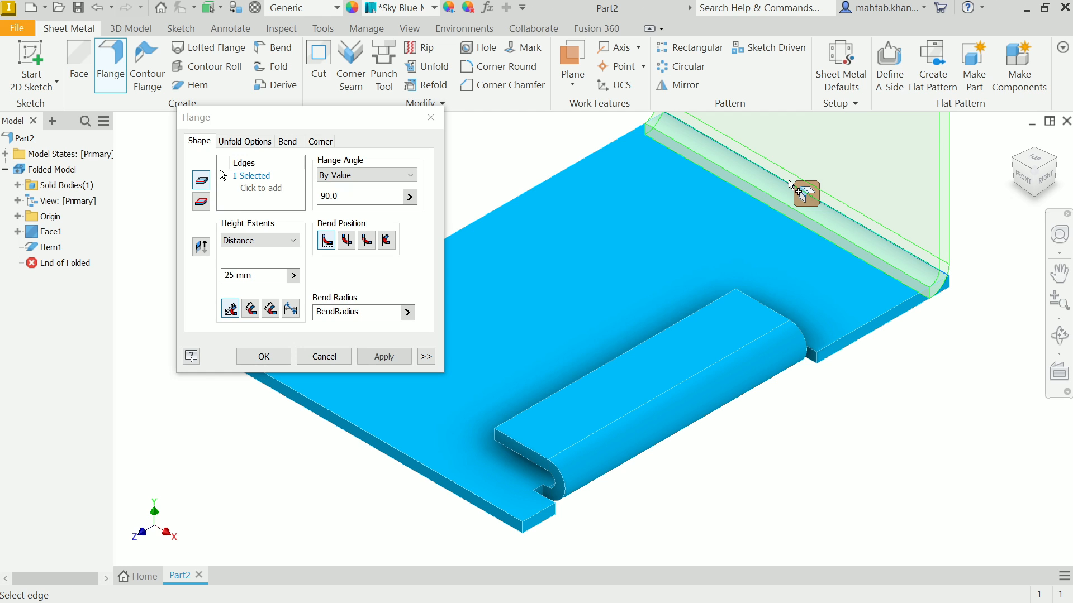
{"action": "left_click", "coordinate": [257, 276]}
{"action": "type", "text": "15"}
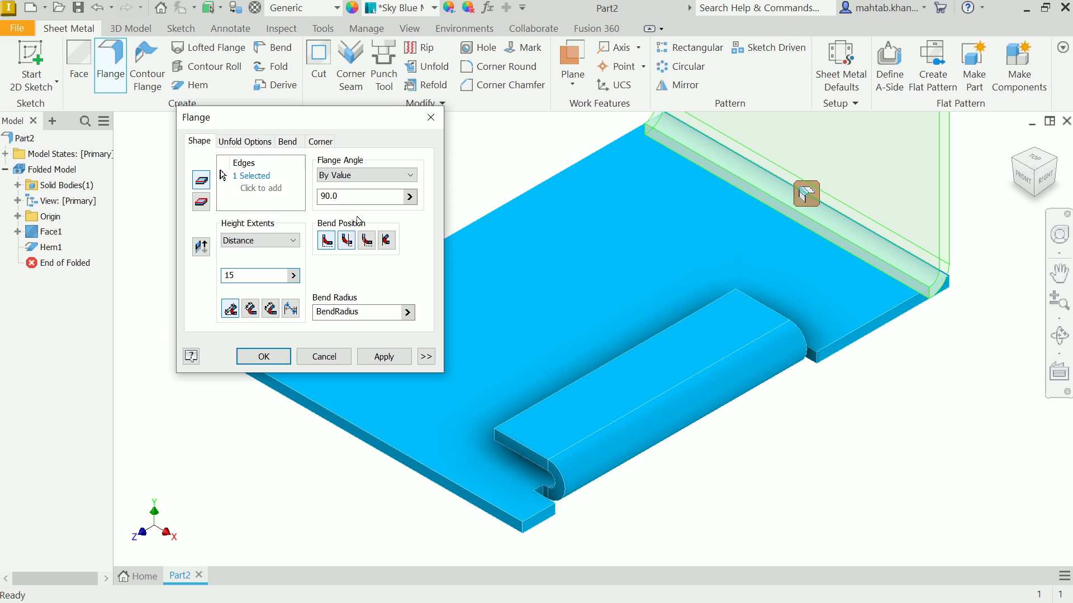
{"action": "type", "text": "160"}
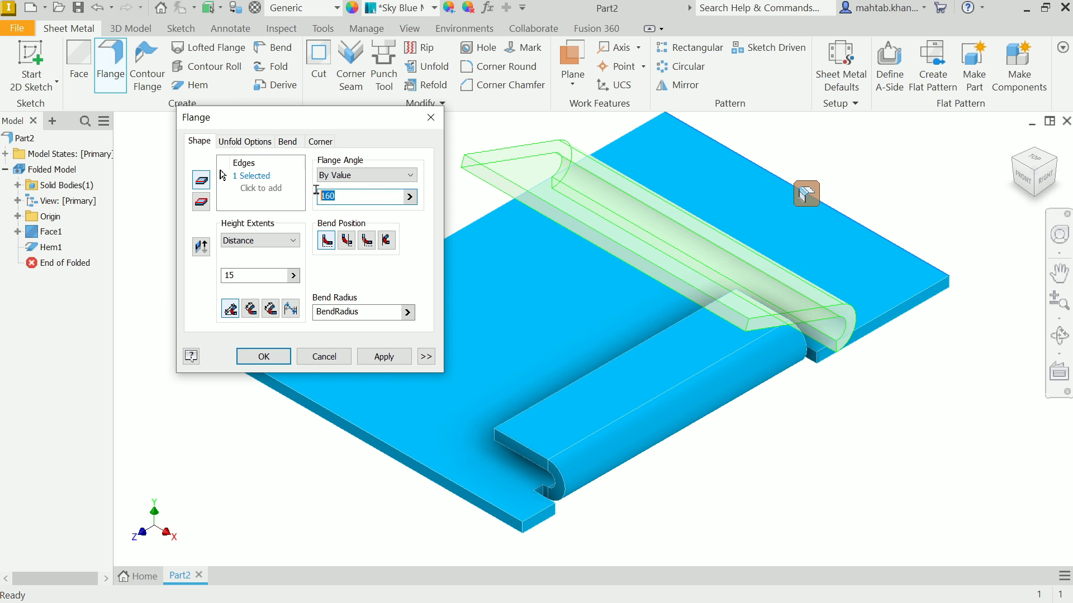
{"action": "type", "text": "134"}
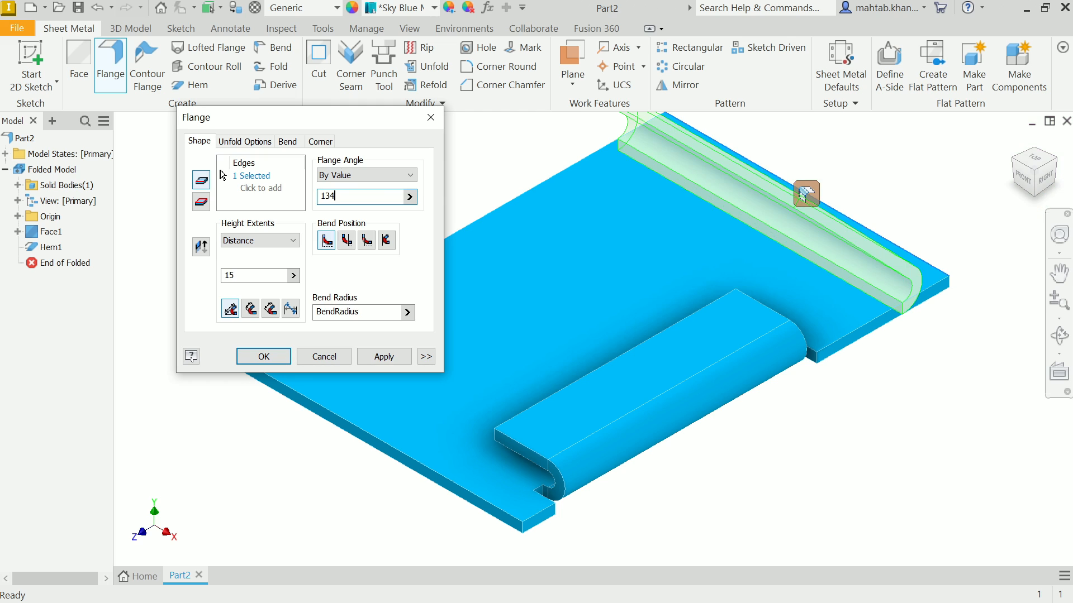
{"action": "triple_click", "coordinate": [359, 197]}
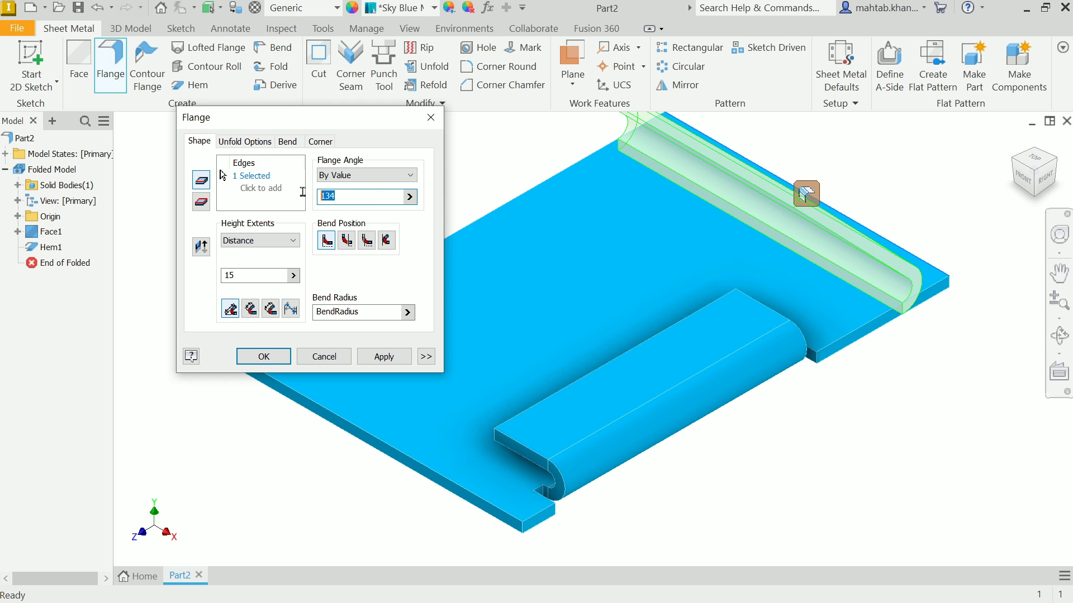
{"action": "type", "text": "145"}
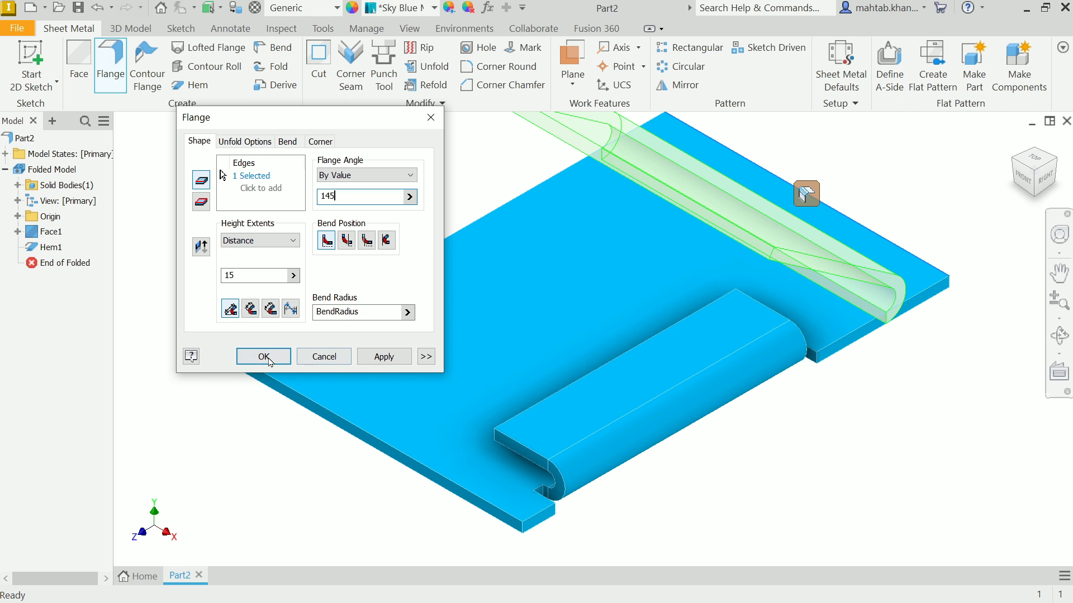
{"action": "left_click", "coordinate": [262, 357]}
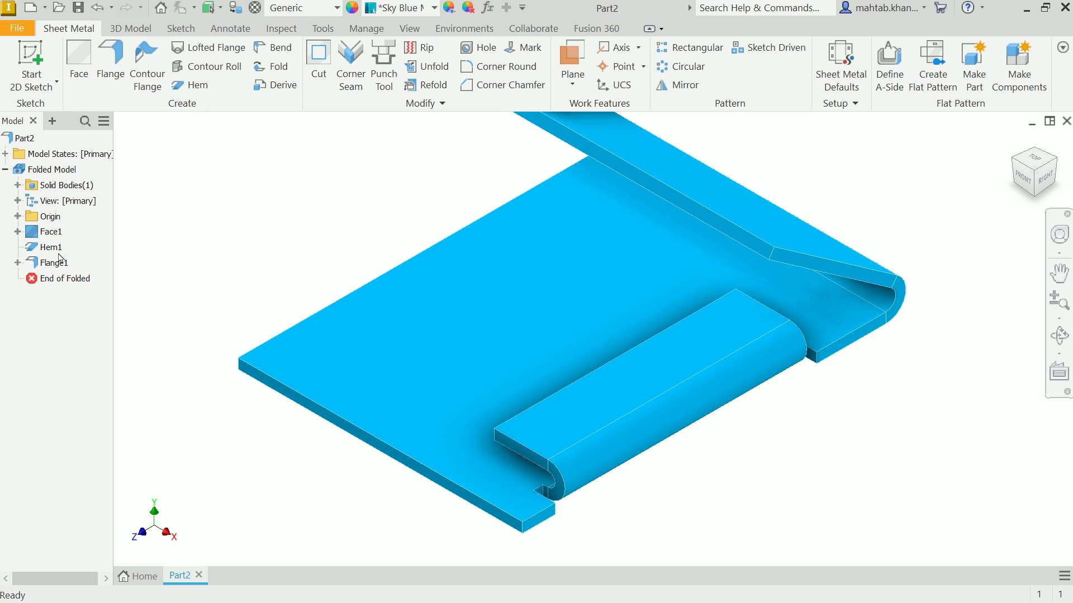
{"action": "mouse_move", "coordinate": [194, 129]}
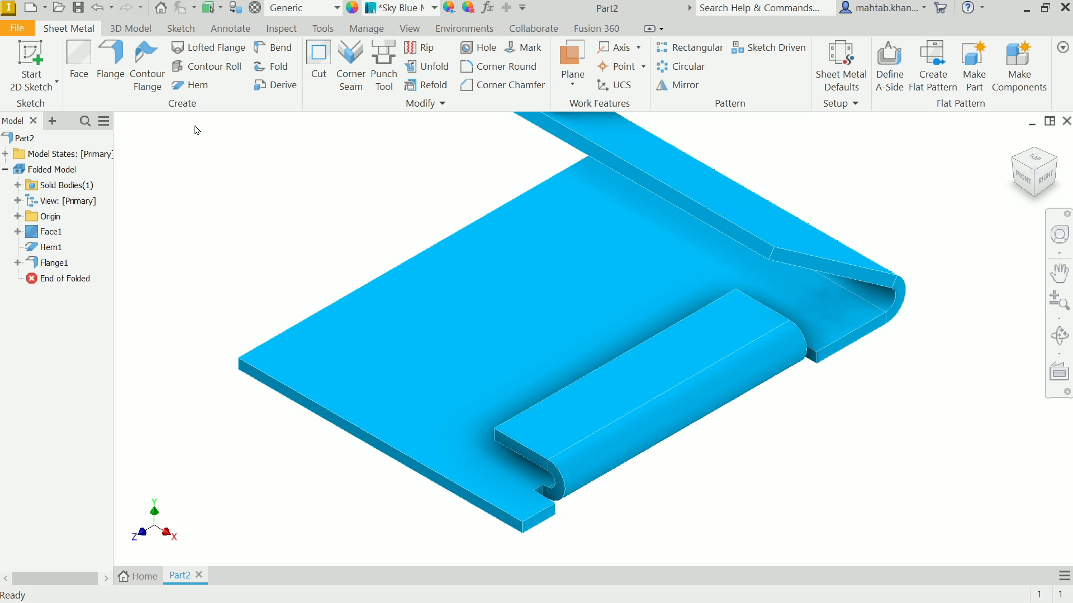
{"action": "left_click", "coordinate": [49, 247]}
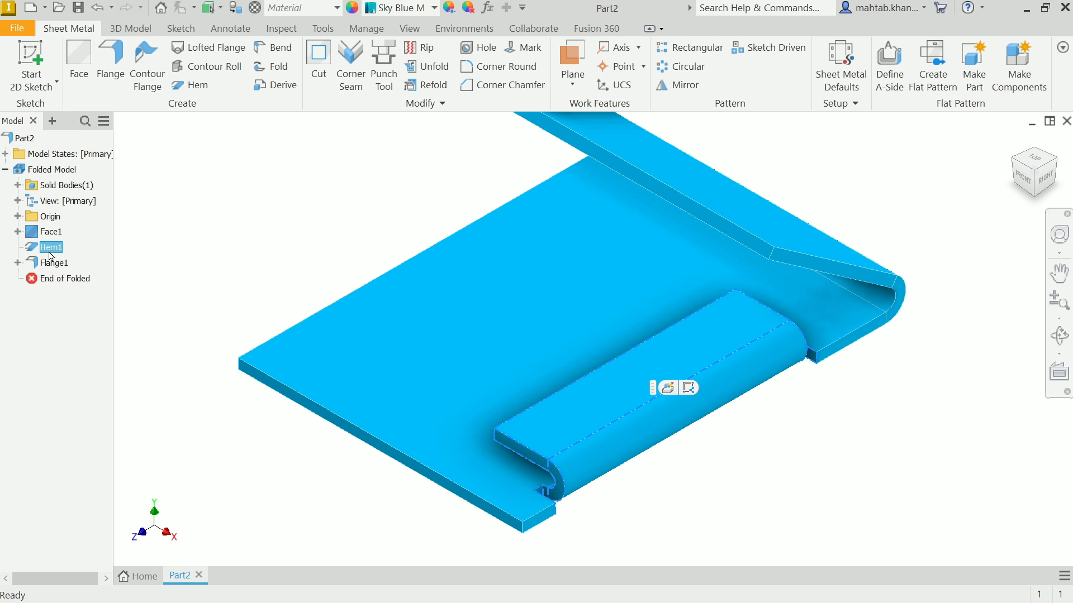
Suppress the Hem1 feature from the browser after closing its settings unchanged
{"action": "right_click", "coordinate": [49, 247]}
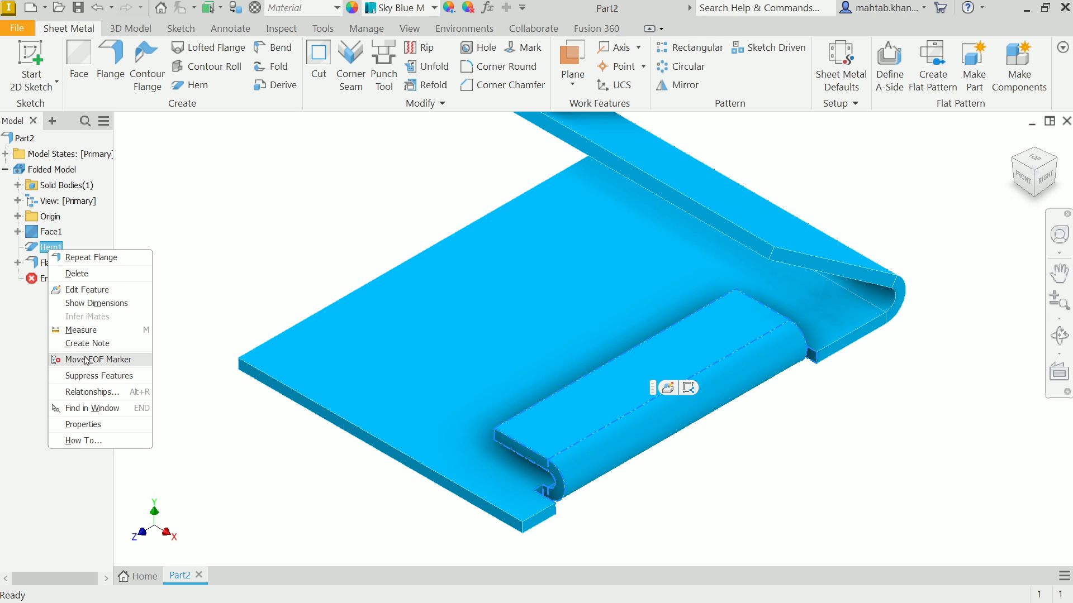
{"action": "left_click", "coordinate": [87, 289]}
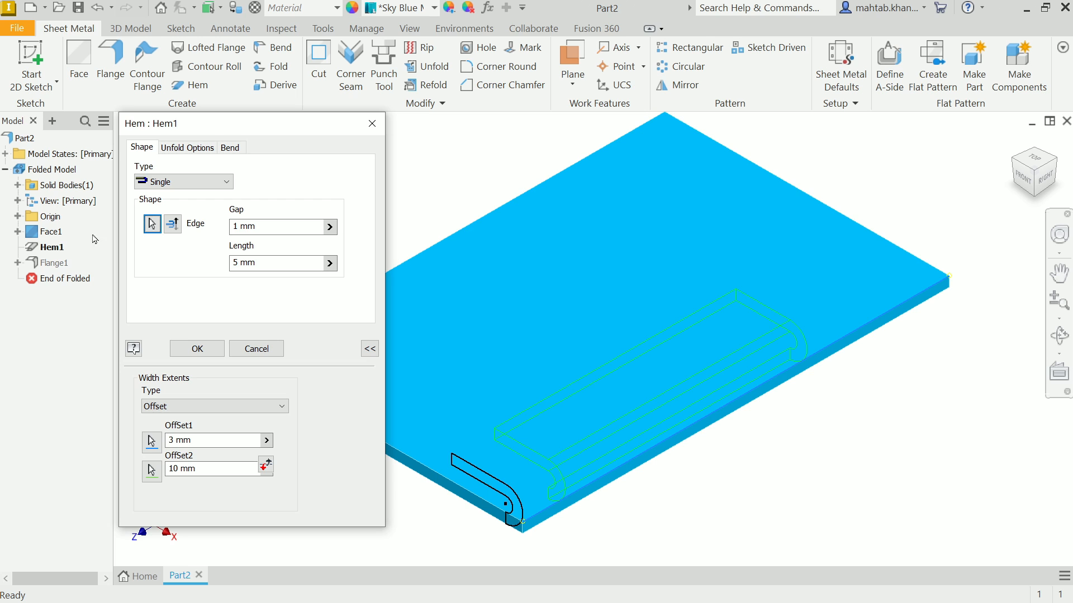
{"action": "left_click", "coordinate": [197, 349]}
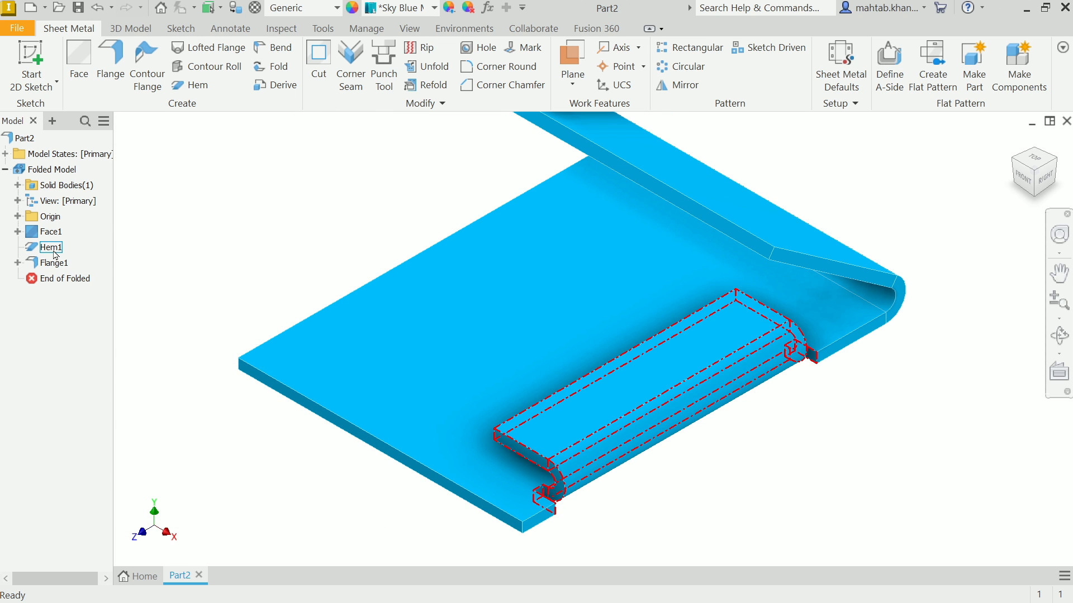
{"action": "right_click", "coordinate": [51, 247]}
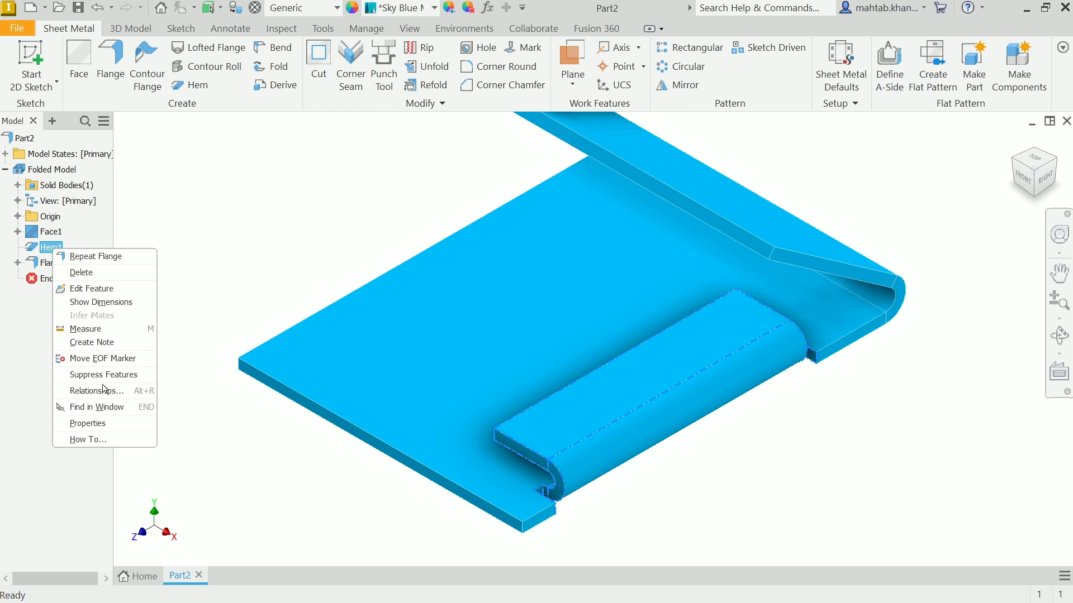
{"action": "mouse_move", "coordinate": [80, 273]}
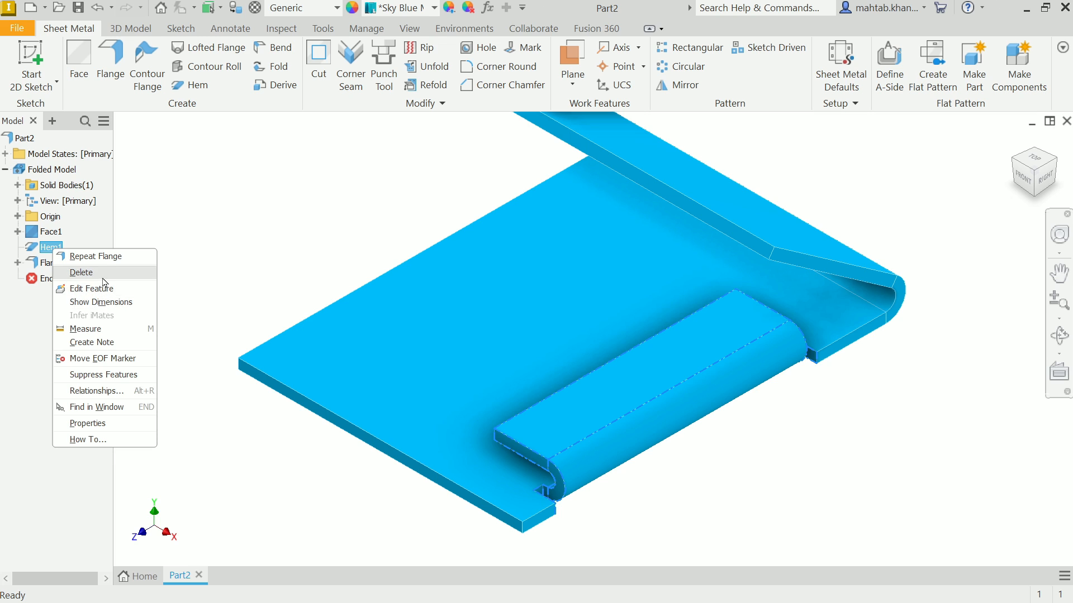
{"action": "left_click", "coordinate": [82, 273]}
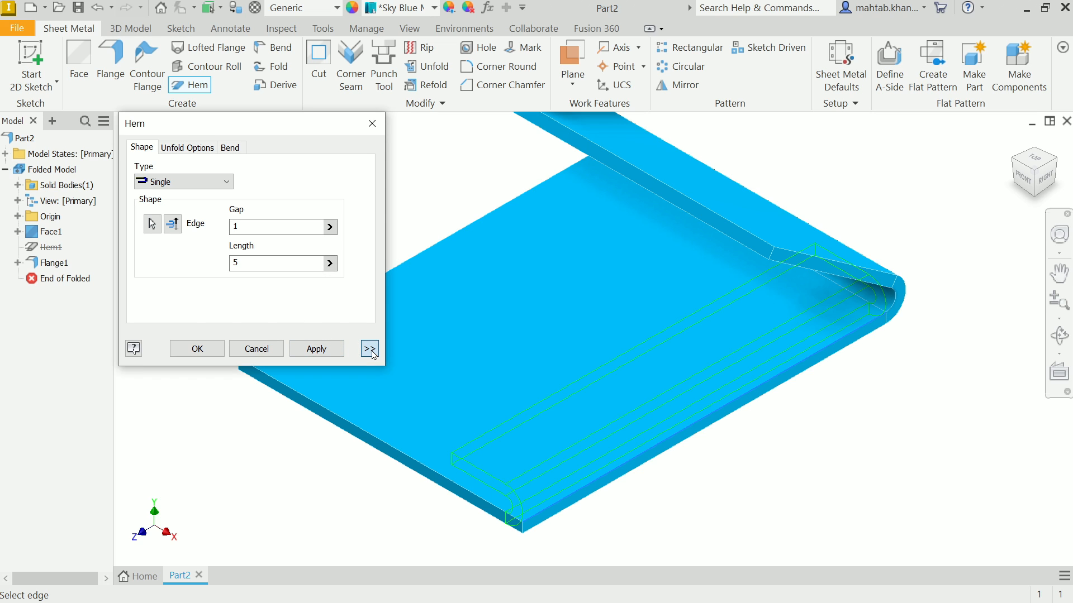
Create Hem2 with a From To extent between two picked points on the front edge
{"action": "left_click", "coordinate": [368, 349]}
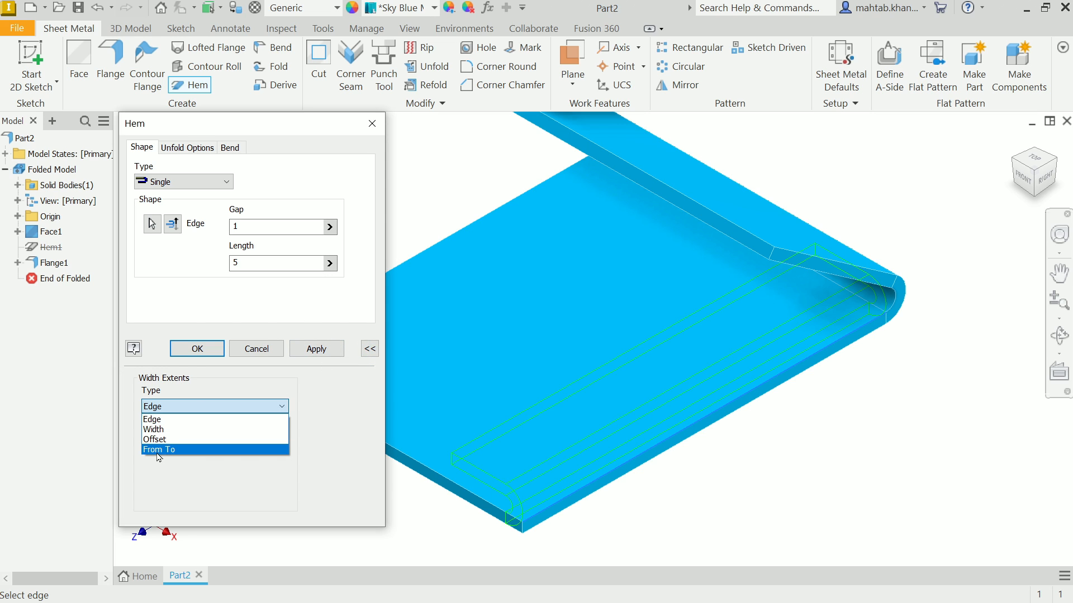
{"action": "left_click", "coordinate": [159, 450]}
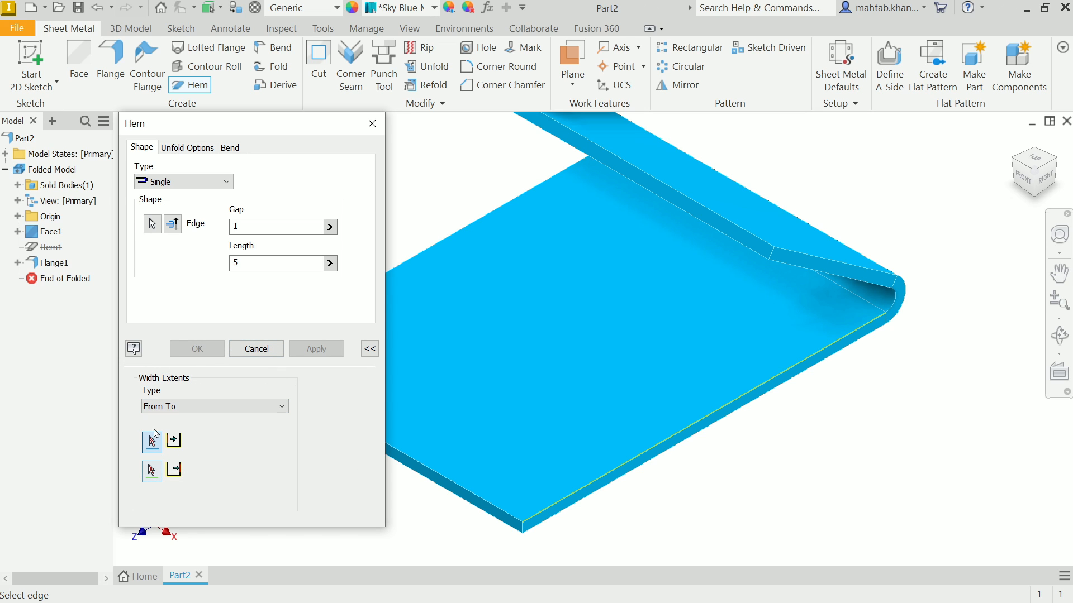
{"action": "mouse_move", "coordinate": [150, 470]}
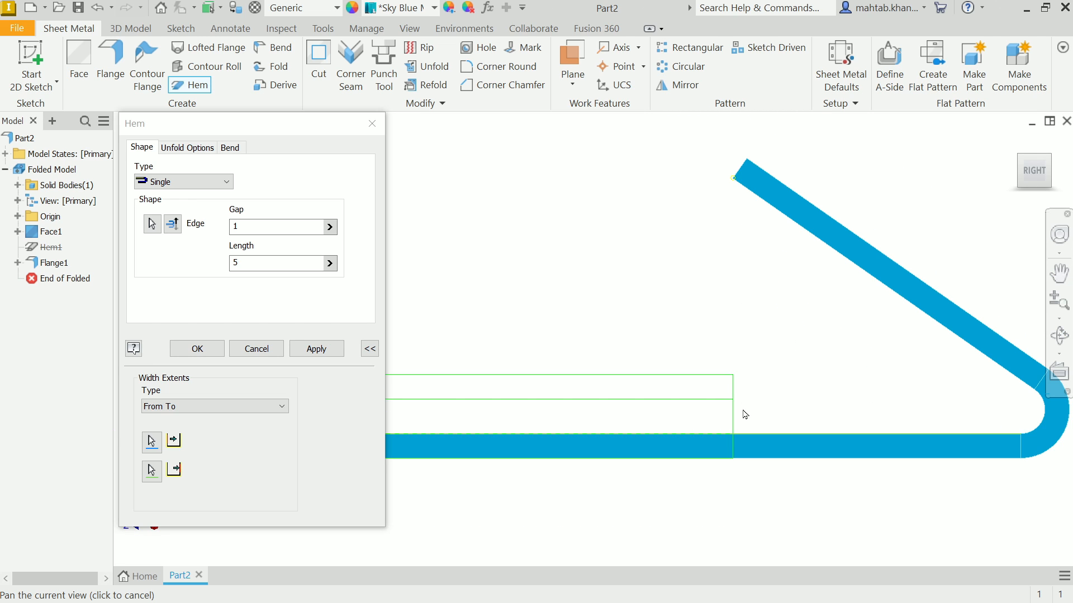
{"action": "left_click", "coordinate": [214, 406]}
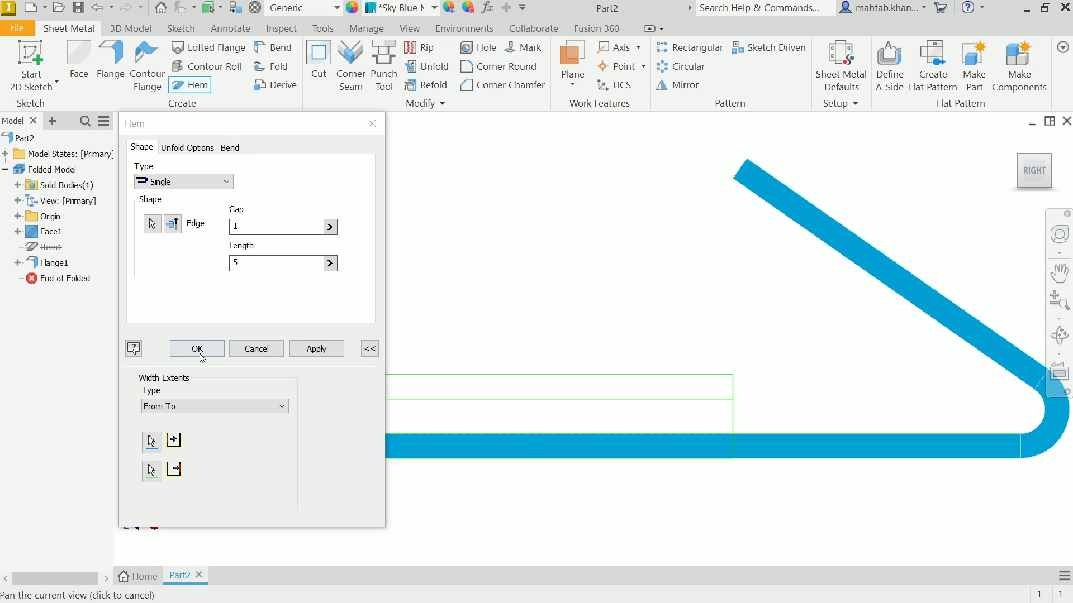
{"action": "left_click", "coordinate": [196, 349]}
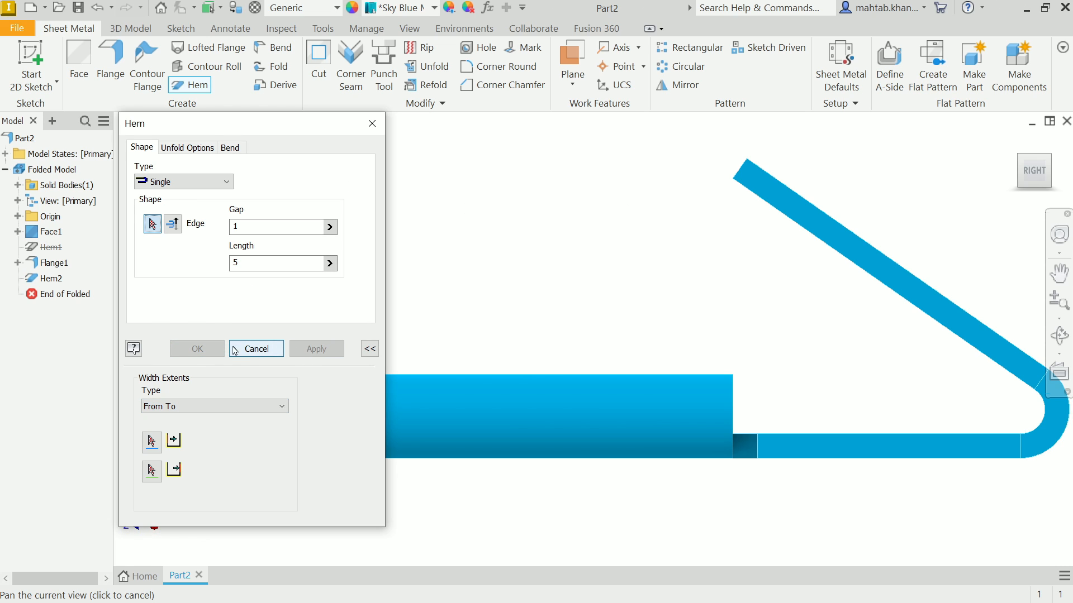
{"action": "left_click", "coordinate": [254, 349]}
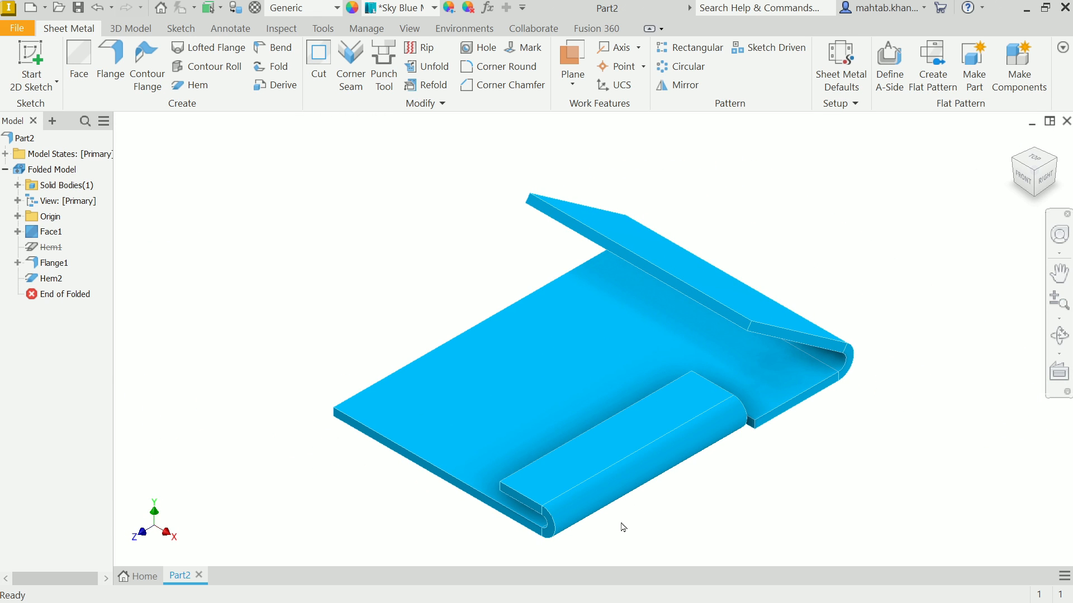
Suppress Hem2 and Flange1, unsuppress Hem1 and reopen it for editing
{"action": "right_click", "coordinate": [48, 278]}
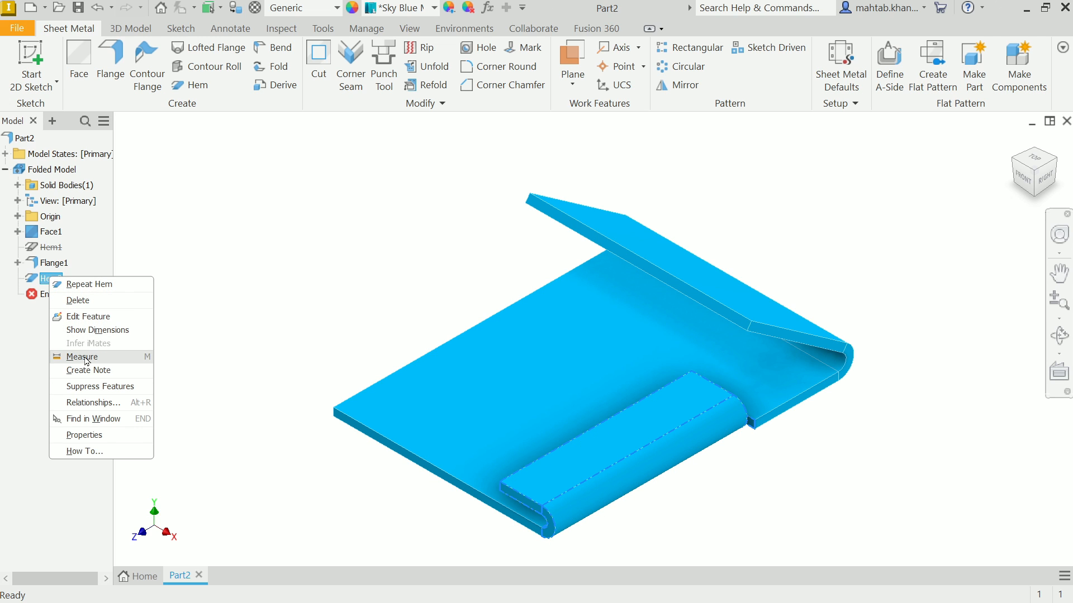
{"action": "mouse_move", "coordinate": [96, 385]}
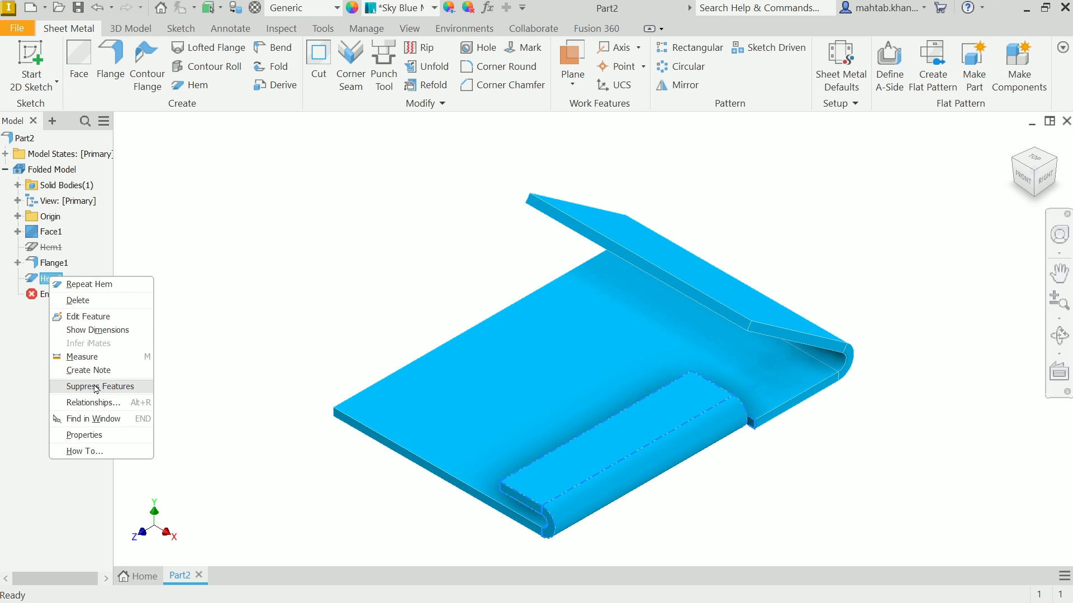
{"action": "left_click", "coordinate": [102, 386]}
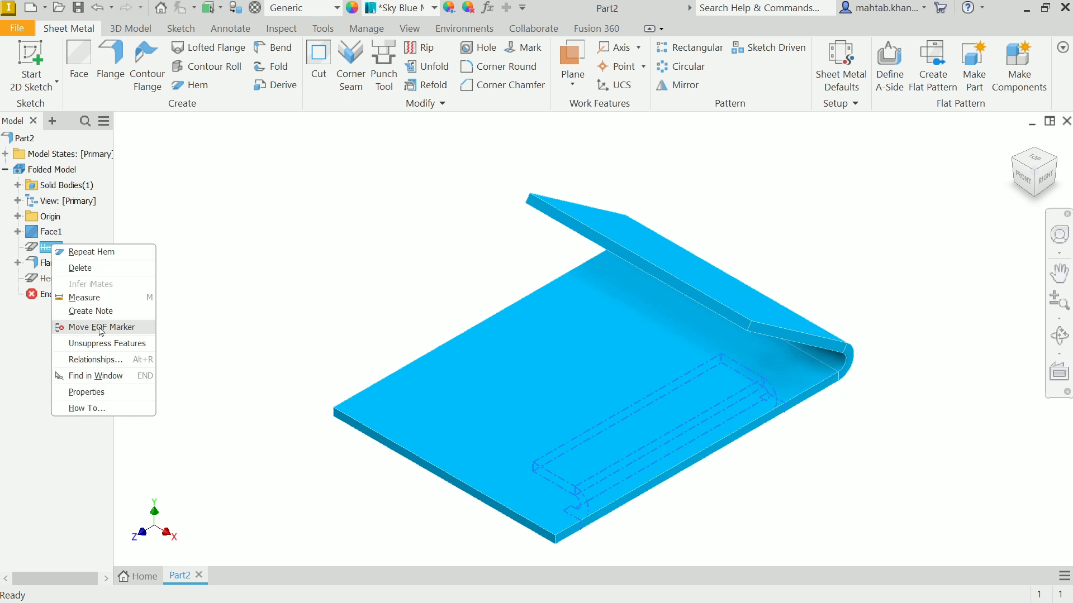
{"action": "left_click", "coordinate": [98, 343]}
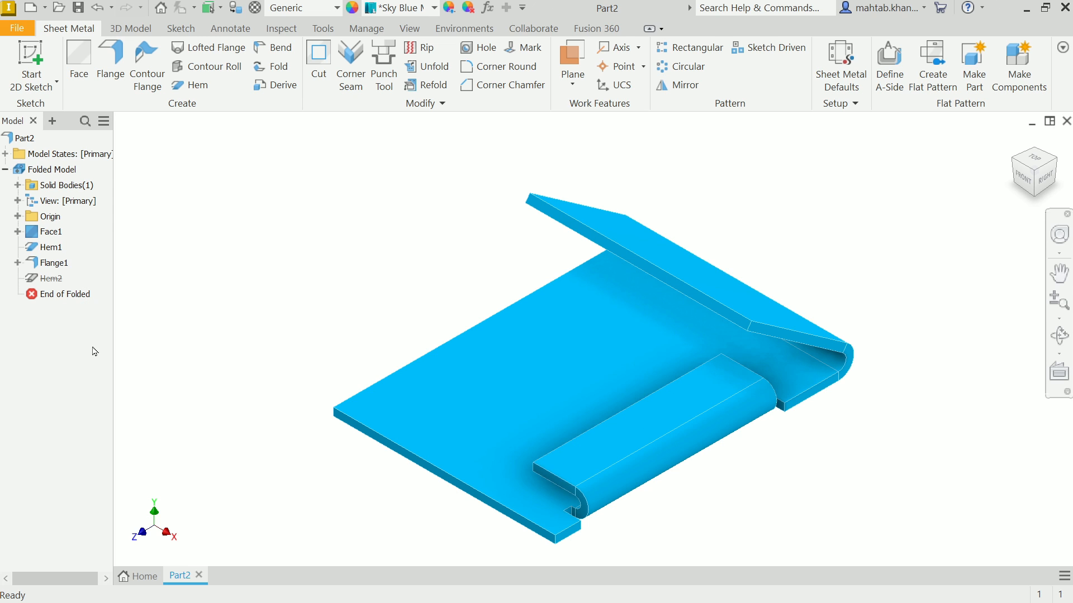
{"action": "right_click", "coordinate": [48, 263]}
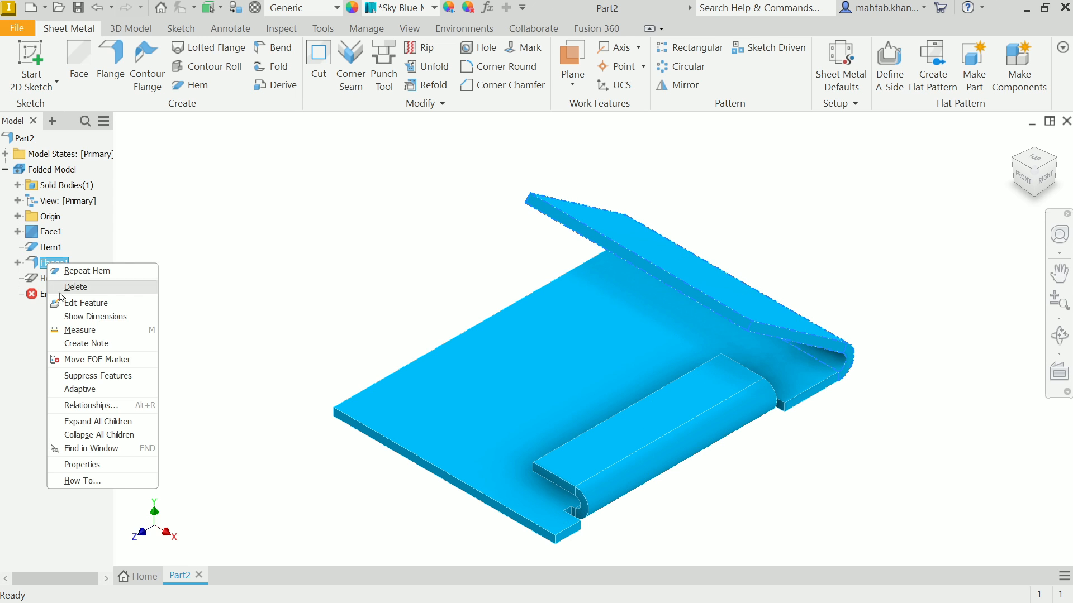
{"action": "mouse_move", "coordinate": [94, 359]}
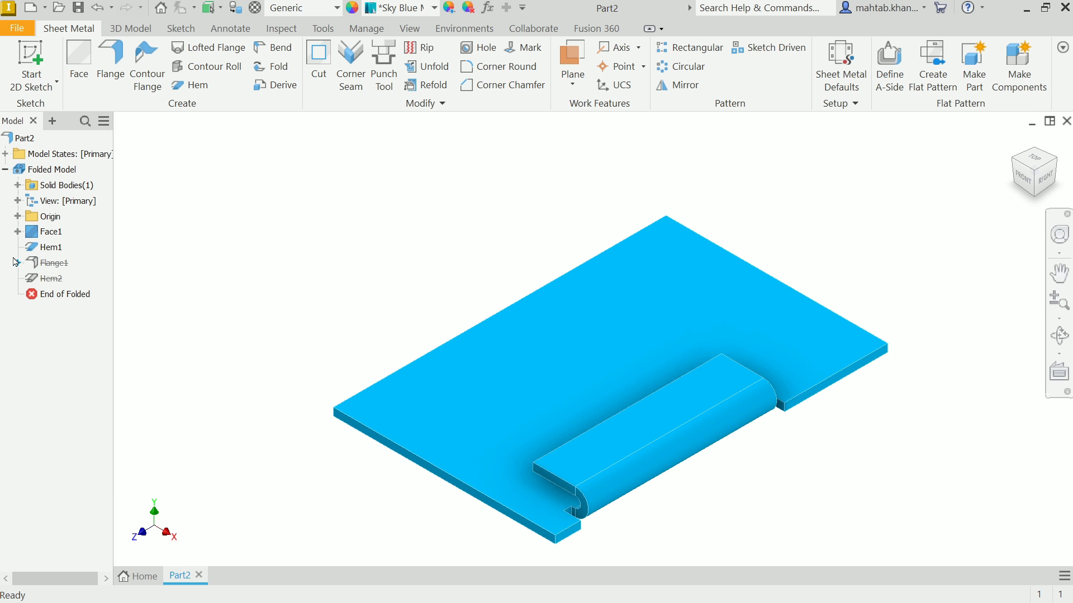
{"action": "right_click", "coordinate": [47, 247]}
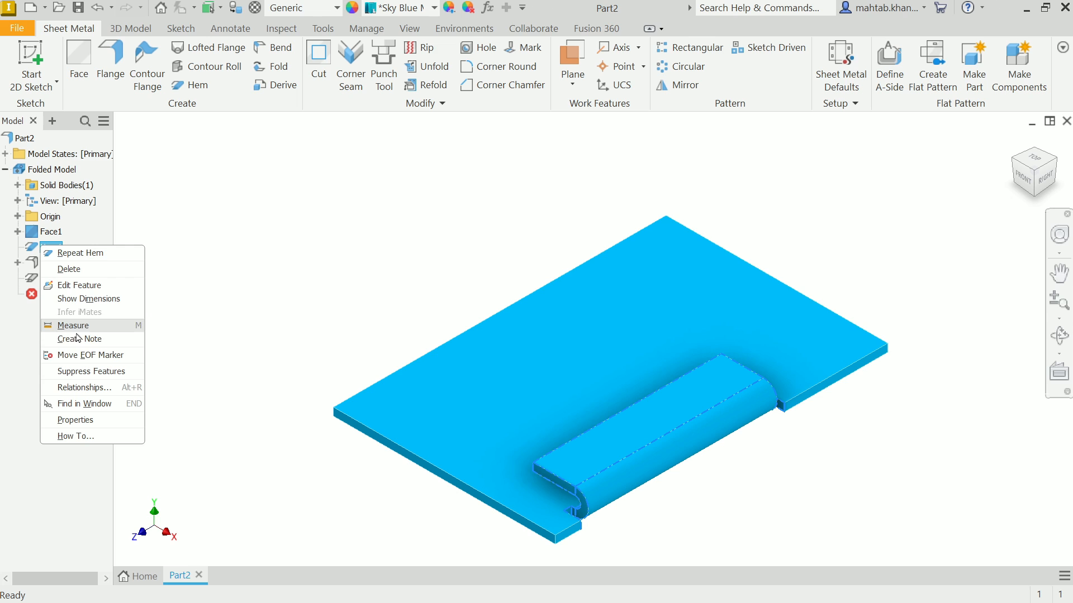
{"action": "left_click", "coordinate": [78, 285]}
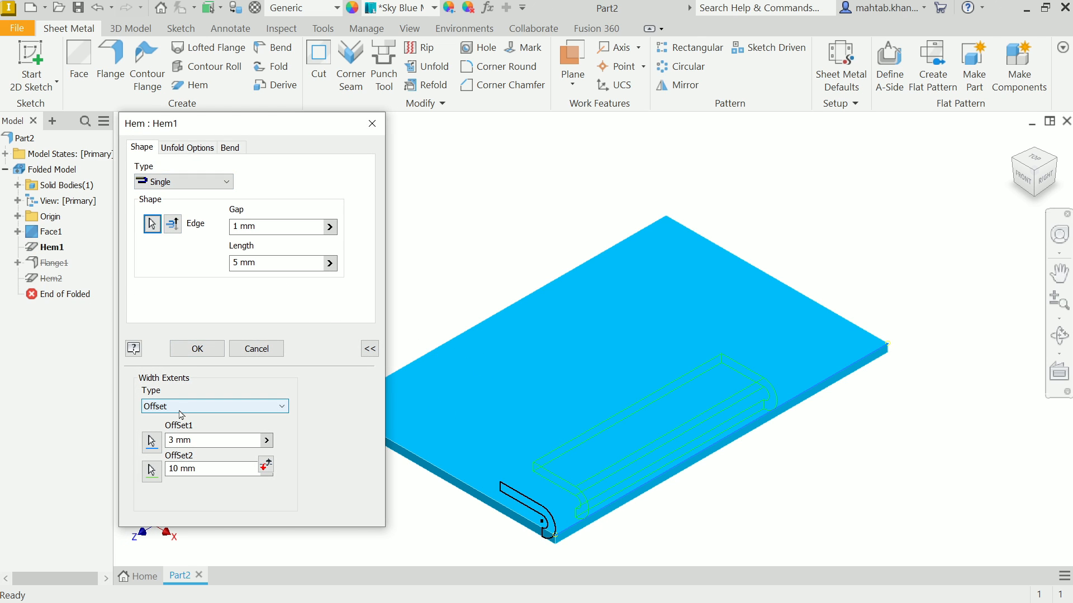
Switch Hem1 to the Teardrop type with radius 1, viewed from the front
{"action": "left_click", "coordinate": [182, 181]}
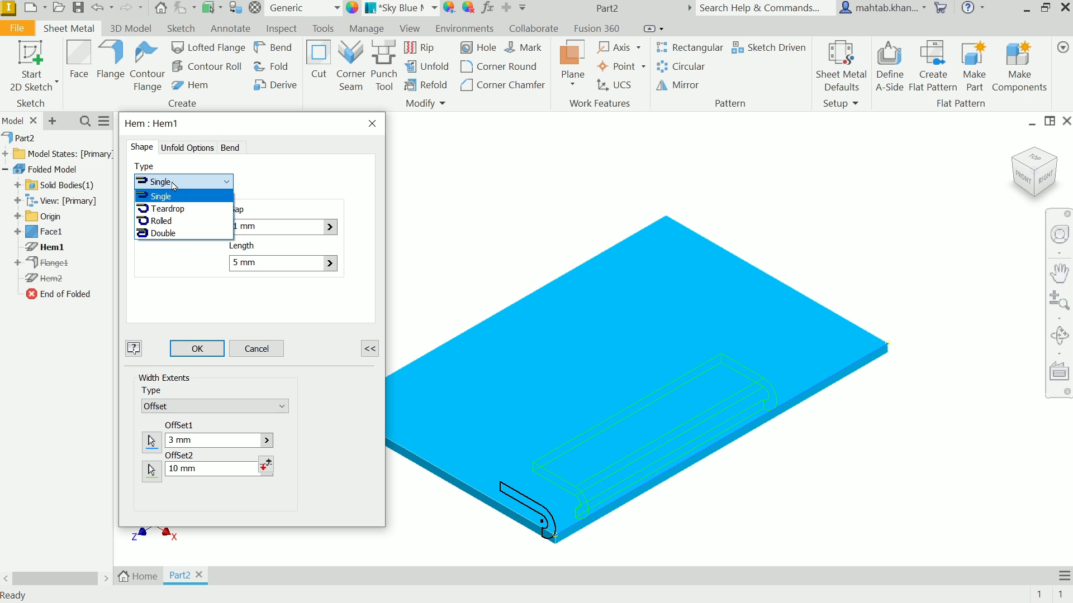
{"action": "mouse_move", "coordinate": [173, 209]}
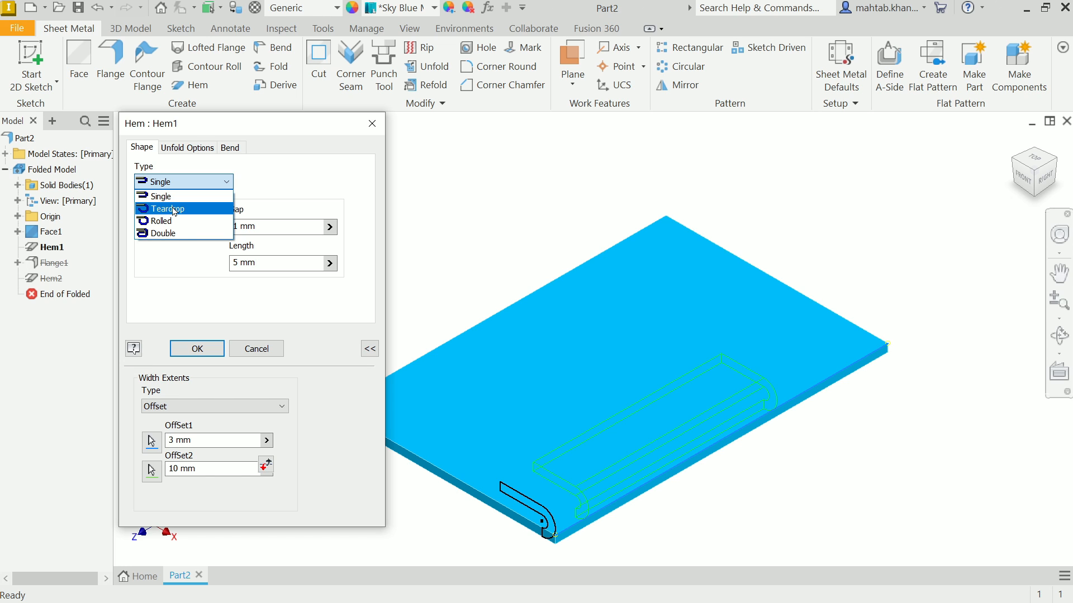
{"action": "left_click", "coordinate": [165, 209]}
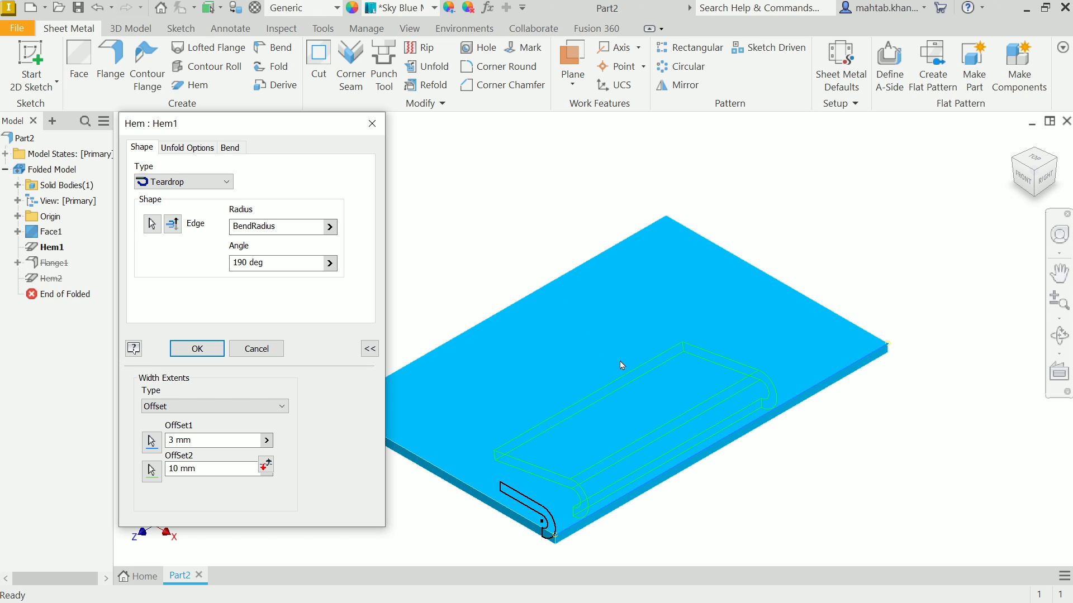
{"action": "left_click", "coordinate": [1033, 171]}
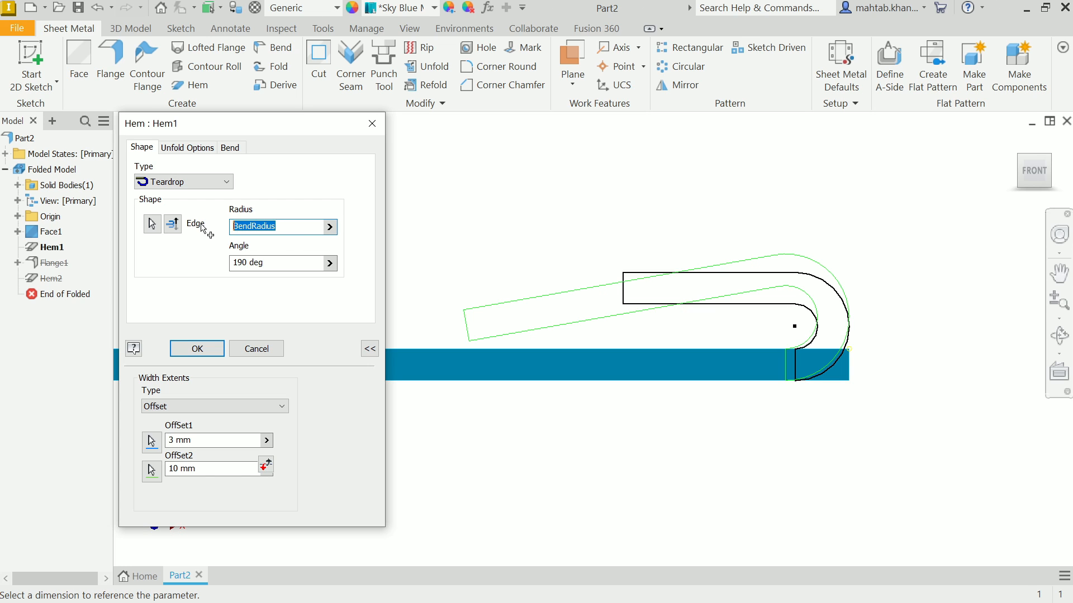
{"action": "type", "text": "1"}
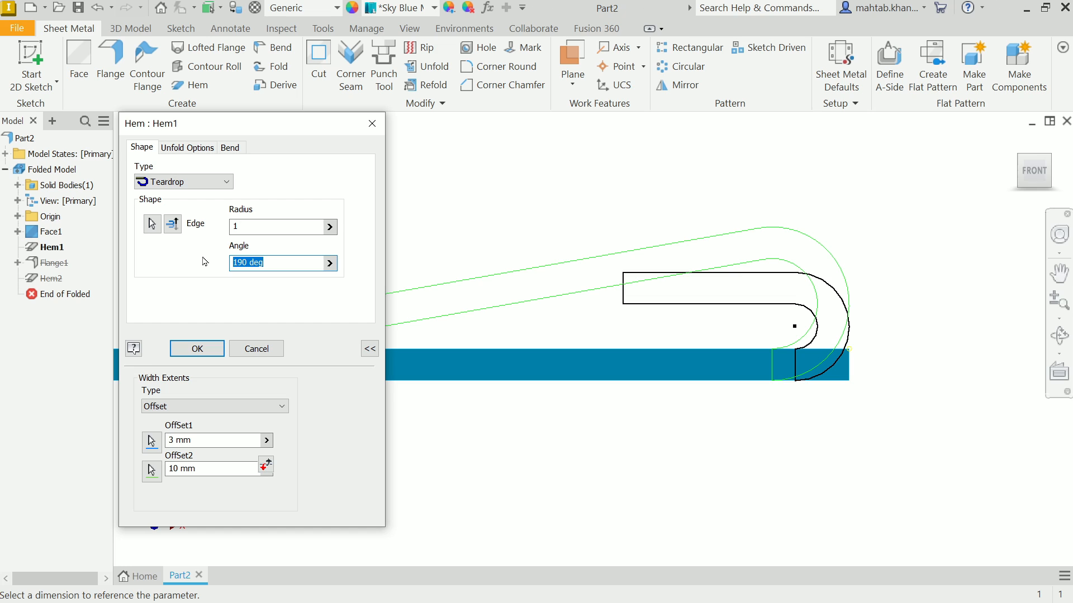
Try teardrop angles 90, 145 and 200 before settling on 270°
{"action": "type", "text": "90"}
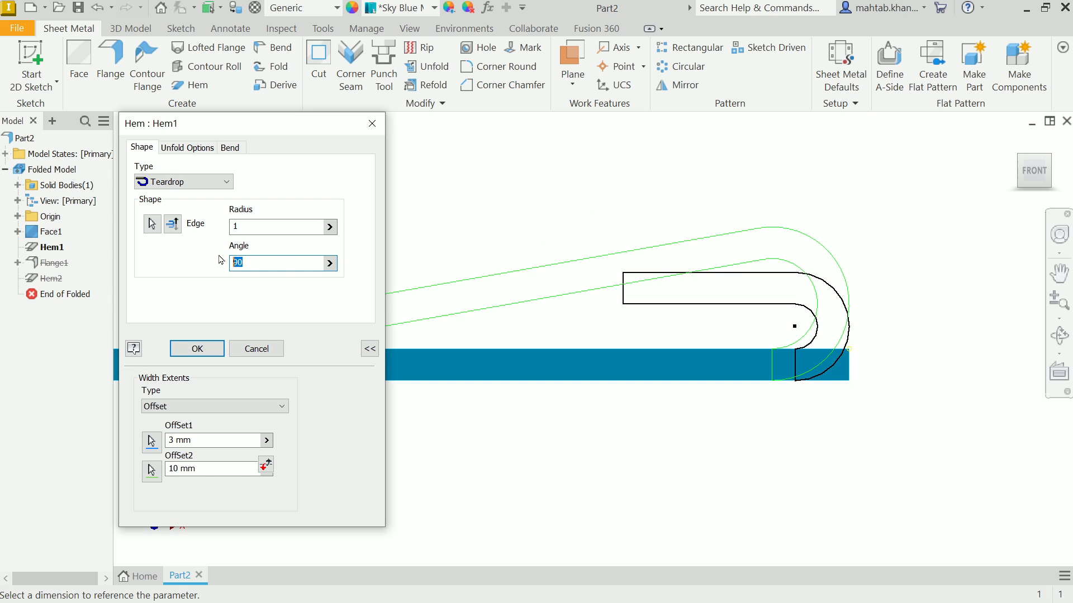
{"action": "type", "text": "145"}
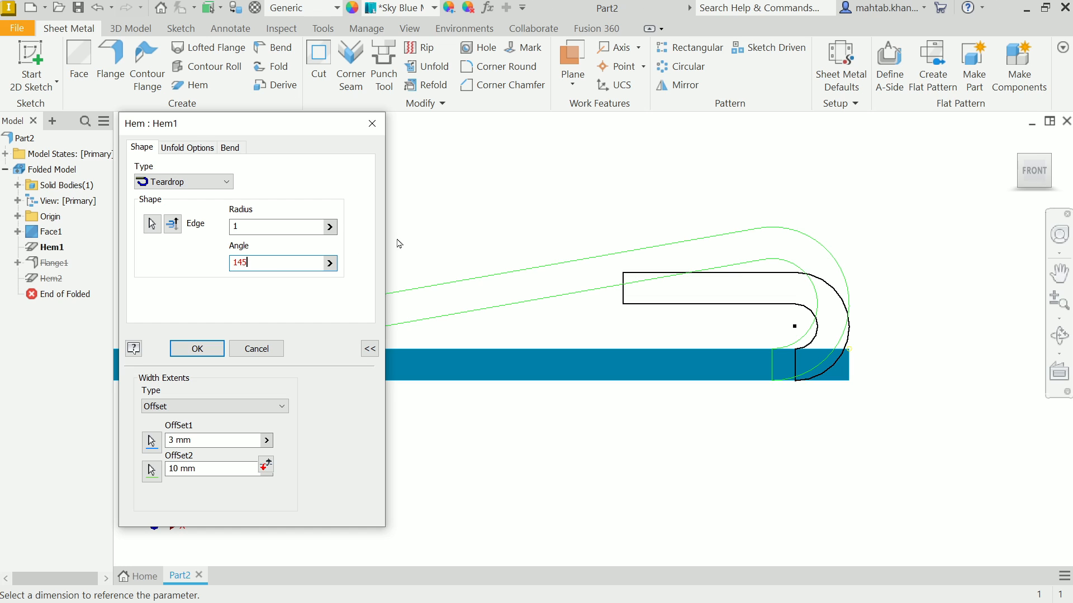
{"action": "triple_click", "coordinate": [274, 262]}
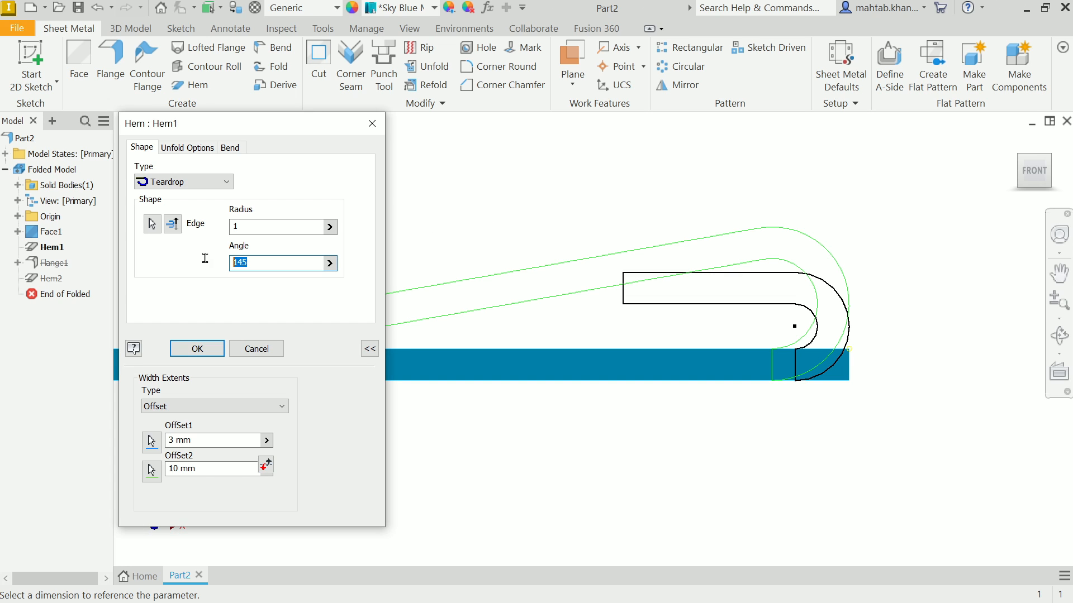
{"action": "type", "text": "200"}
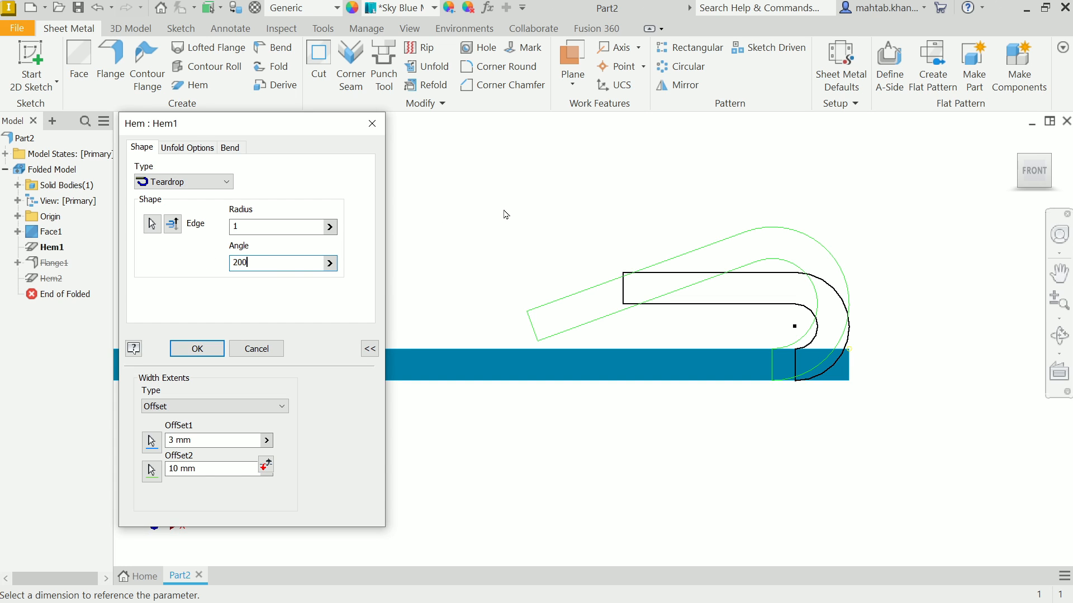
{"action": "mouse_move", "coordinate": [368, 287]}
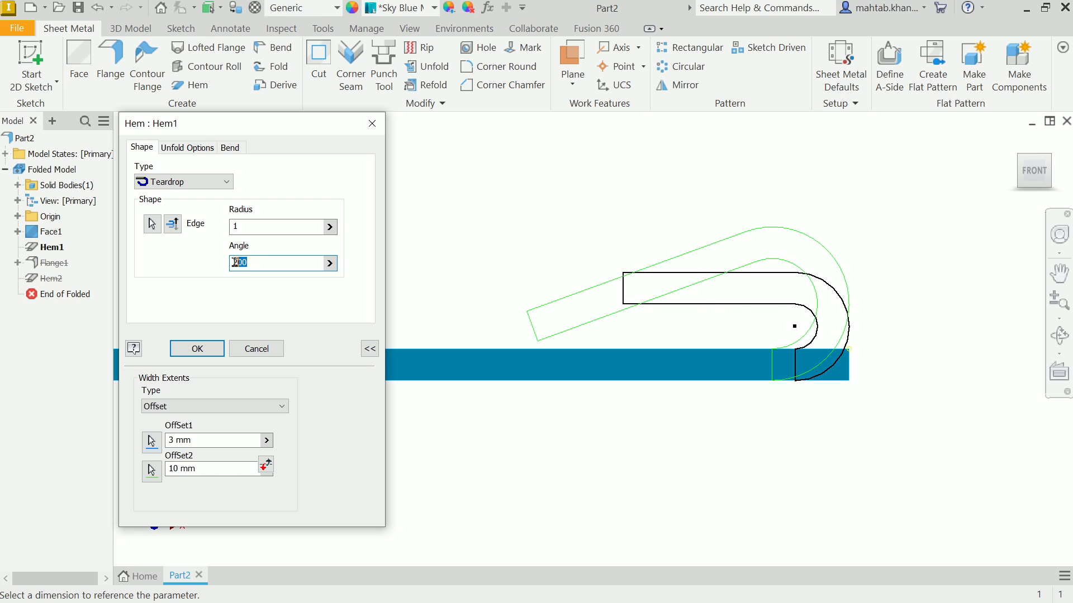
{"action": "type", "text": "270"}
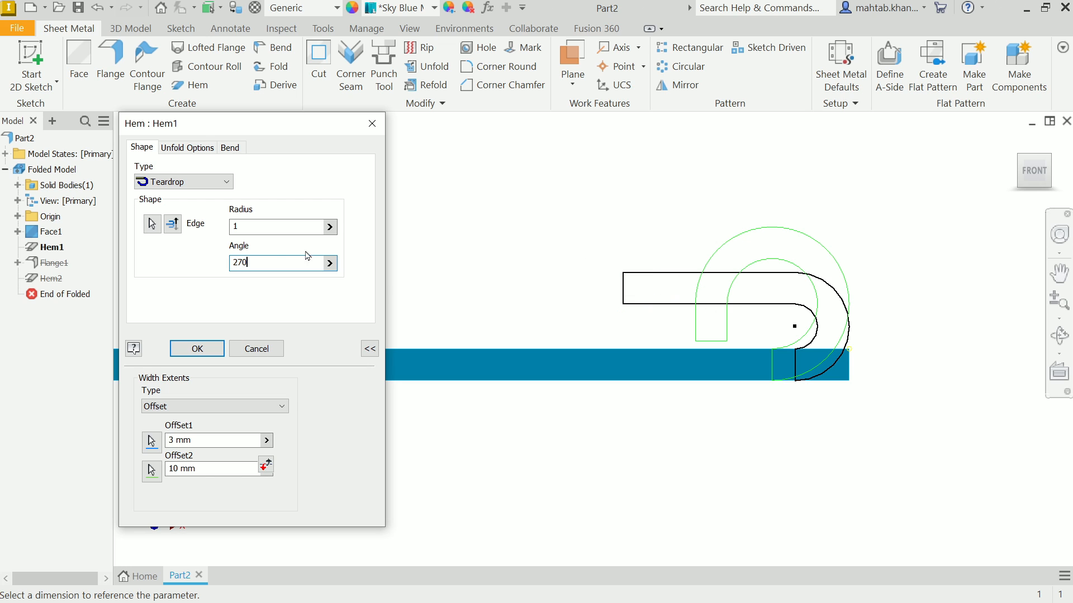
{"action": "mouse_move", "coordinate": [712, 295]}
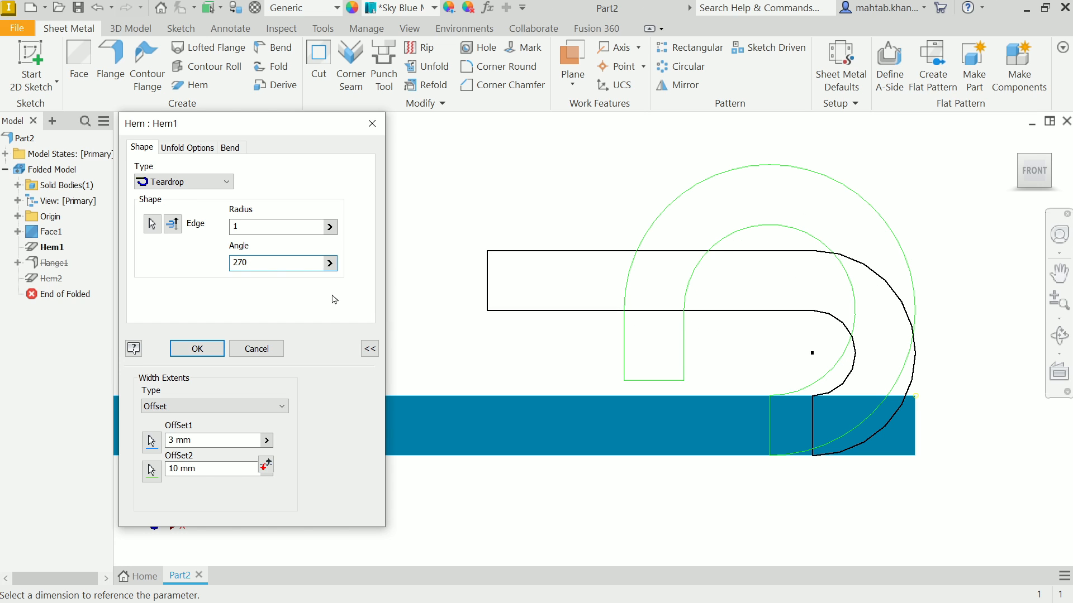
Try width values 30 and 27, then choose the width extent type from the list
{"action": "type", "text": "300"}
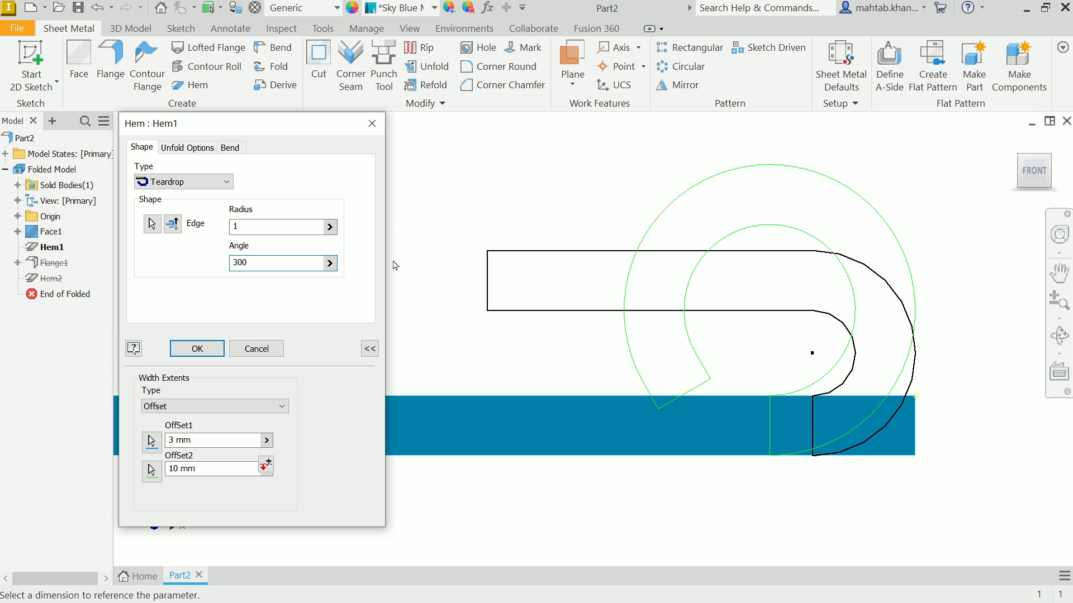
{"action": "type", "text": "27"}
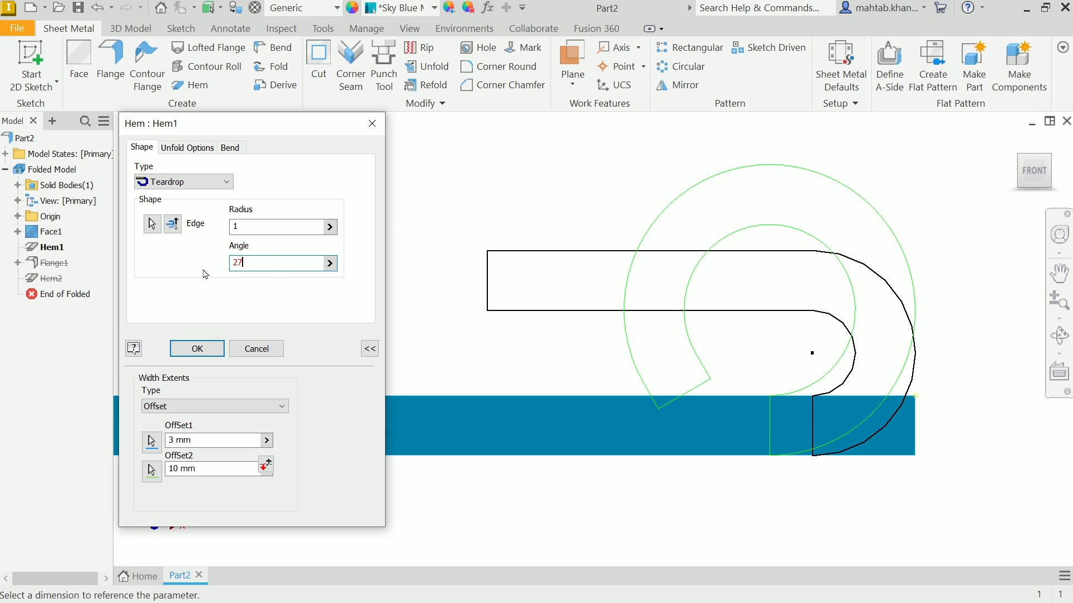
{"action": "left_click", "coordinate": [215, 406]}
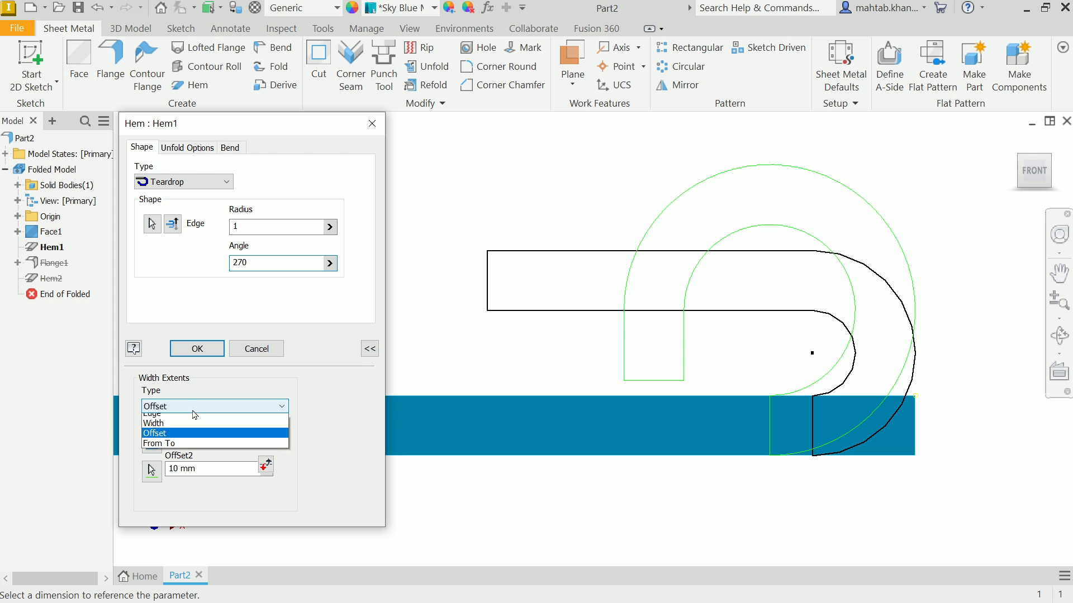
{"action": "left_click", "coordinate": [153, 414]}
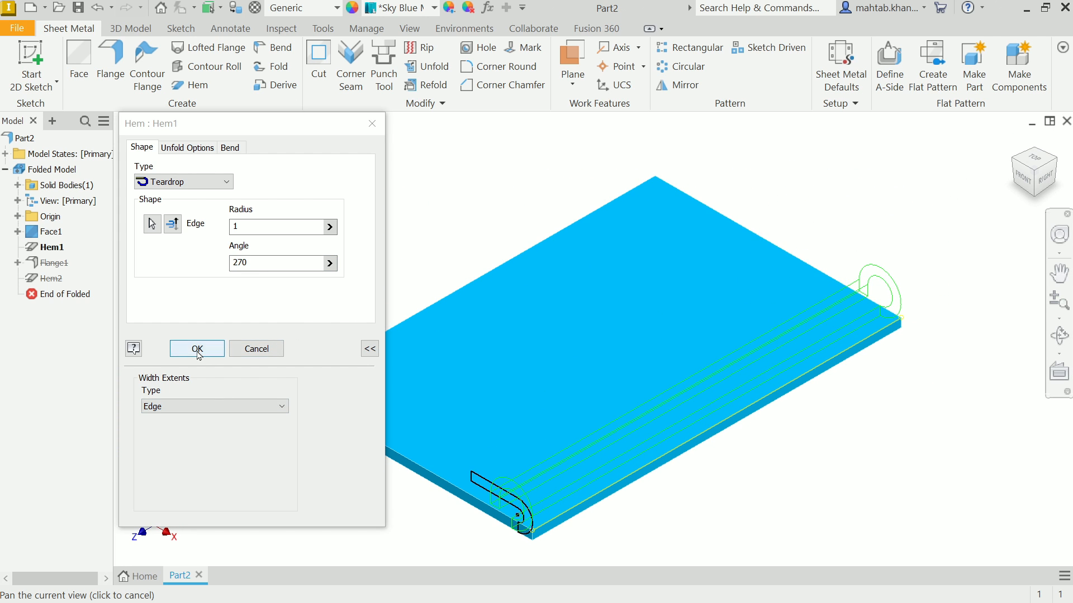
Apply the teardrop hem, inspect the curled edge from below and the end, and bring up Hem1's options
{"action": "left_click", "coordinate": [196, 348]}
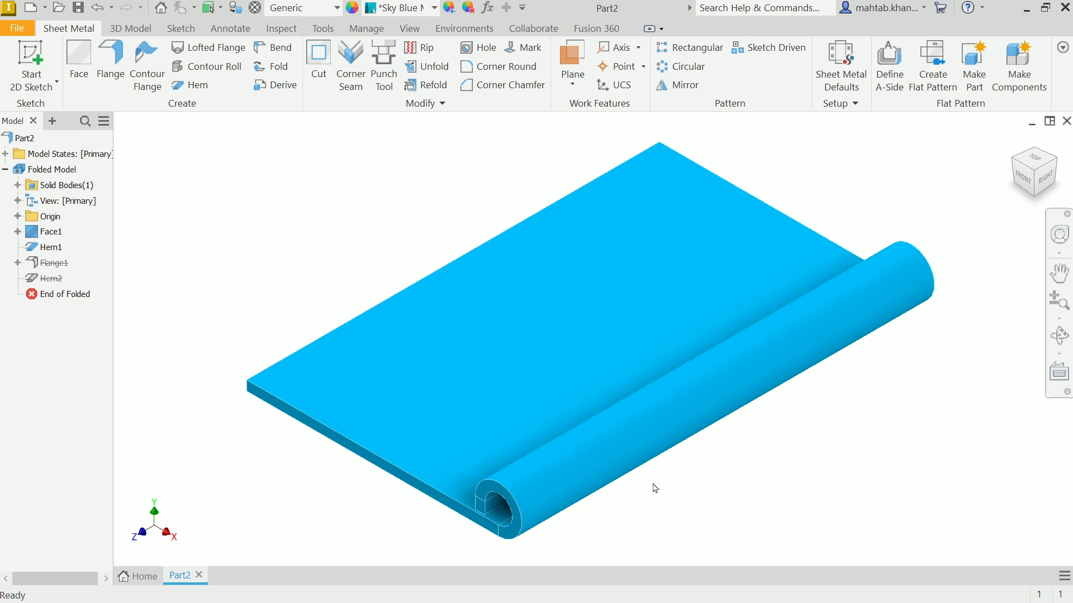
{"action": "left_click_drag", "start_coordinate": [653, 488], "coordinate": [735, 409]}
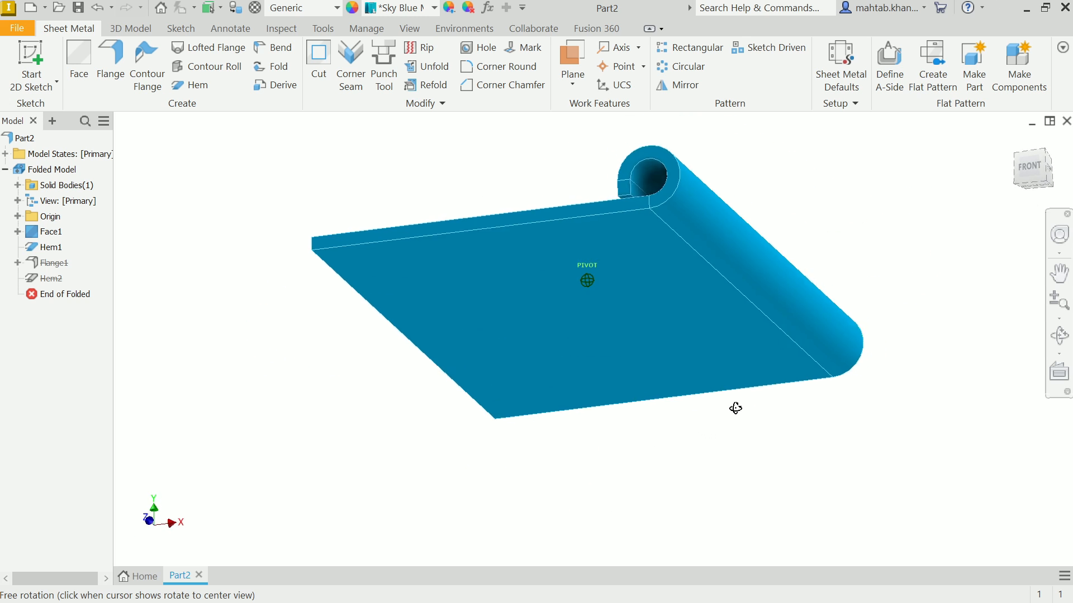
{"action": "left_click_drag", "start_coordinate": [735, 407], "coordinate": [702, 450]}
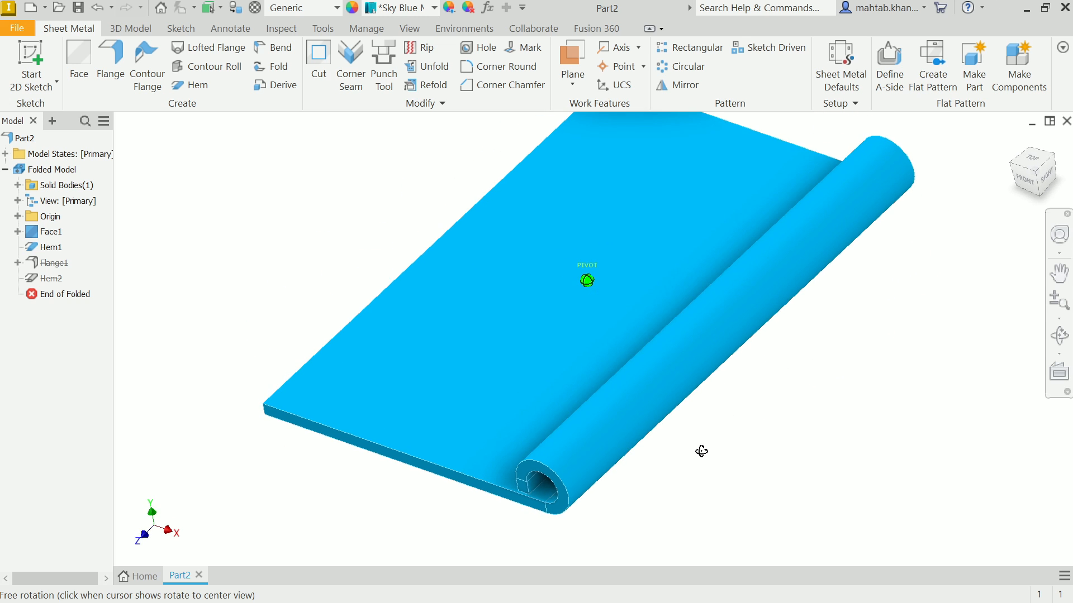
{"action": "right_click", "coordinate": [45, 247]}
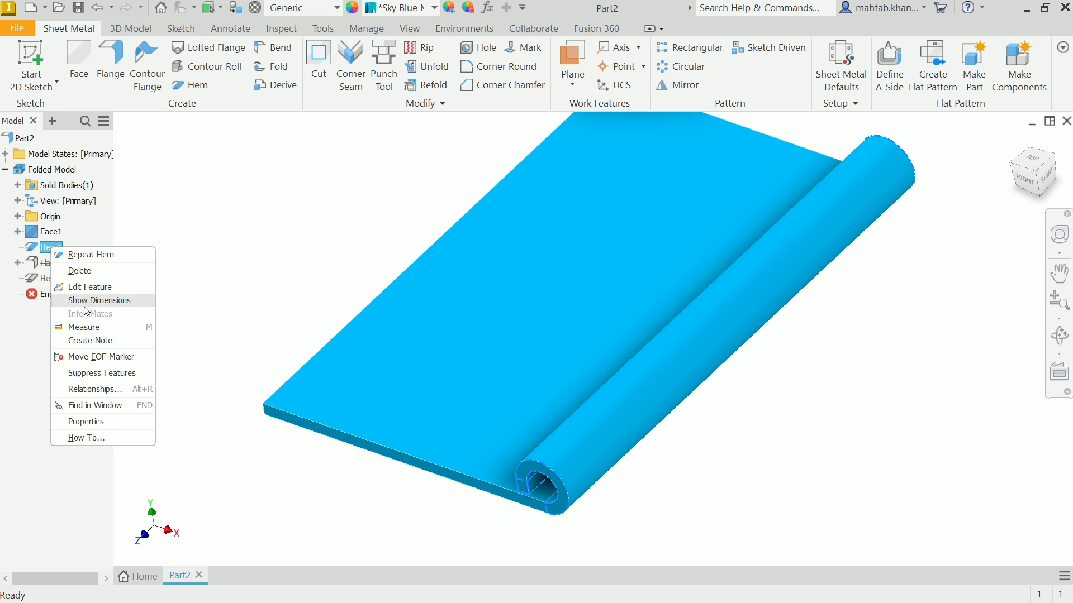
Edit Hem1 and switch its type to Rolled
{"action": "left_click", "coordinate": [90, 286]}
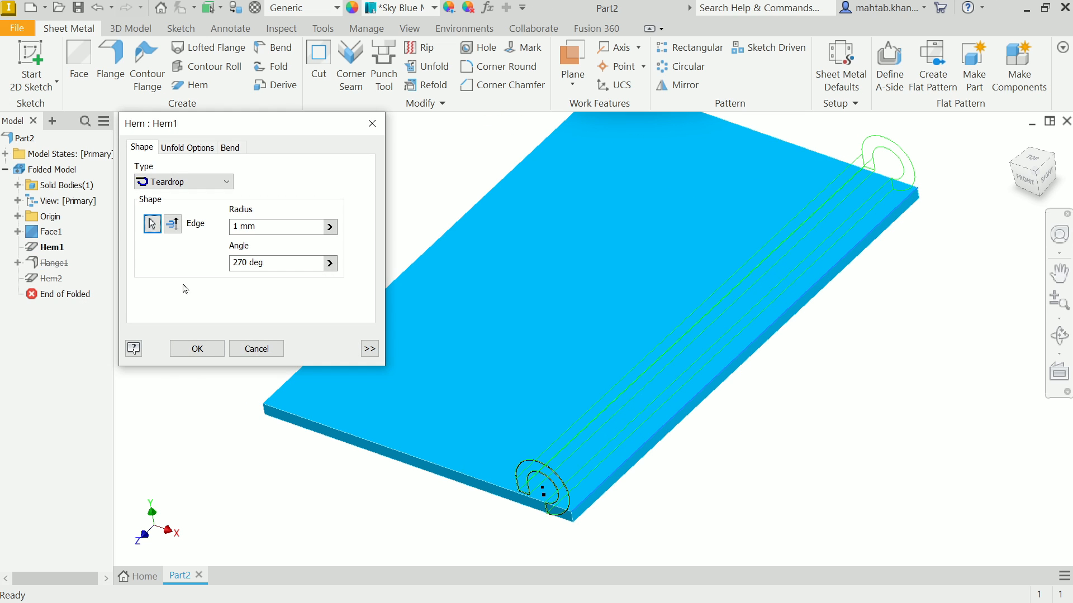
{"action": "left_click", "coordinate": [182, 181]}
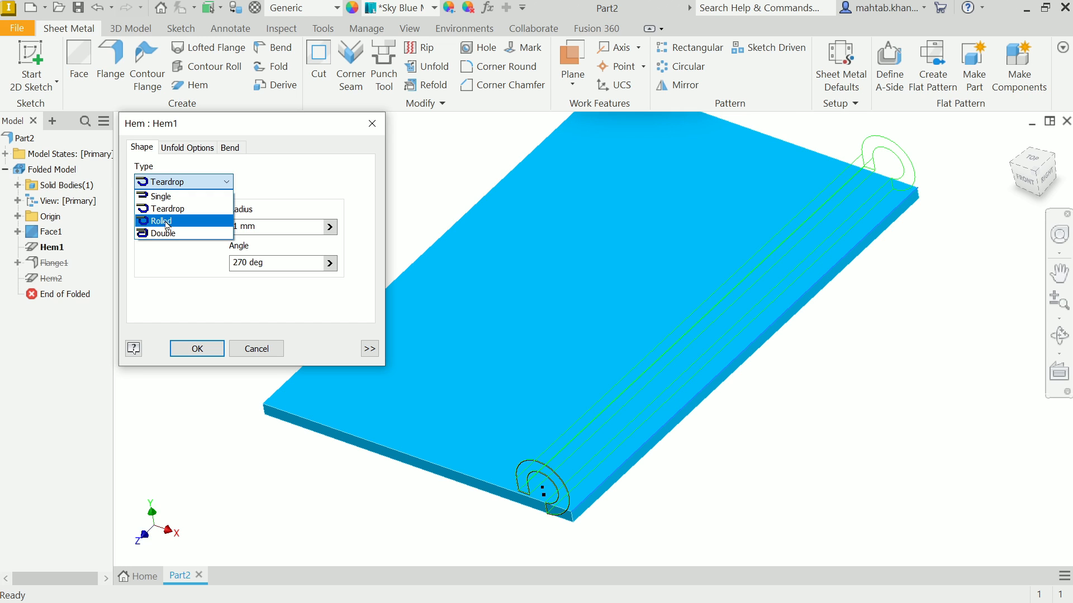
{"action": "left_click", "coordinate": [161, 220]}
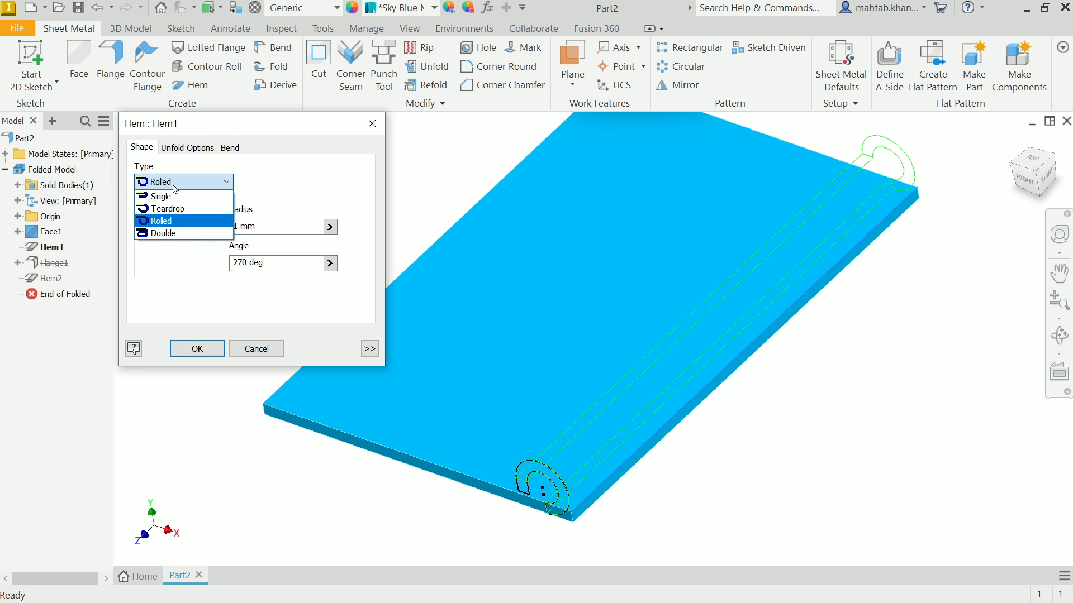
{"action": "left_click", "coordinate": [167, 209]}
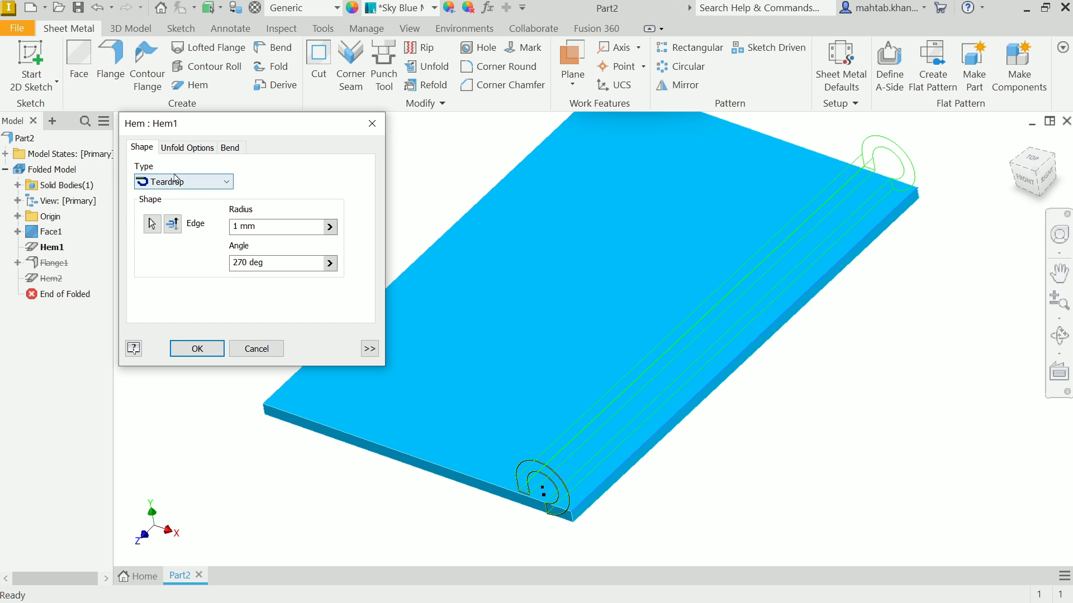
{"action": "left_click", "coordinate": [182, 181]}
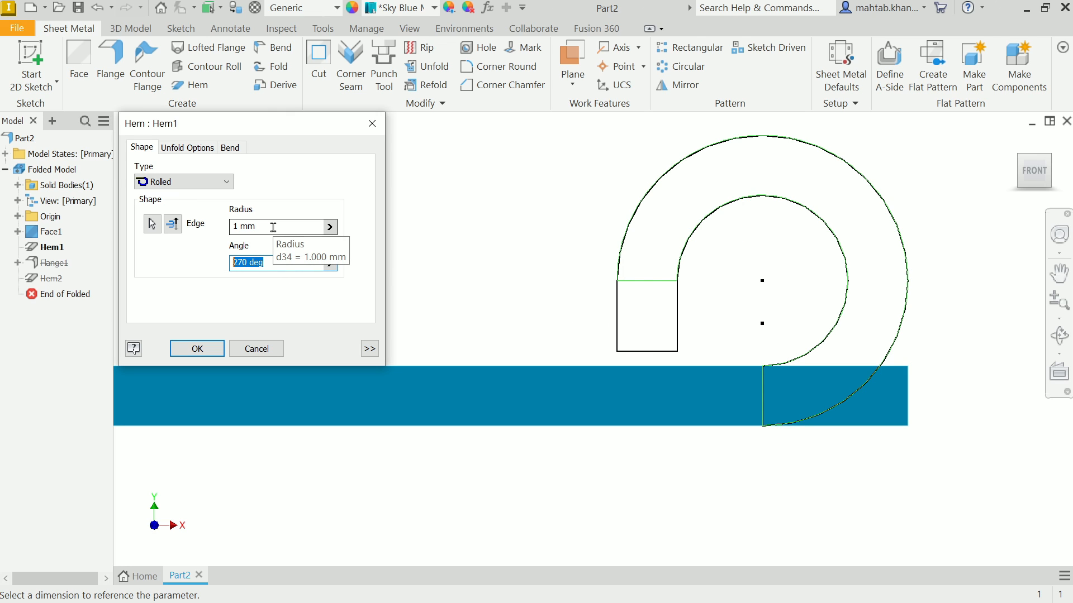
Give the rolled hem radius 2 and a 300° angle and apply it
{"action": "left_click", "coordinate": [274, 227]}
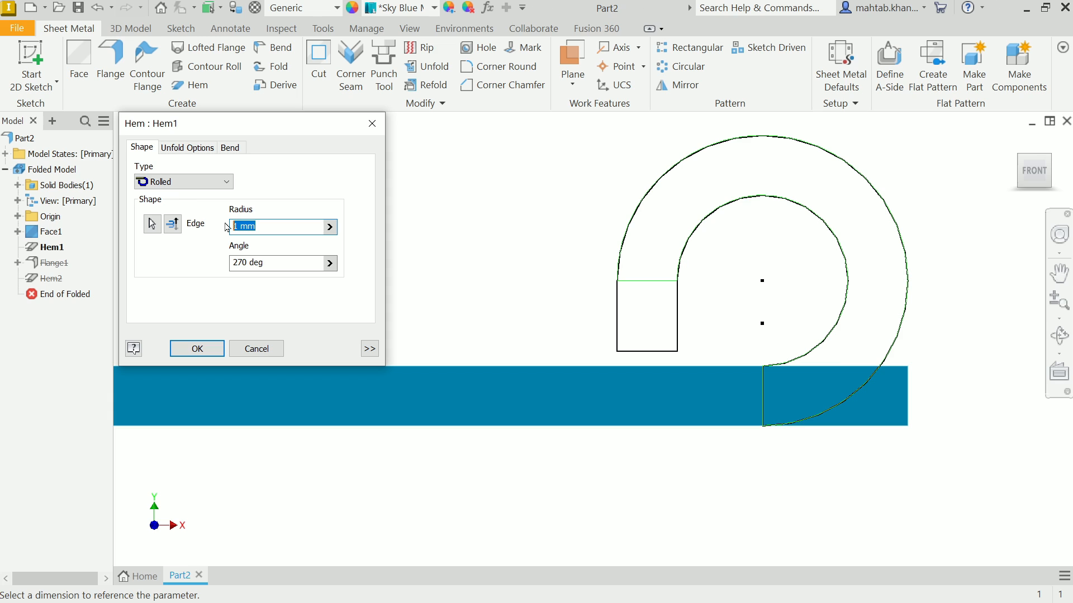
{"action": "type", "text": "2"}
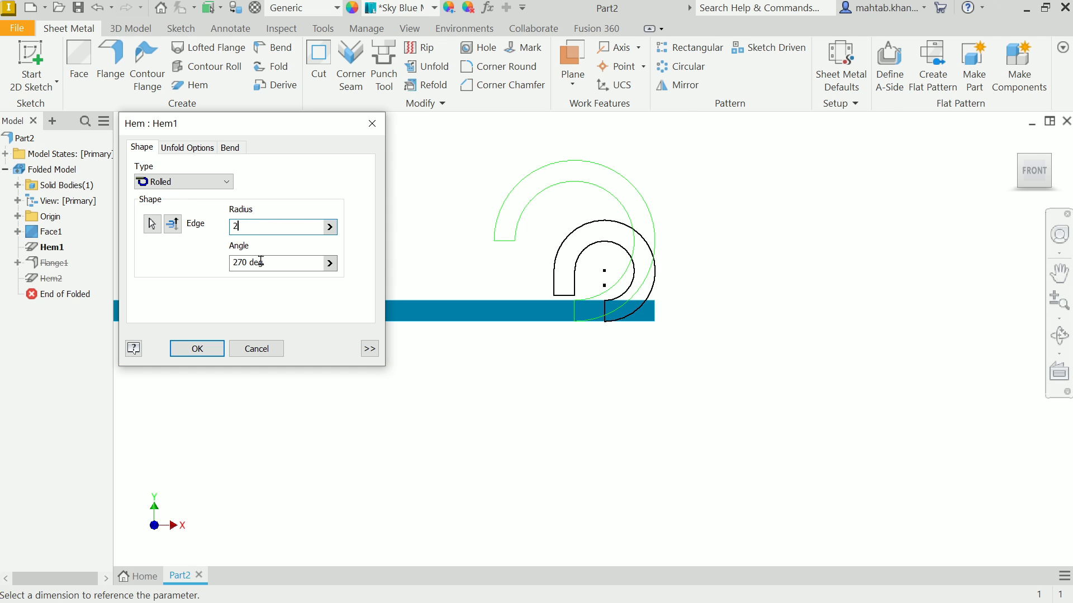
{"action": "left_click", "coordinate": [277, 263]}
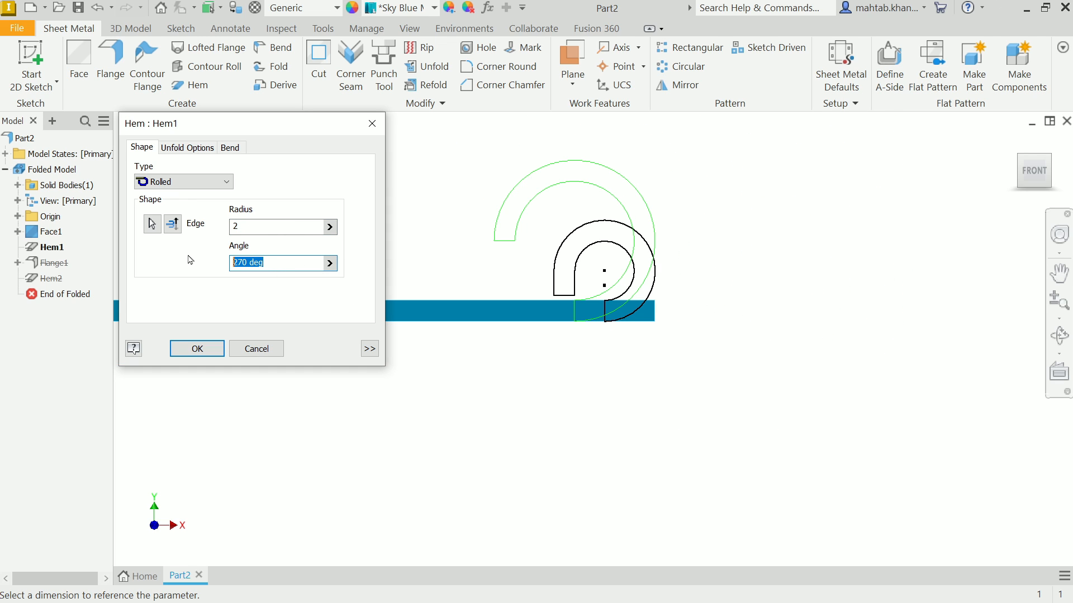
{"action": "type", "text": "300"}
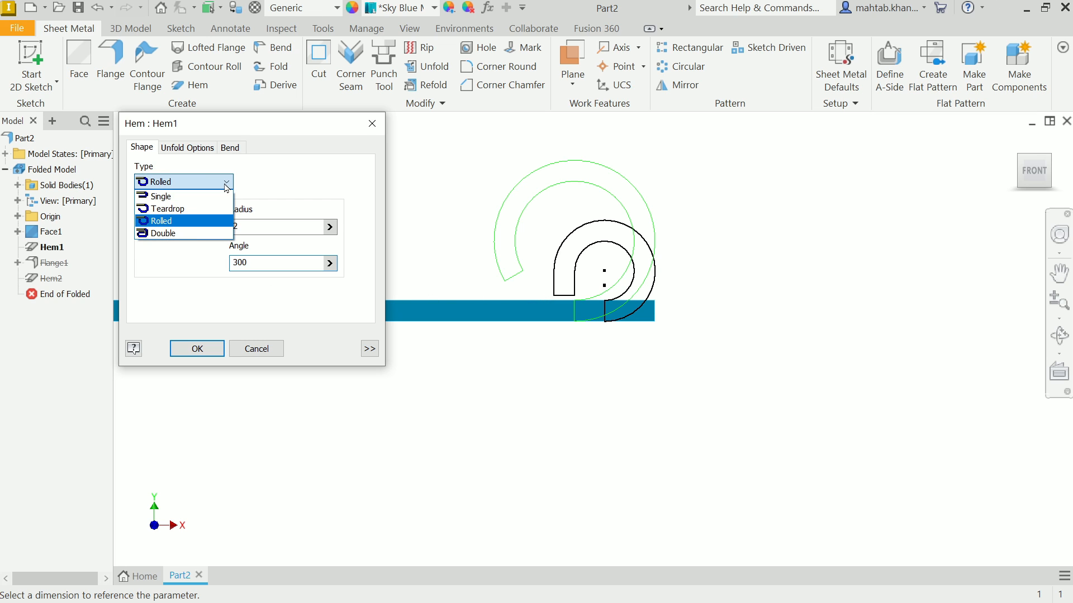
{"action": "mouse_move", "coordinate": [166, 209]}
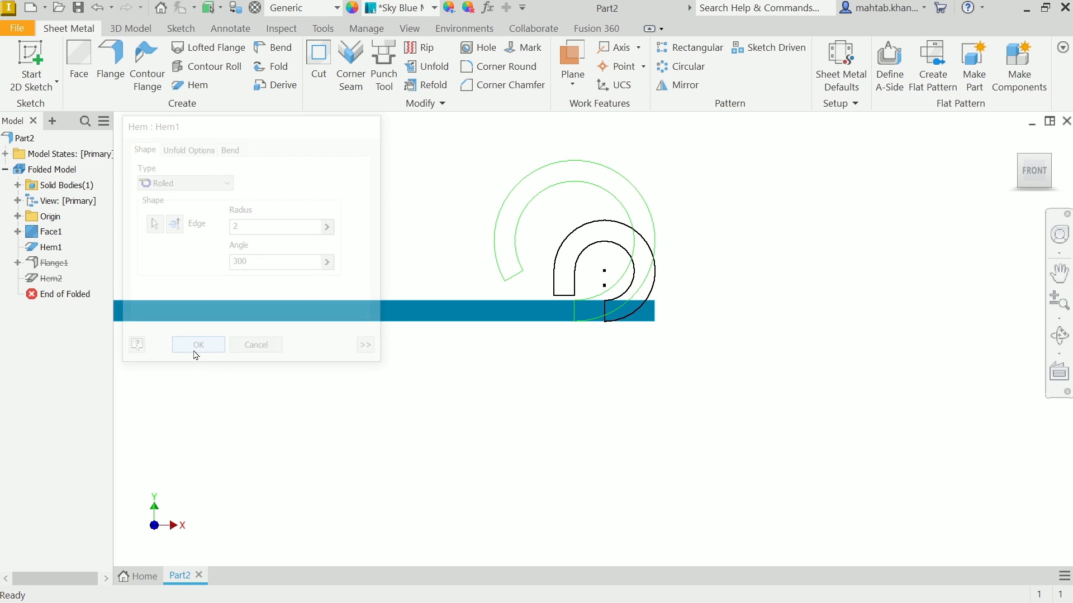
{"action": "left_click", "coordinate": [198, 344]}
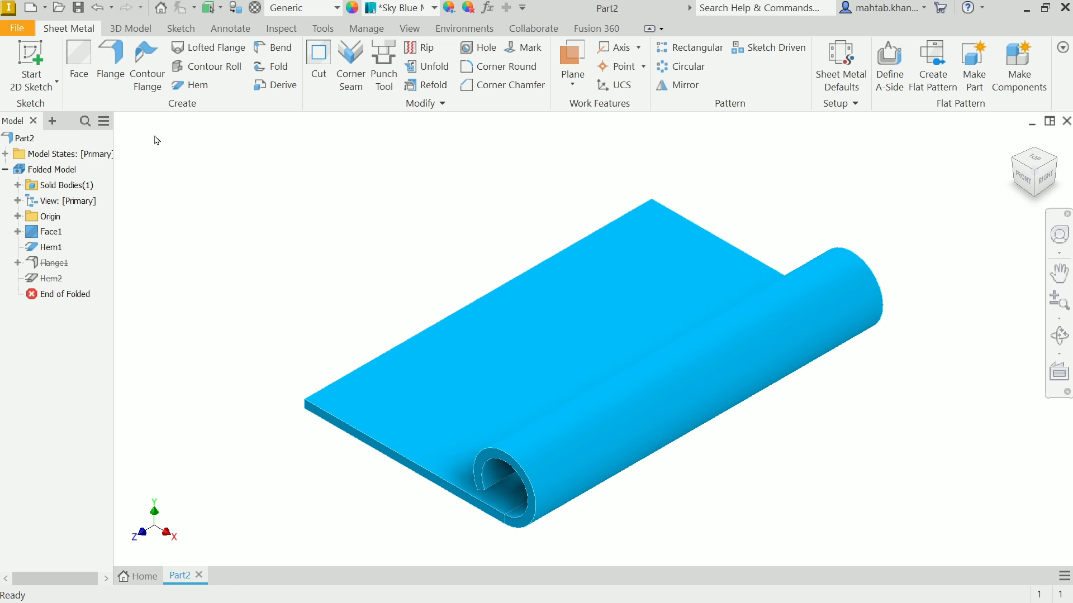
{"action": "left_click", "coordinate": [51, 247]}
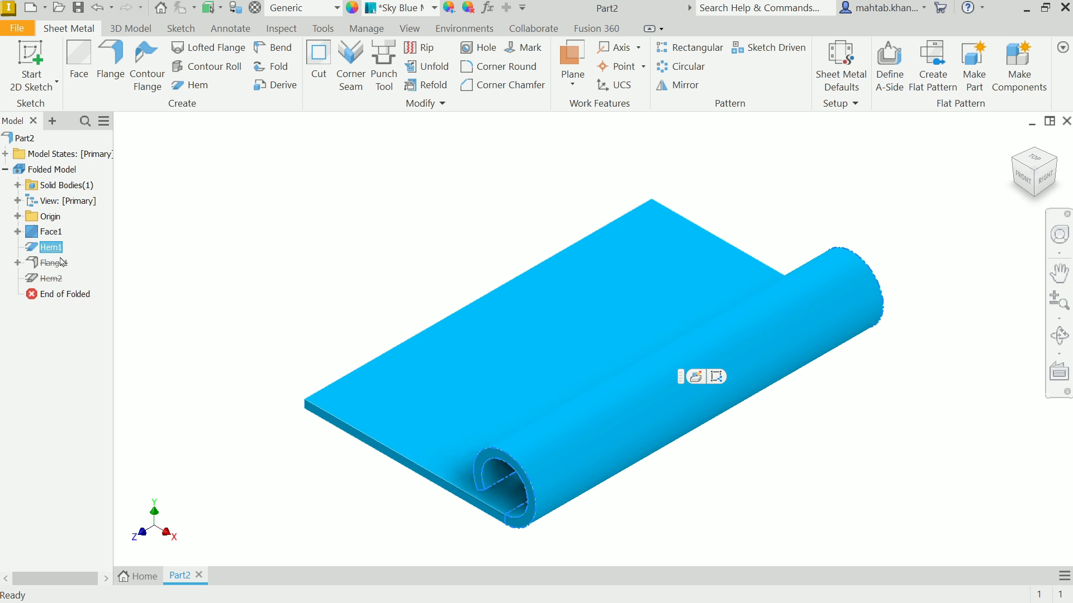
Edit Hem1 again as a Double hem with gap 1
{"action": "double_click", "coordinate": [49, 247]}
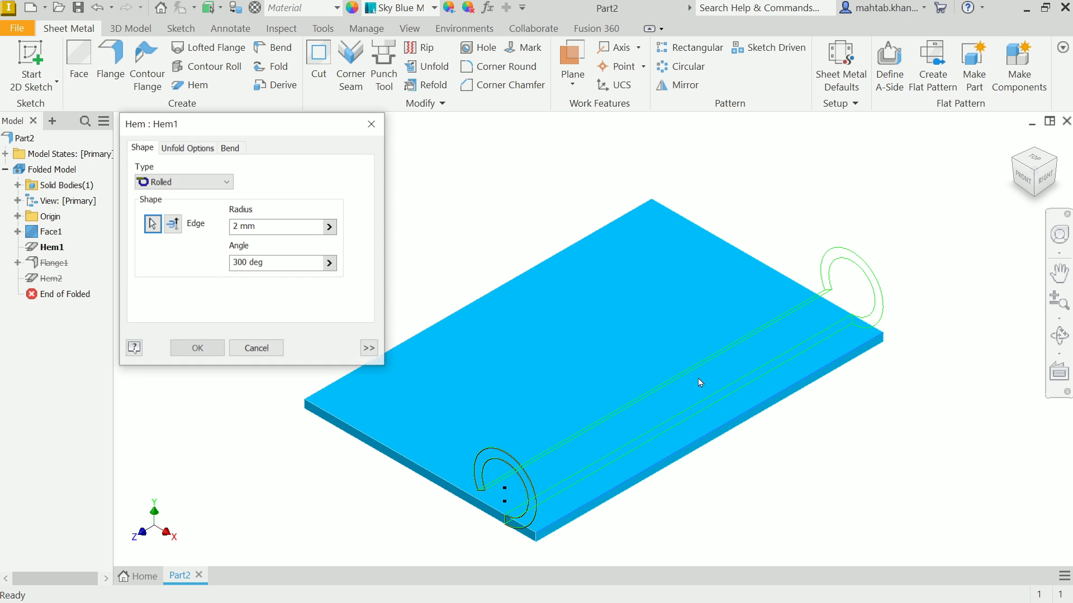
{"action": "left_click", "coordinate": [182, 181]}
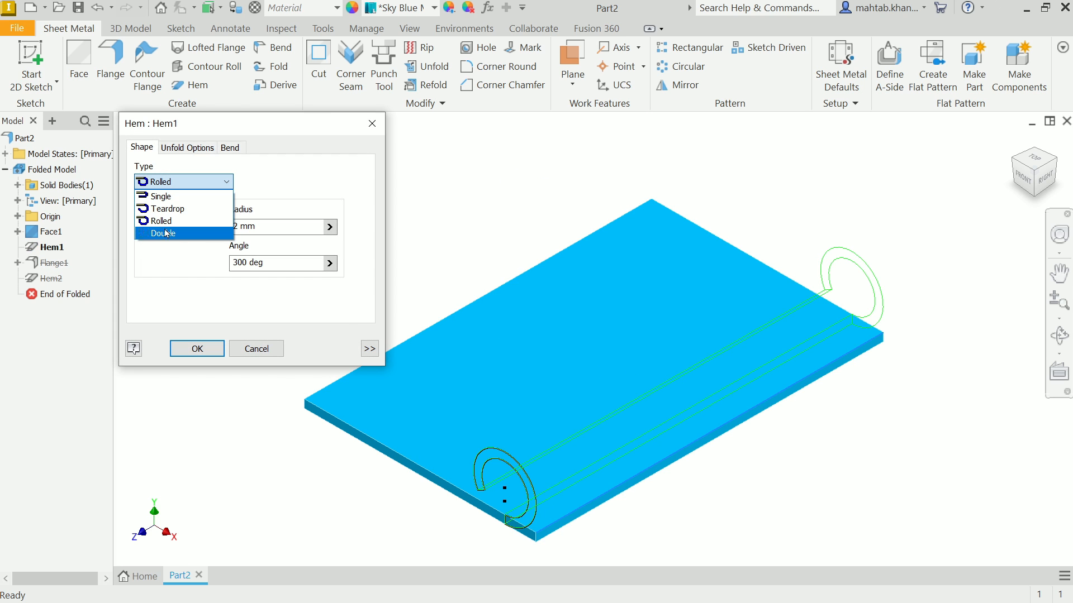
{"action": "left_click", "coordinate": [162, 234]}
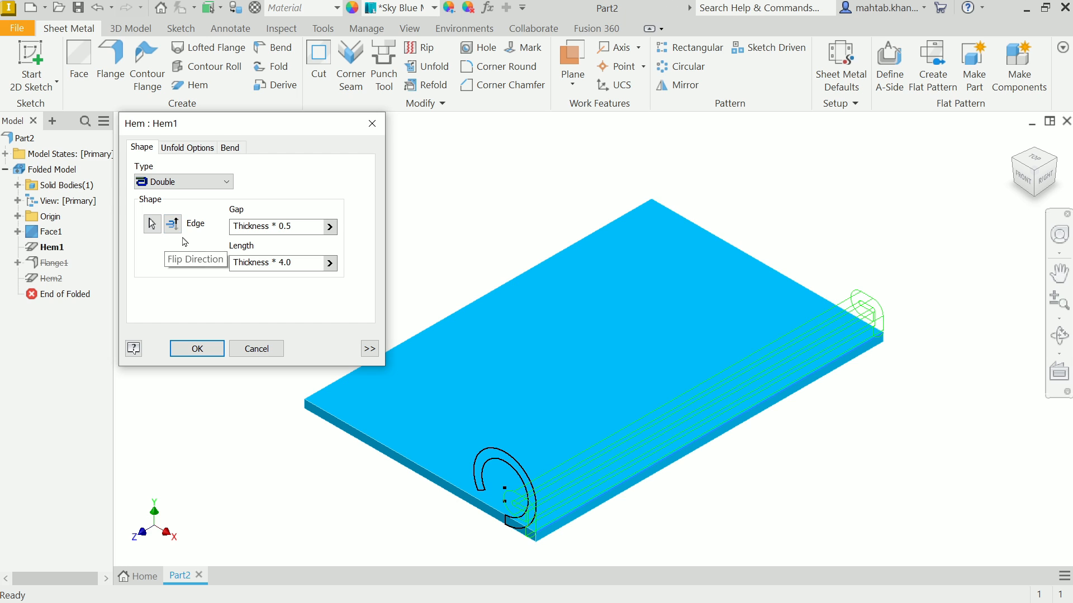
{"action": "mouse_move", "coordinate": [1029, 184]}
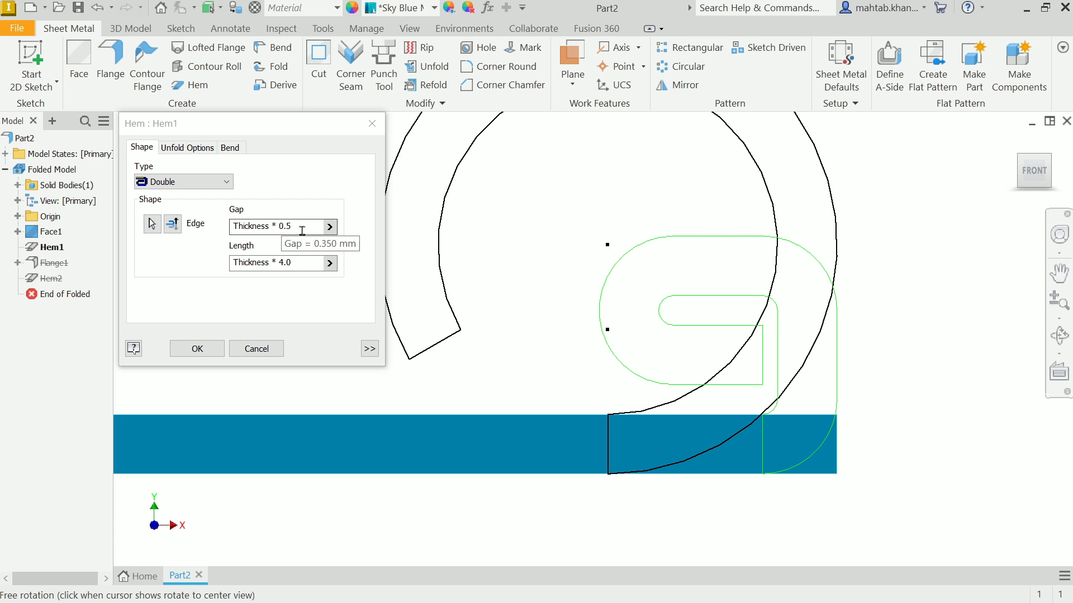
{"action": "type", "text": "1.5"}
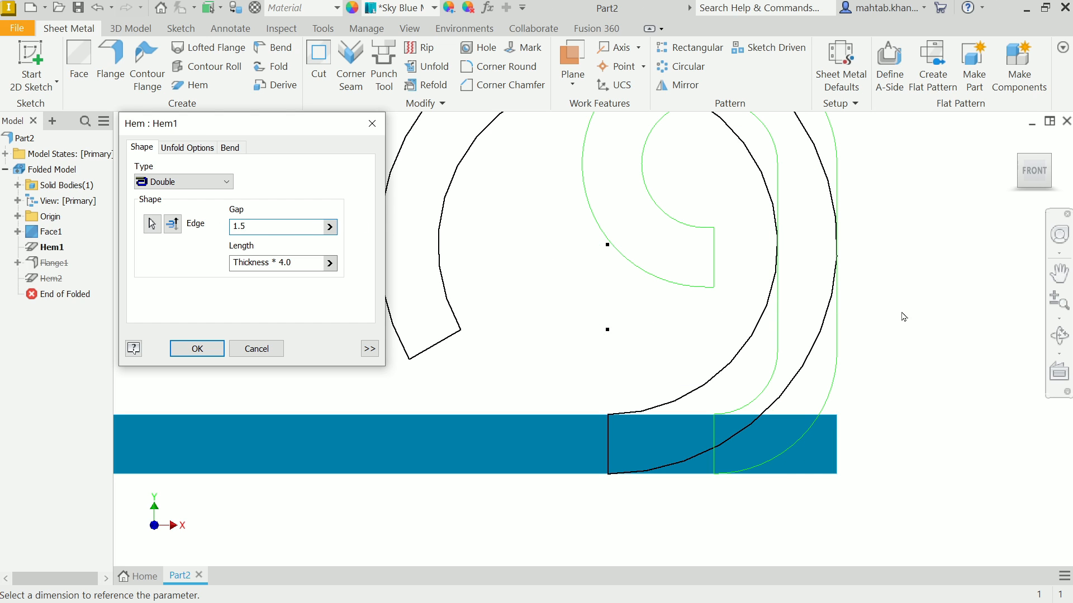
Set the hem length to 10 and a centred width extent of 20 mm
{"action": "left_click", "coordinate": [277, 264]}
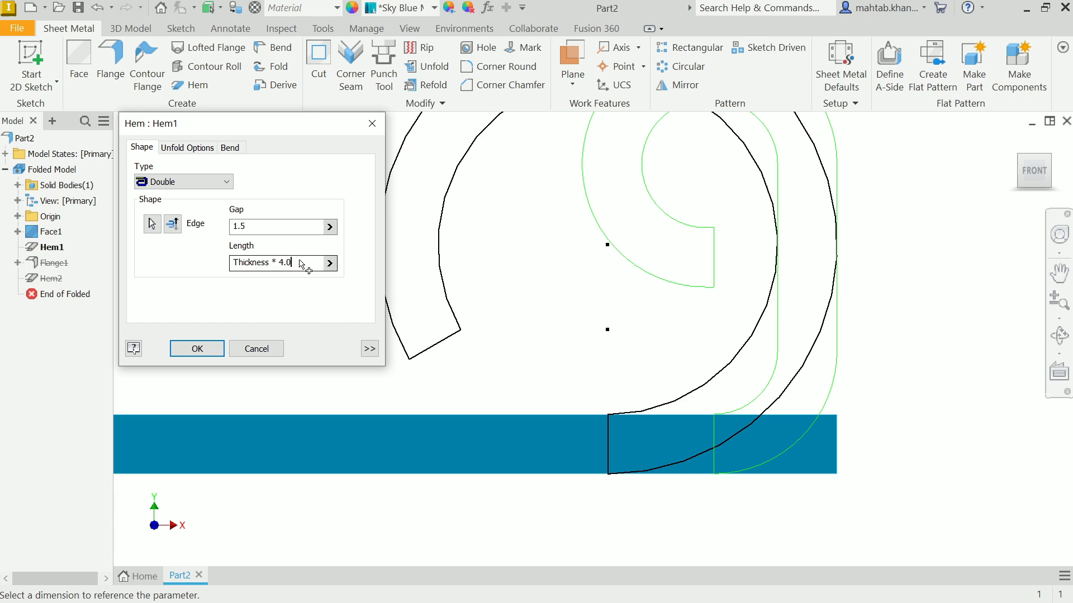
{"action": "type", "text": "5"}
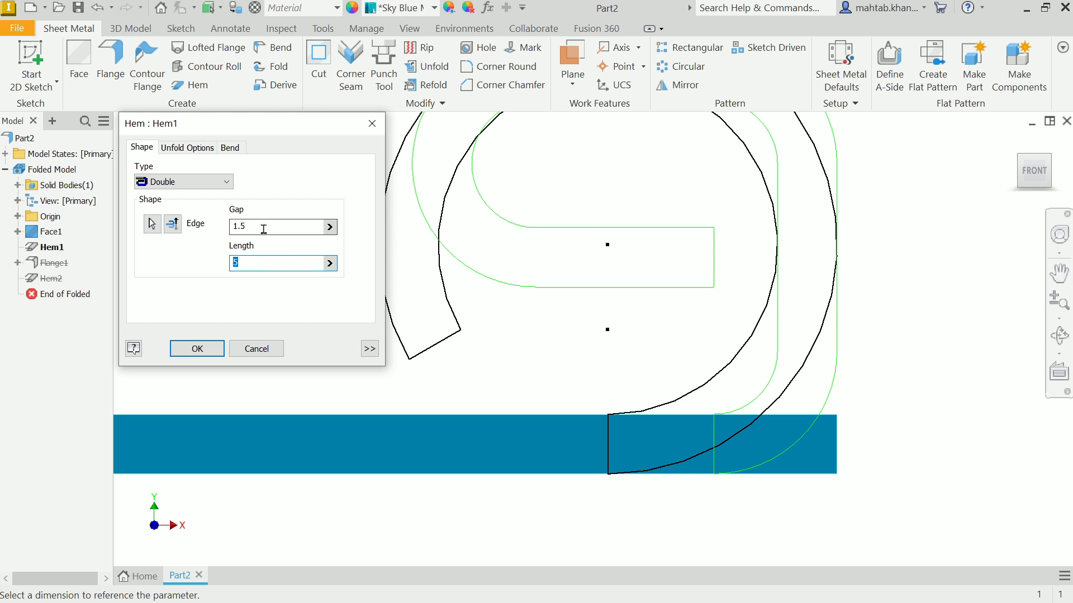
{"action": "type", "text": "1"}
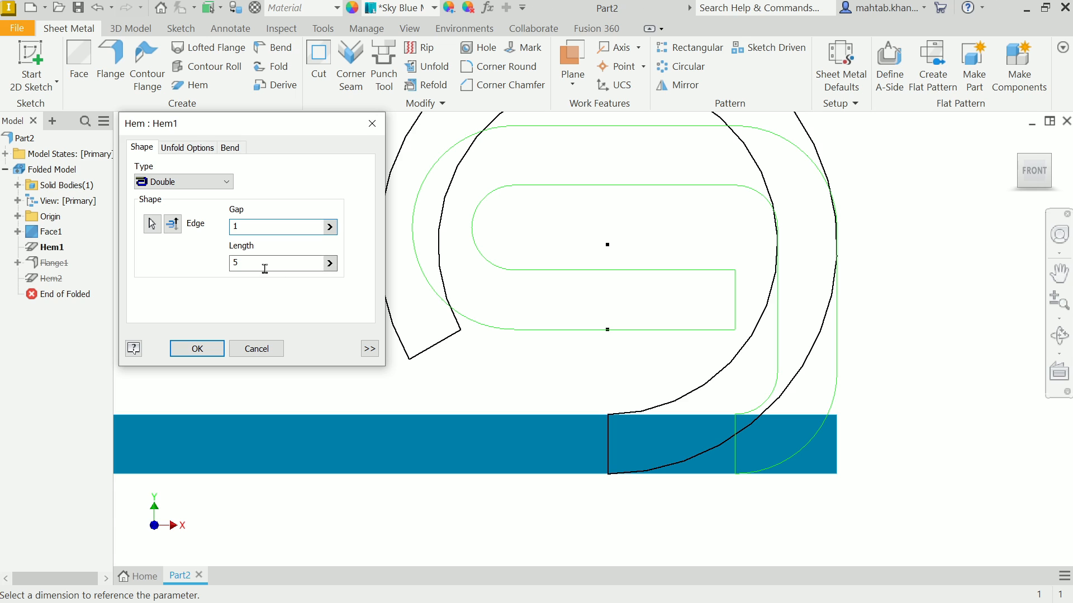
{"action": "type", "text": "10"}
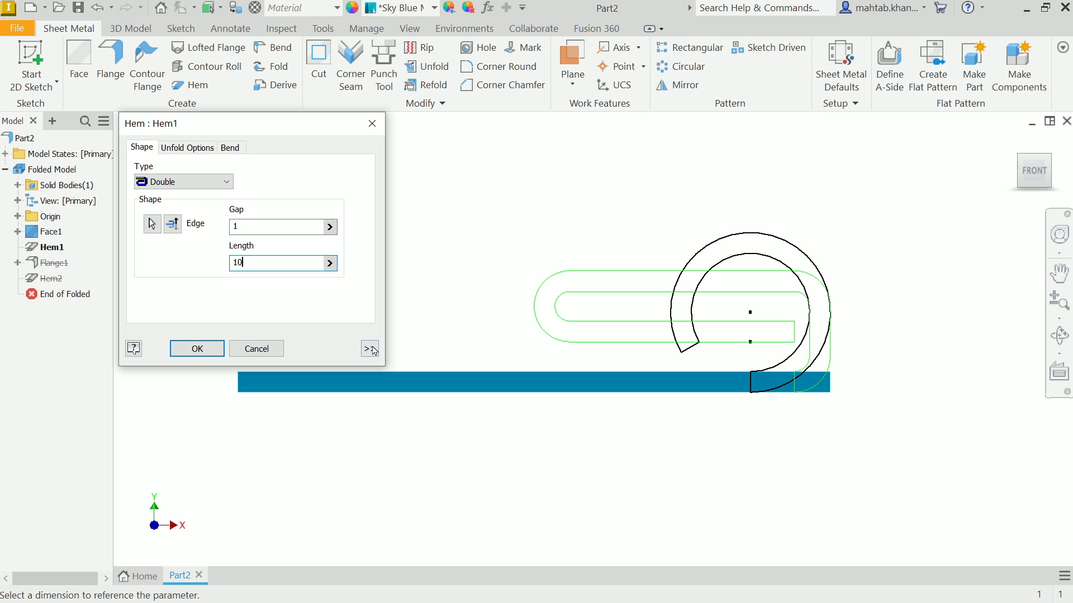
{"action": "left_click", "coordinate": [369, 348]}
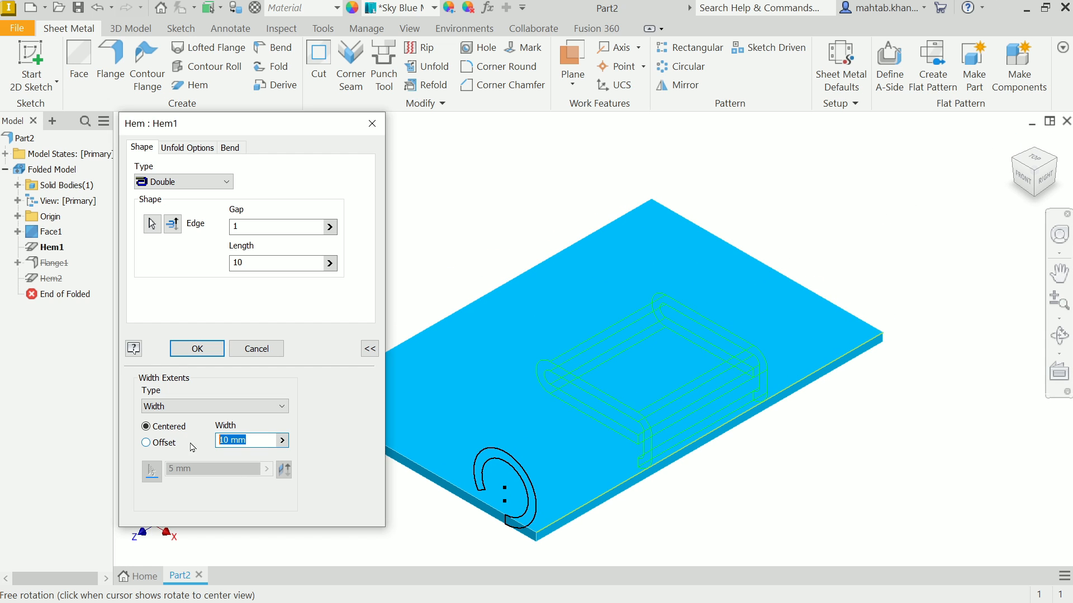
{"action": "type", "text": "20"}
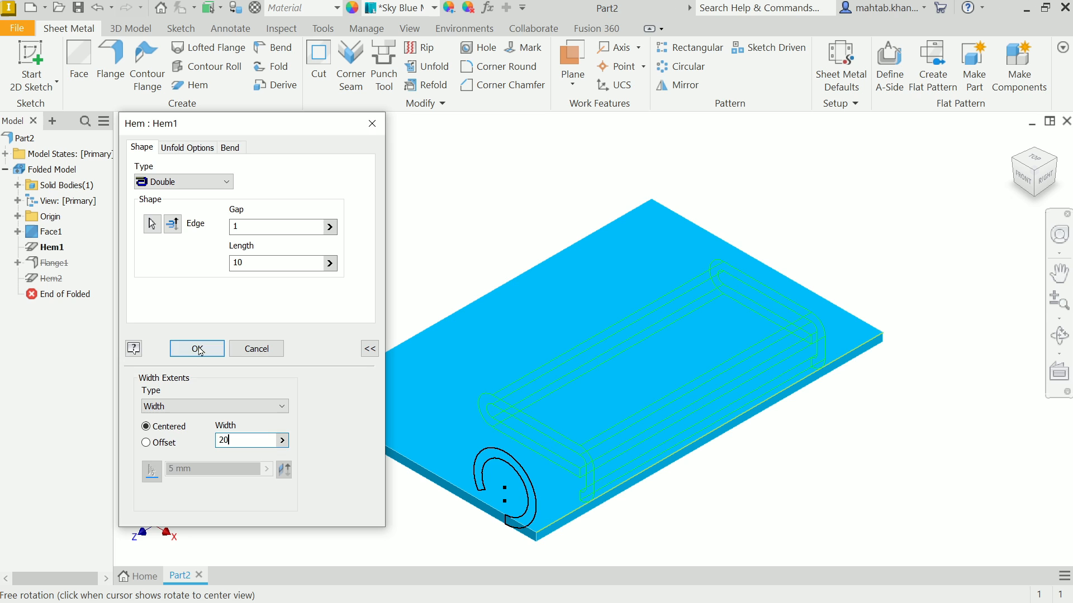
Apply the 20 mm double hem and generate the plate's flat pattern with bend lines
{"action": "left_click", "coordinate": [197, 348]}
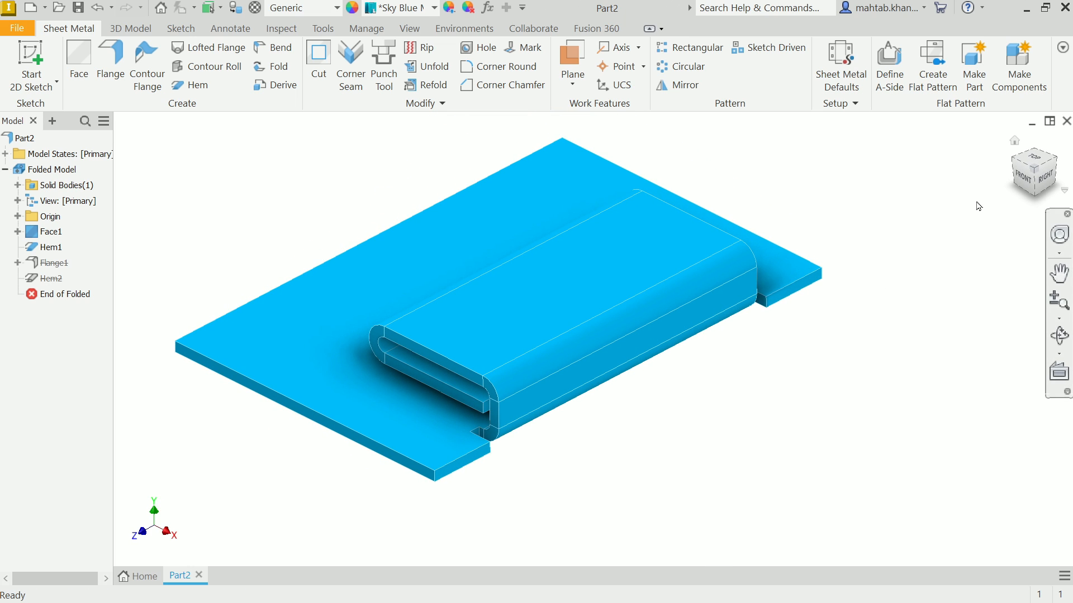
{"action": "mouse_move", "coordinate": [973, 172]}
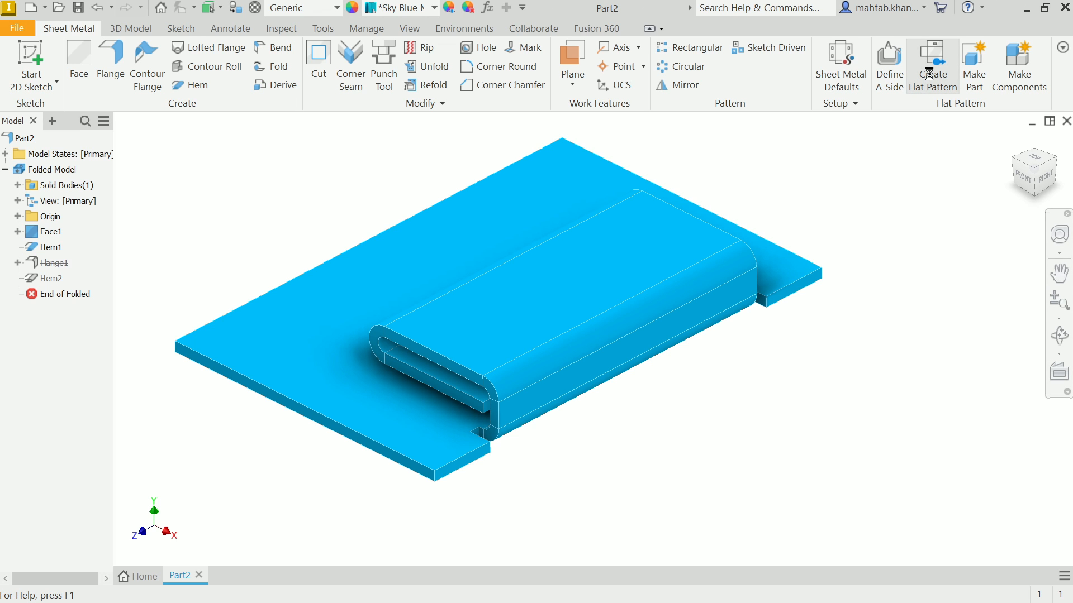
{"action": "left_click", "coordinate": [932, 65]}
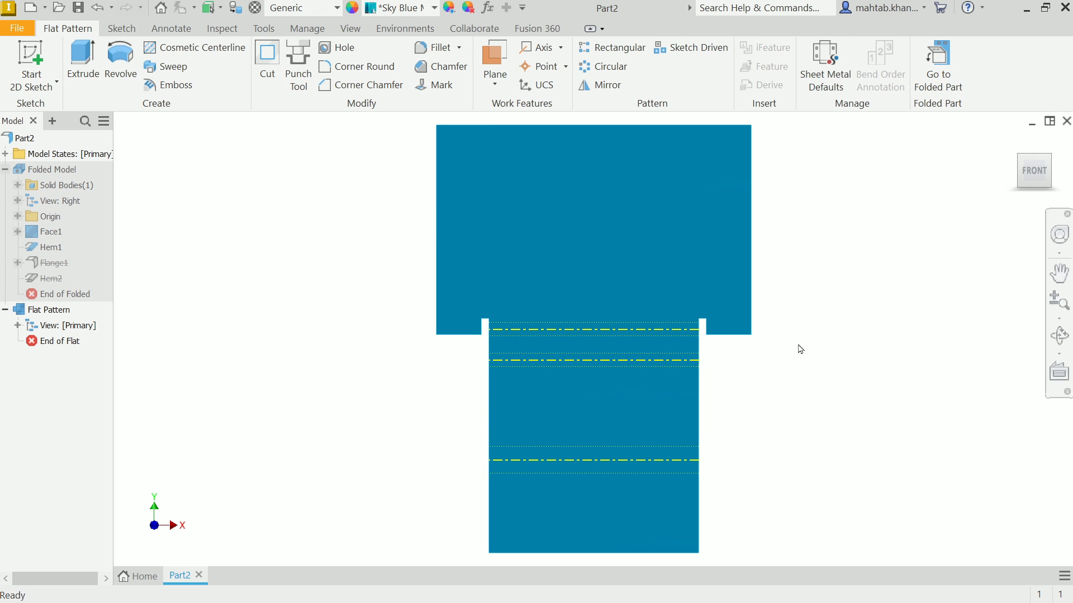